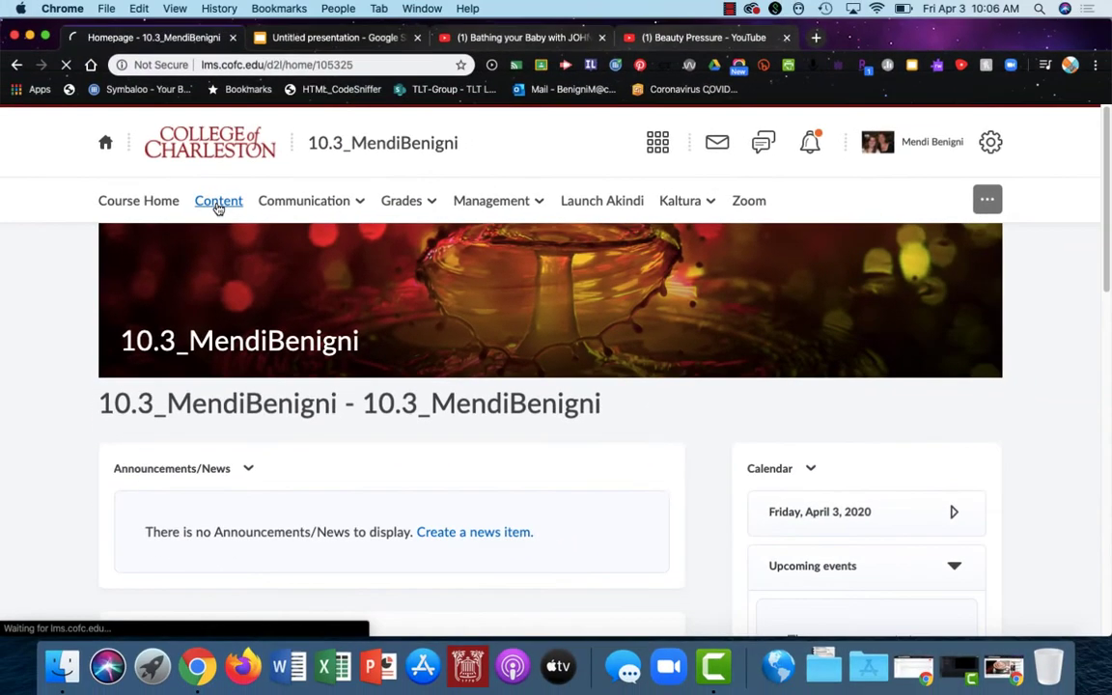
Step: Go to the course's Content area showing the empty Table of Contents
click(218, 199)
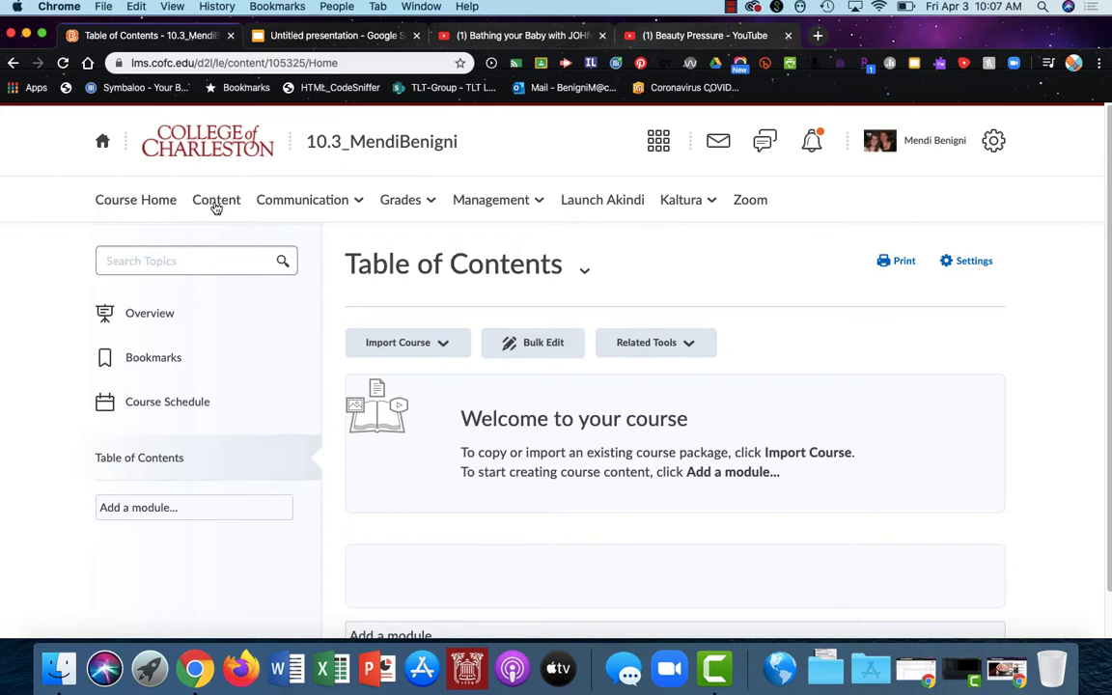
mouse_move(203, 433)
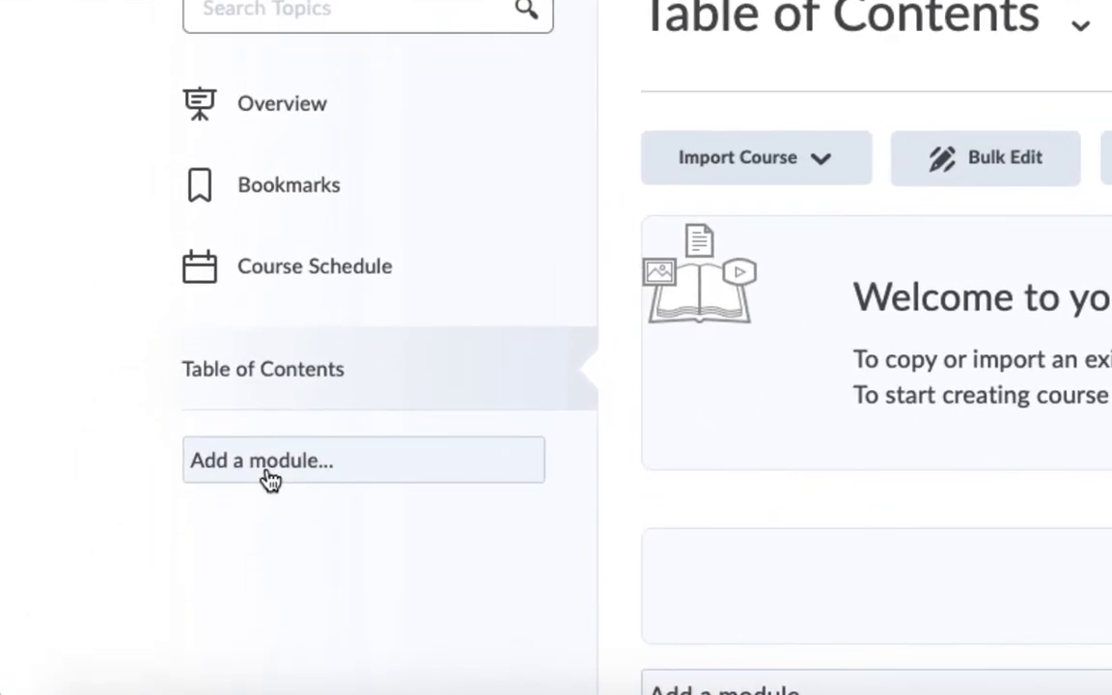
mouse_move(300, 483)
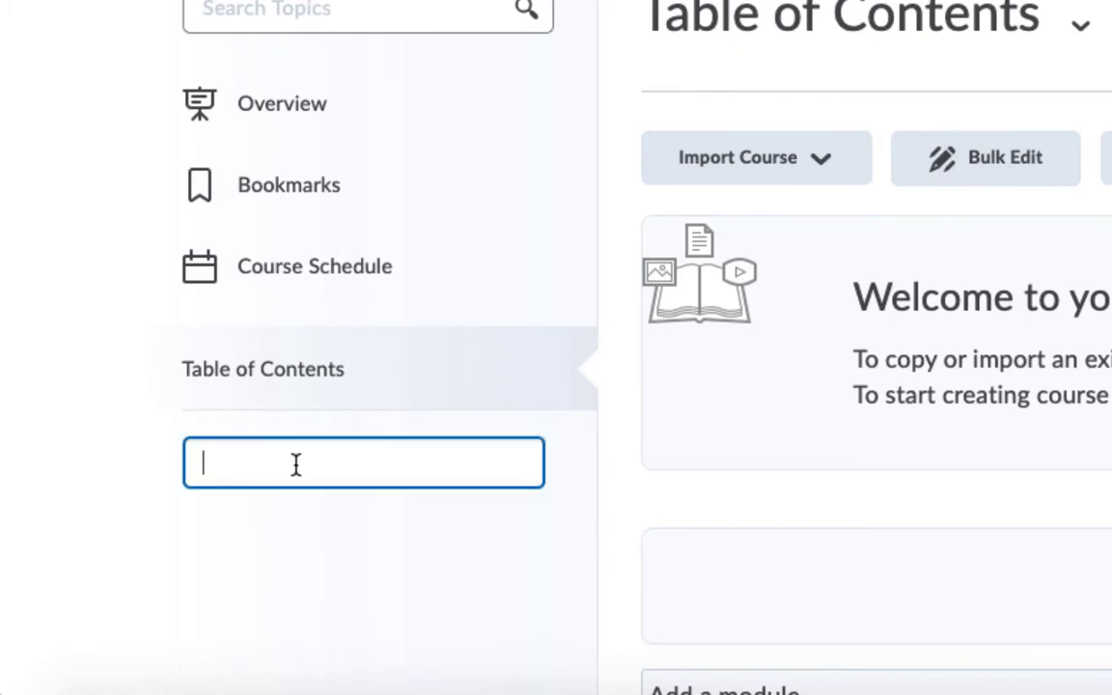
Step: Add modules named Module 1, Module 2 and Module 3 to the Table of Contents
text(Module 1)
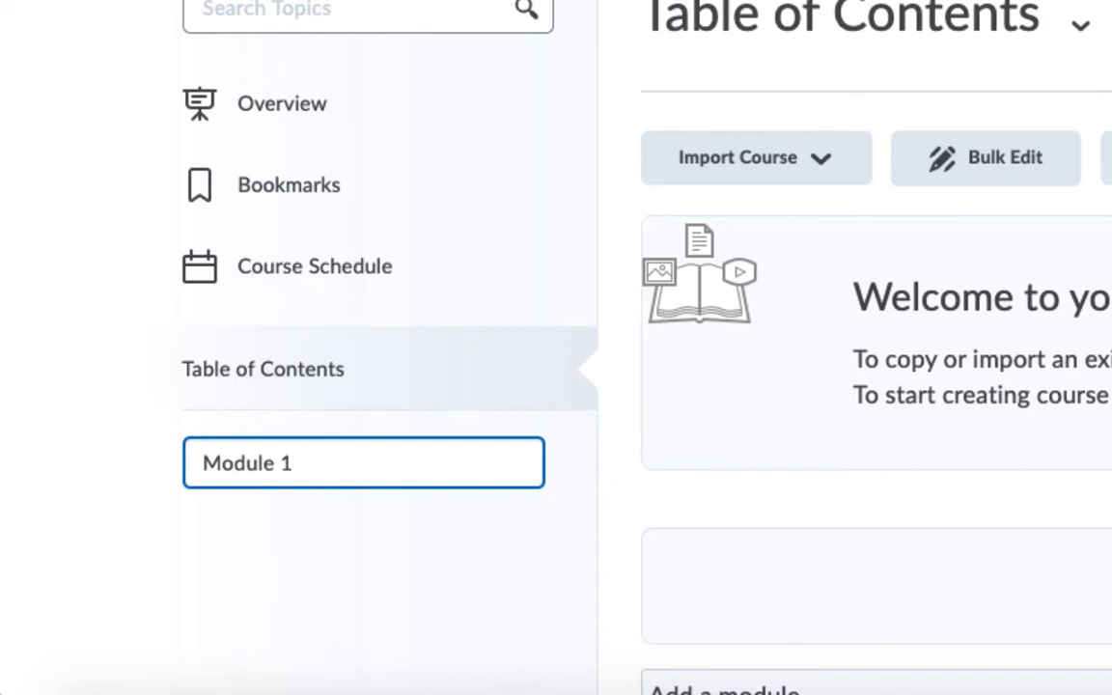
key(Enter)
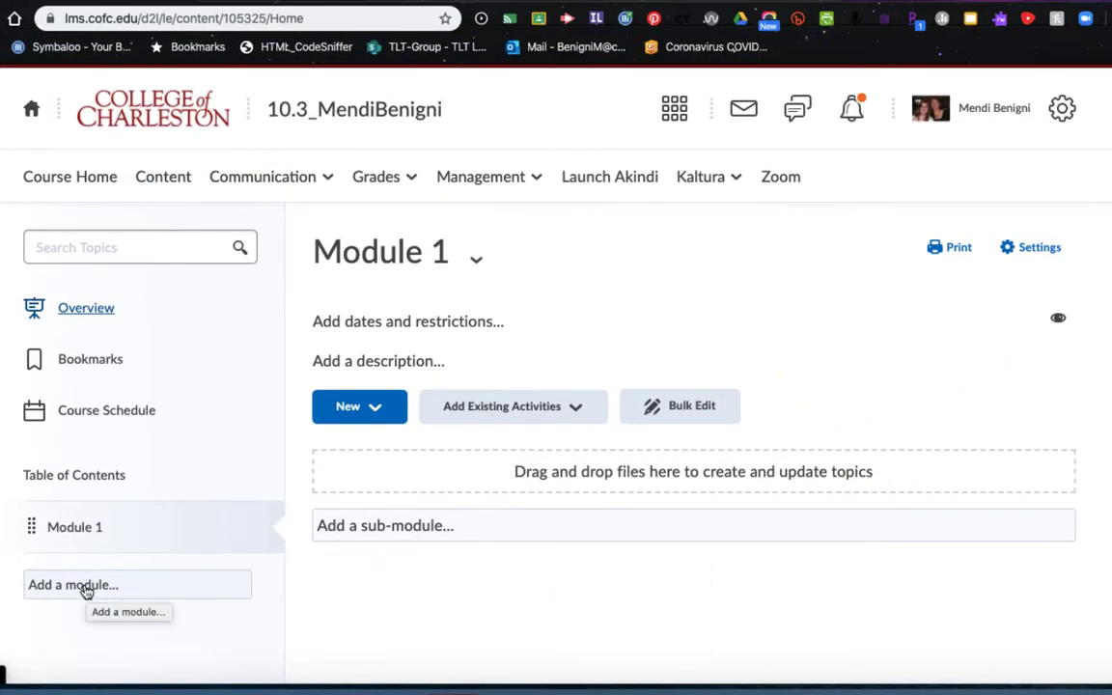
click(138, 583)
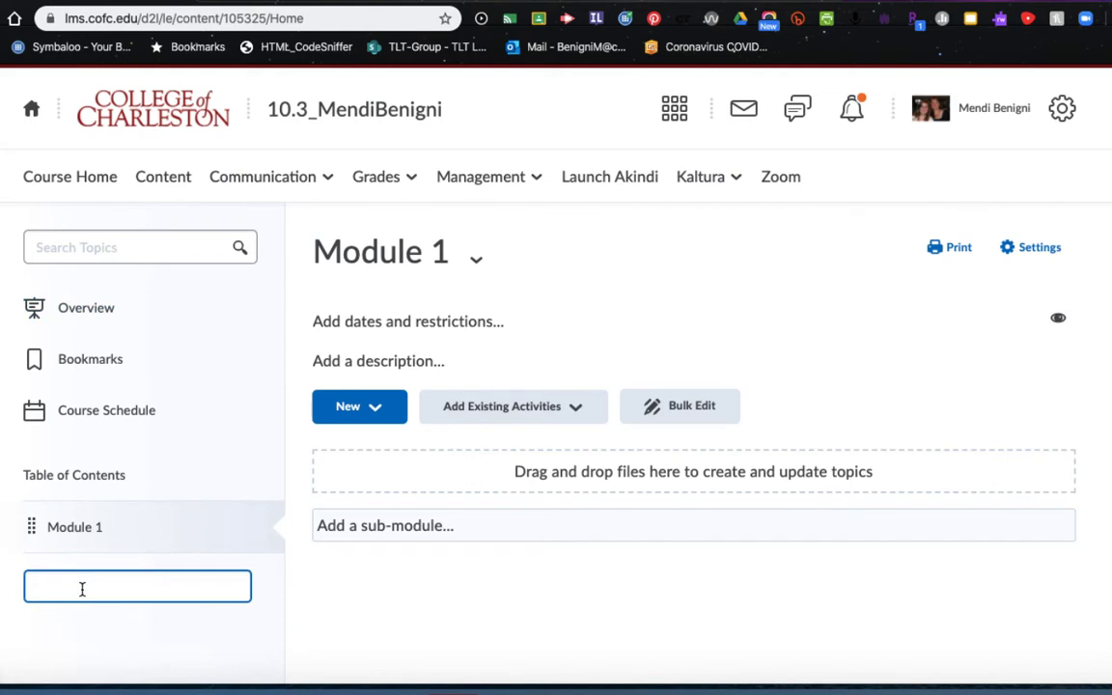
text(Module)
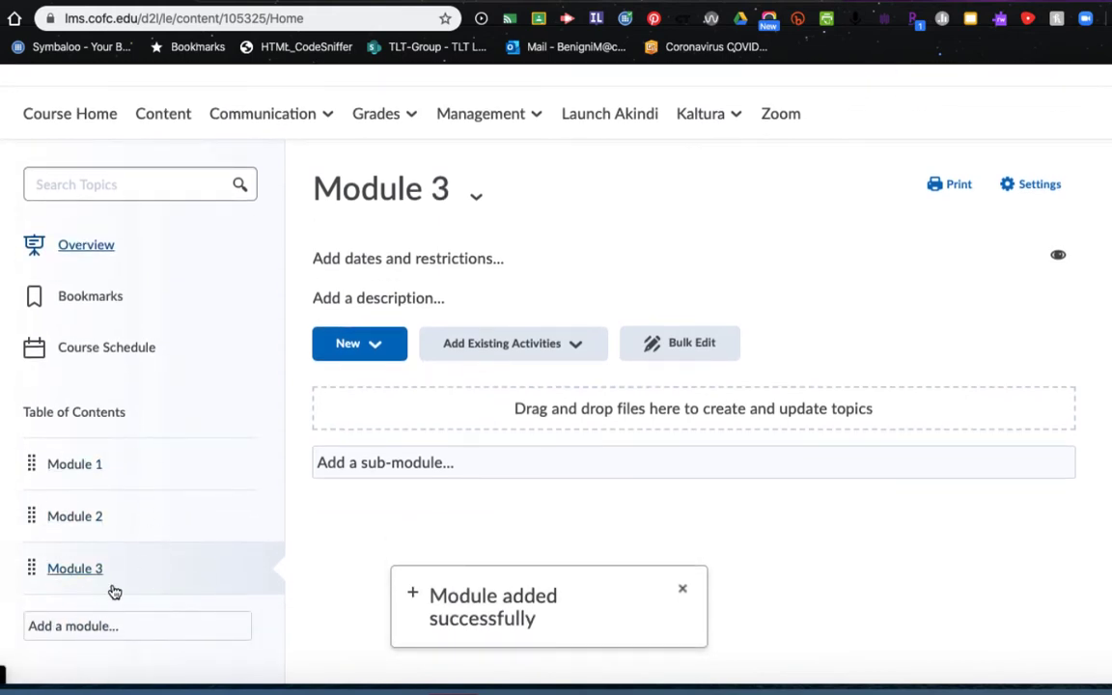
Step: Show Module 1's empty page from the Table of Contents sidebar
click(74, 525)
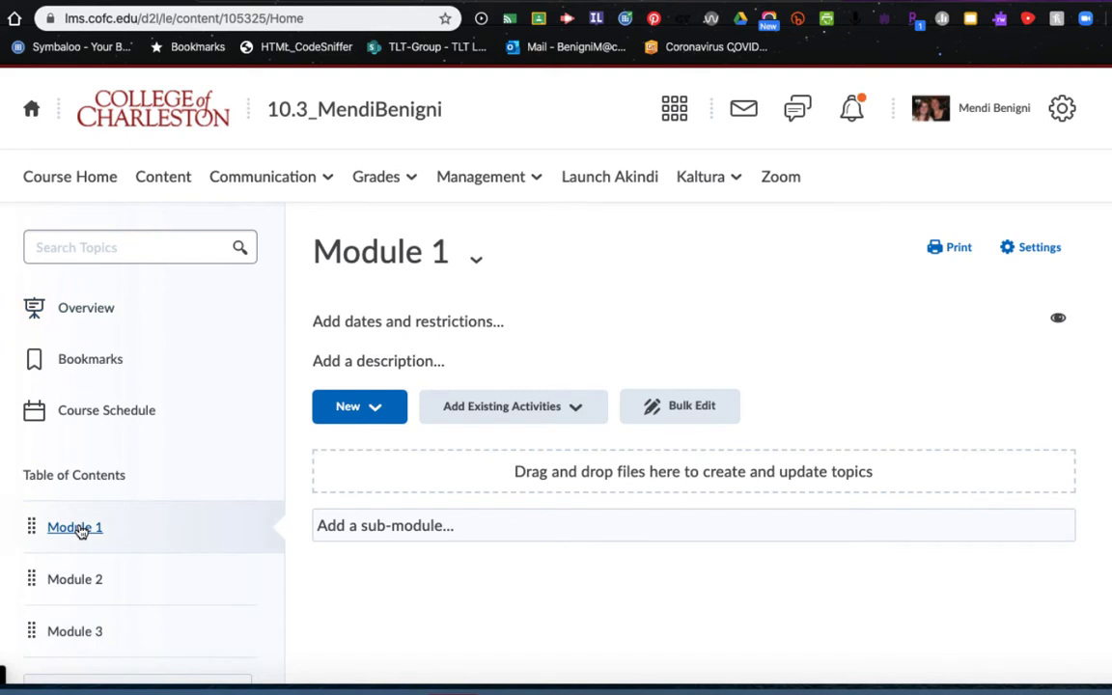
mouse_move(43, 552)
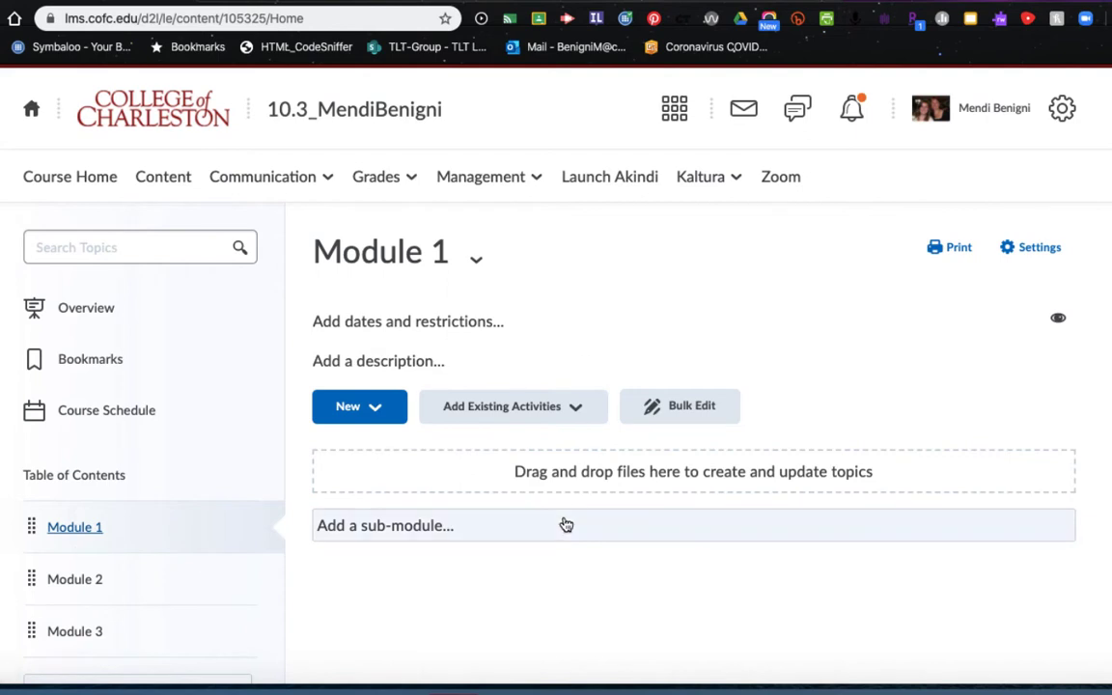
mouse_move(567, 525)
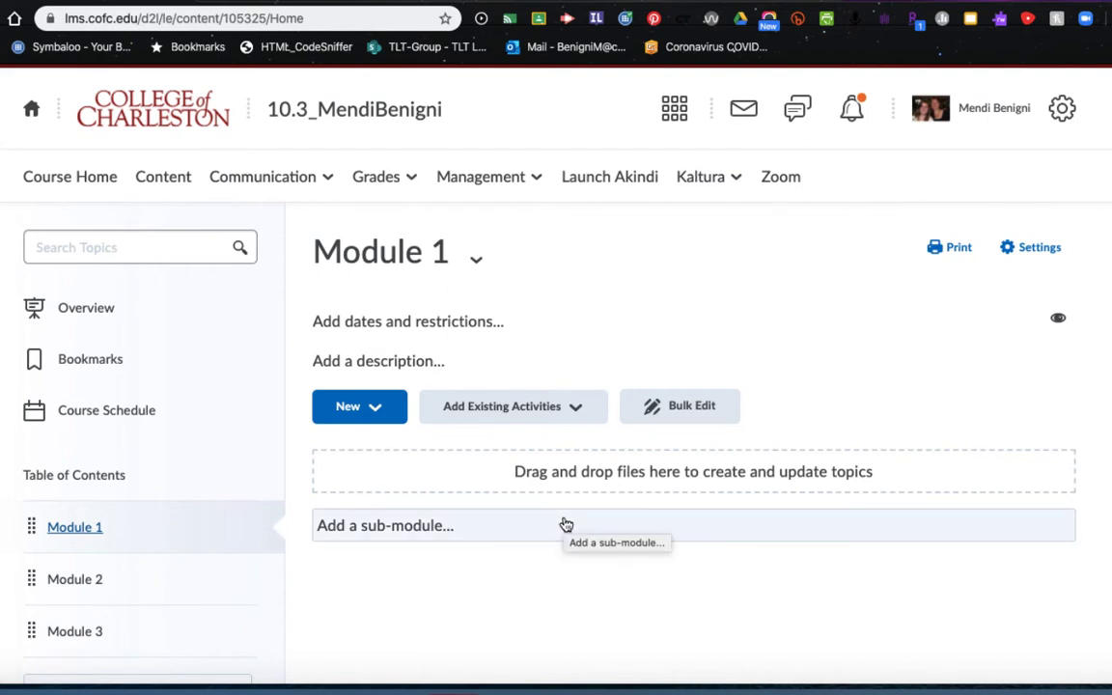
mouse_move(521, 472)
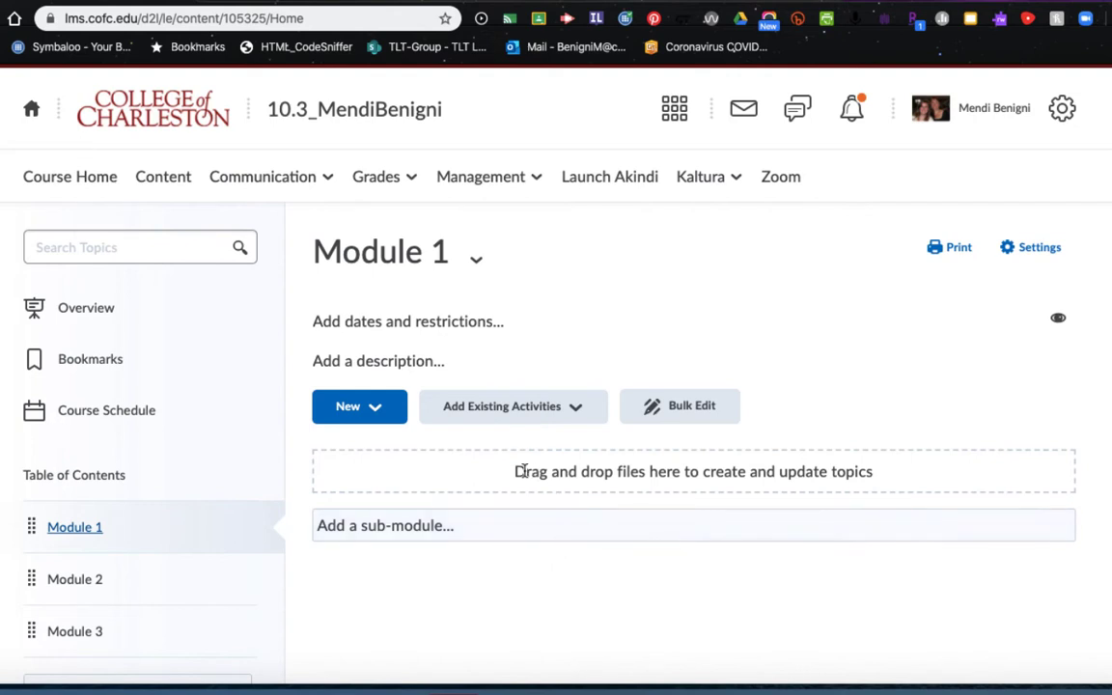
mouse_move(859, 464)
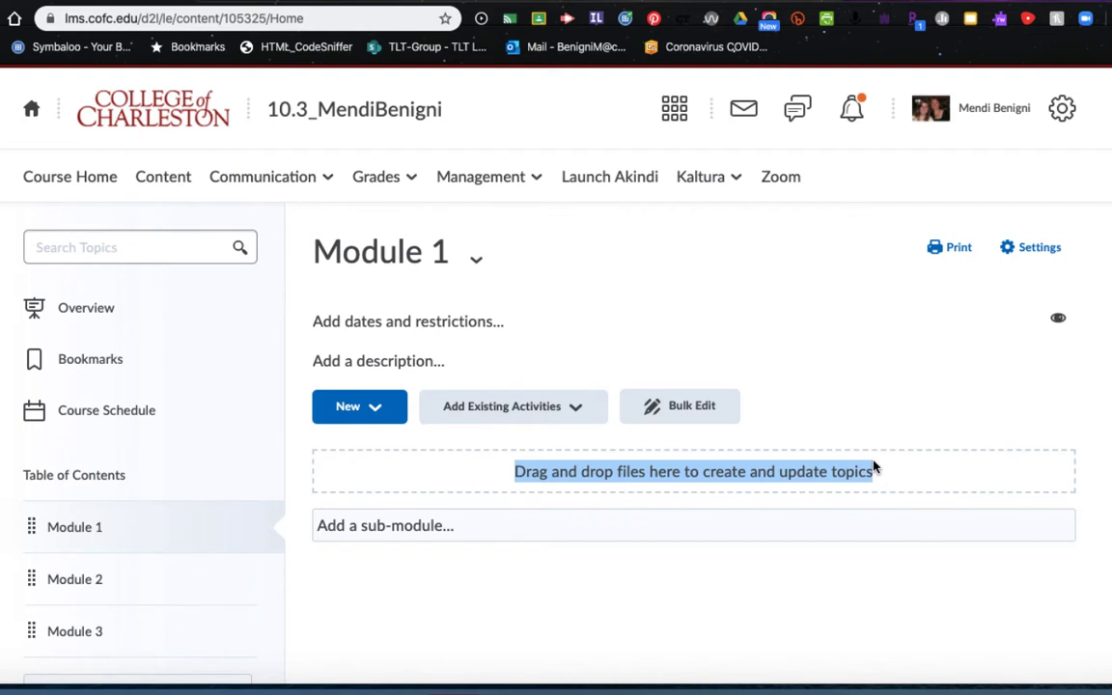
mouse_move(875, 470)
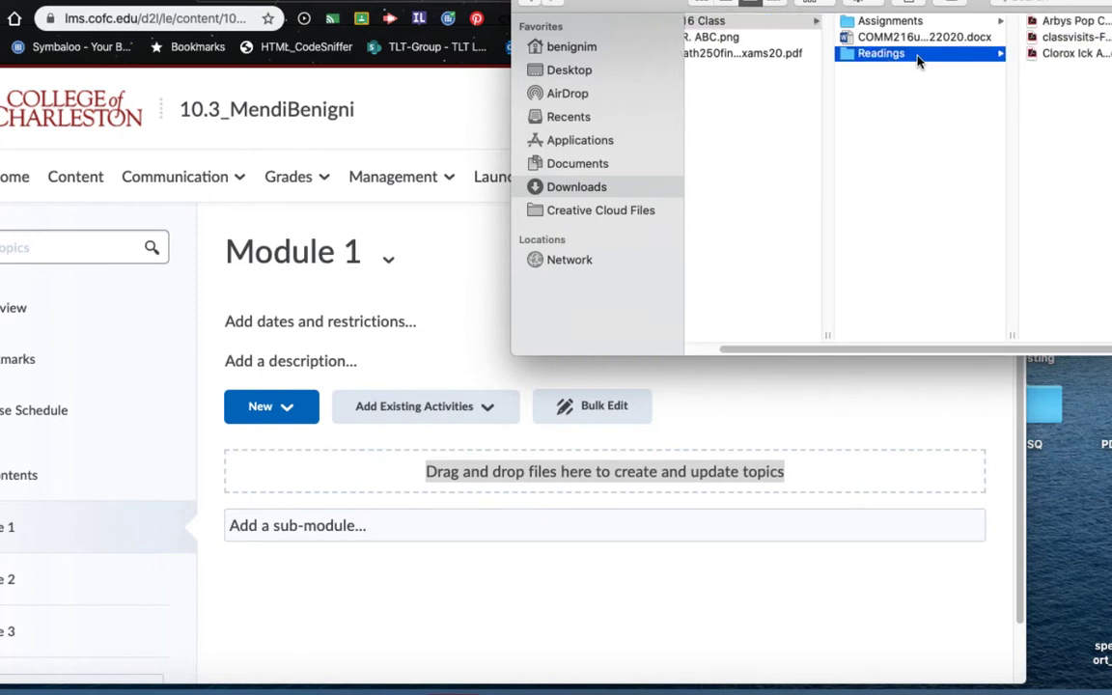
mouse_move(1066, 58)
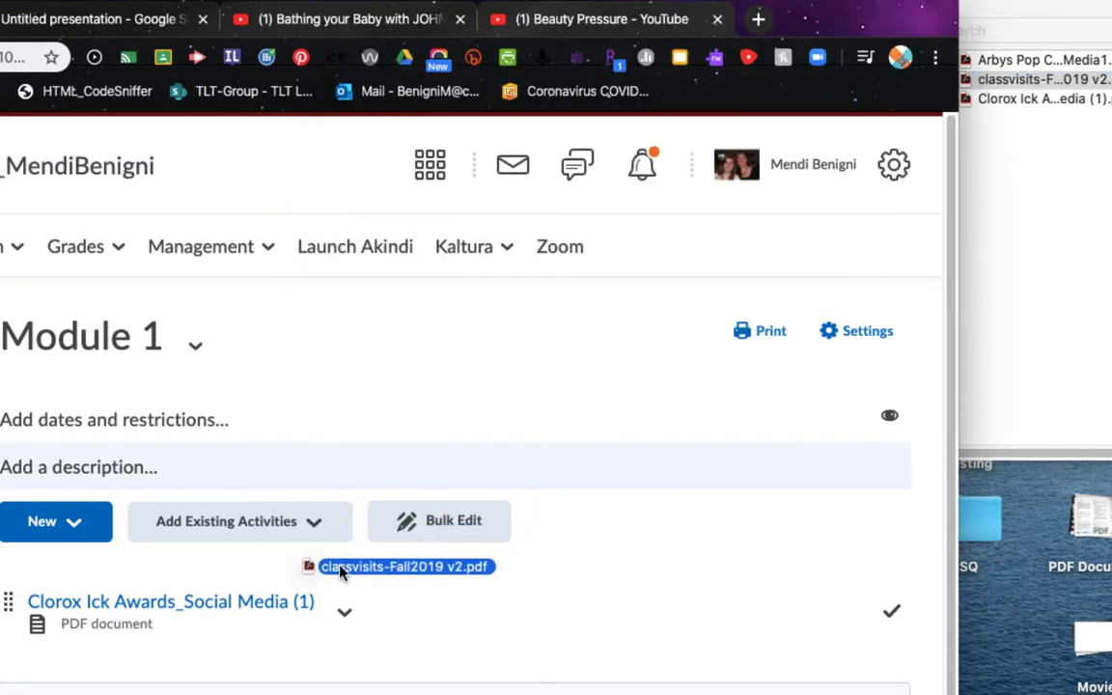
Step: Drag the Readings PDFs, including Clorox Ick Awards_Social Media (1), into Module 1
drag(402, 568, 371, 626)
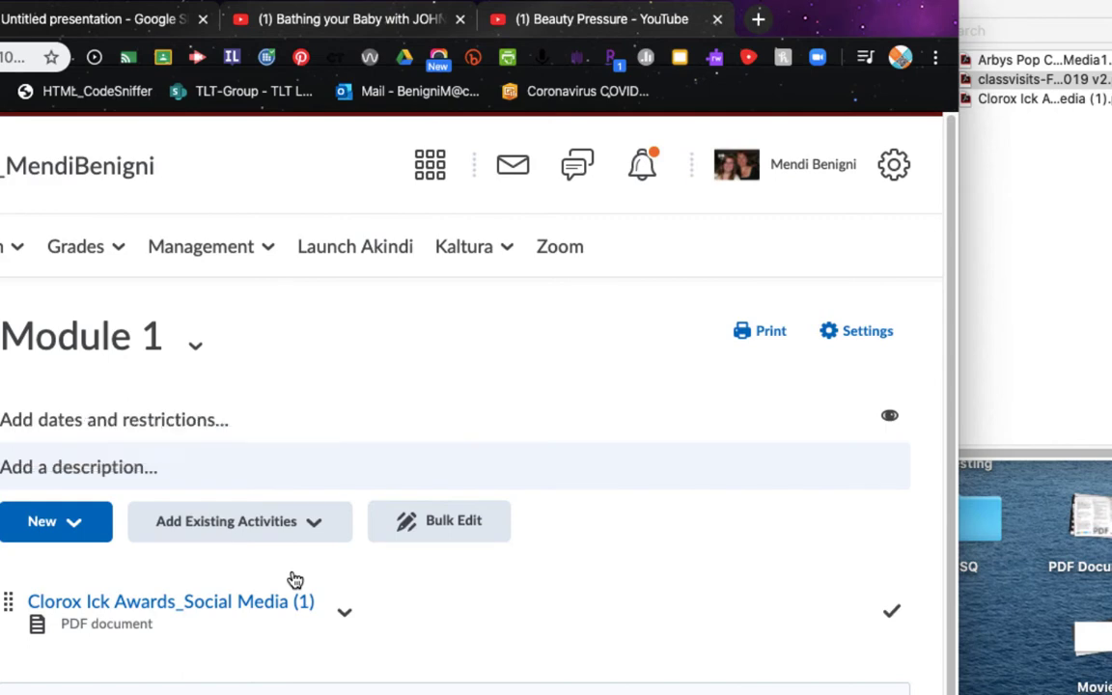
mouse_move(296, 579)
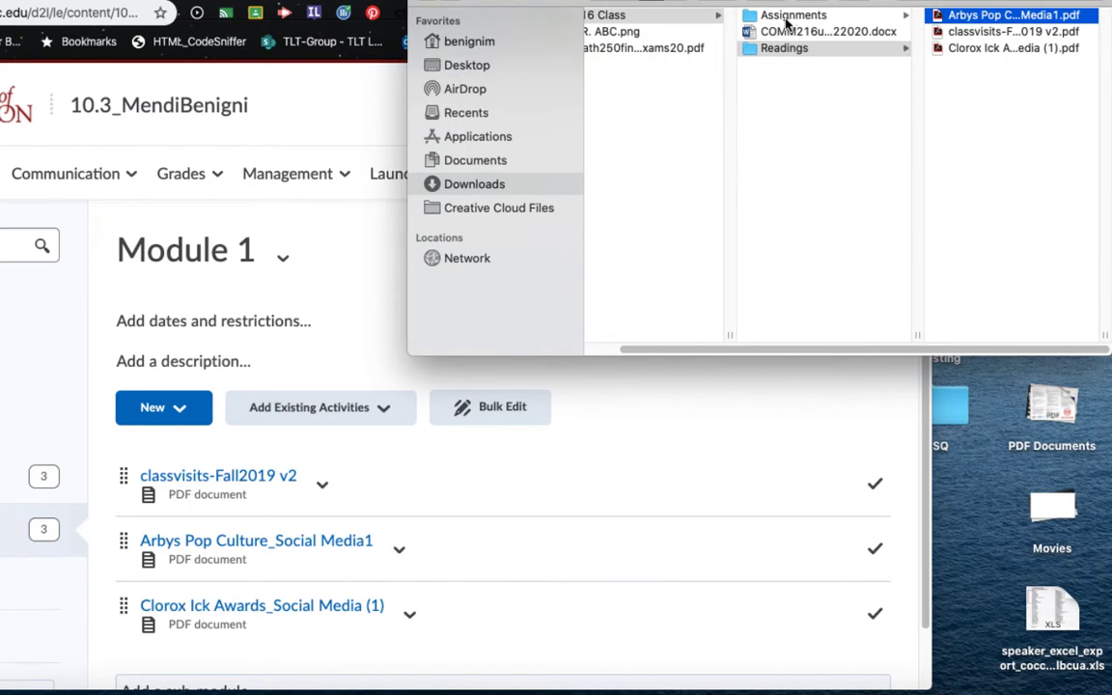
Step: Select all files in the Downloads Assignments folder for upload to Module 1
click(794, 15)
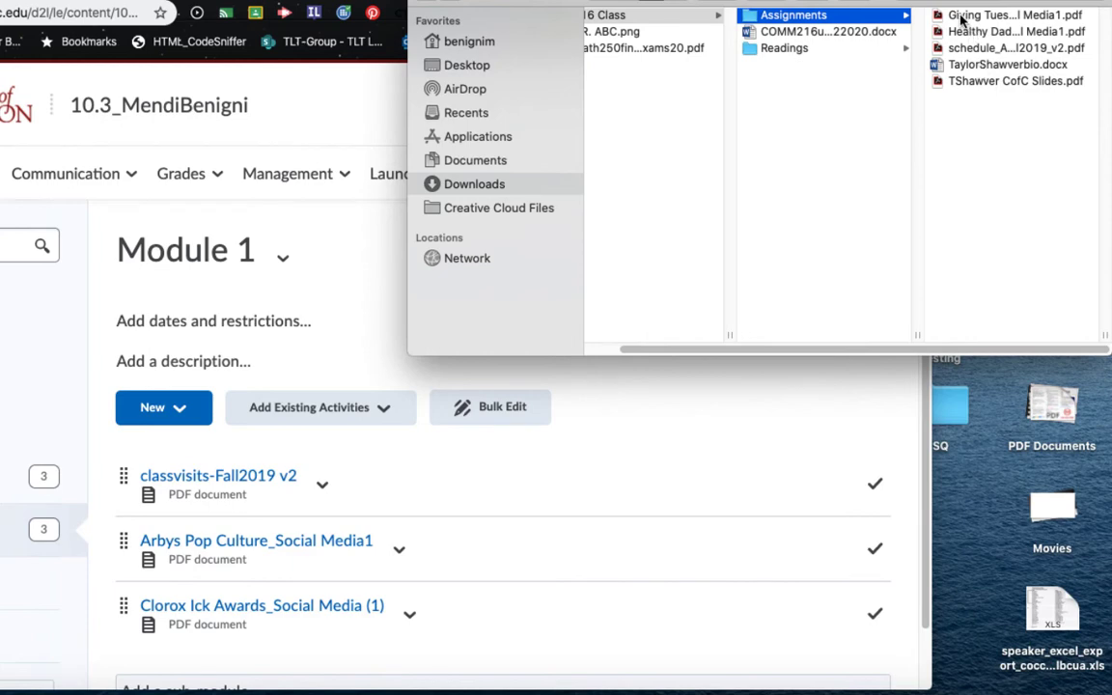
click(1014, 15)
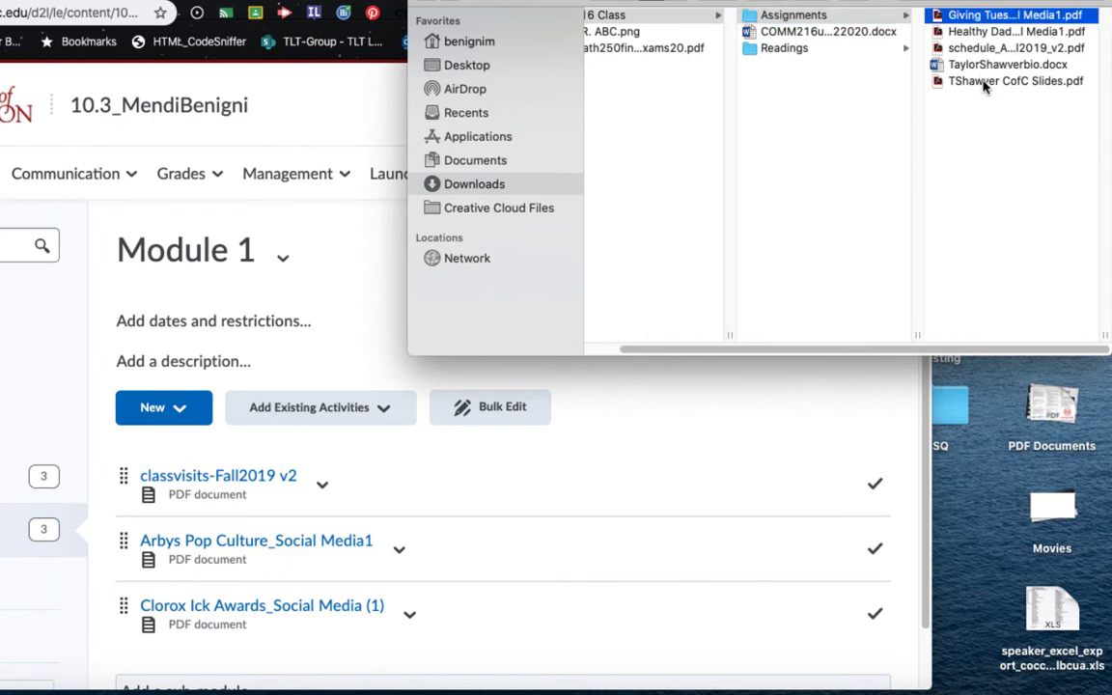
click(1016, 82)
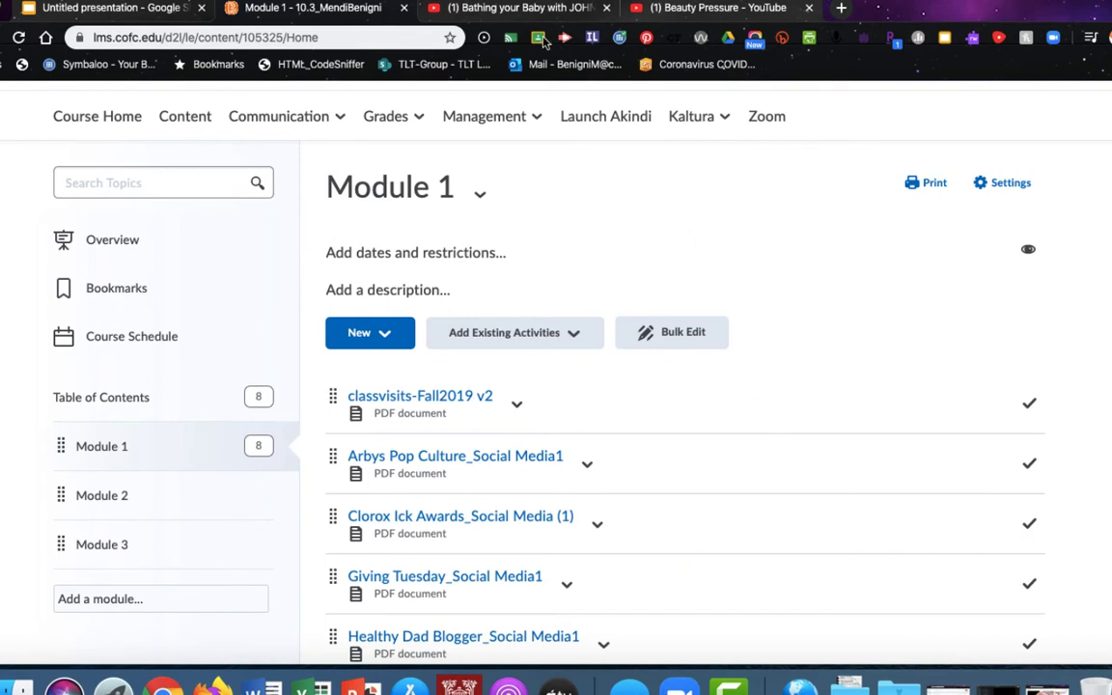
mouse_move(519, 23)
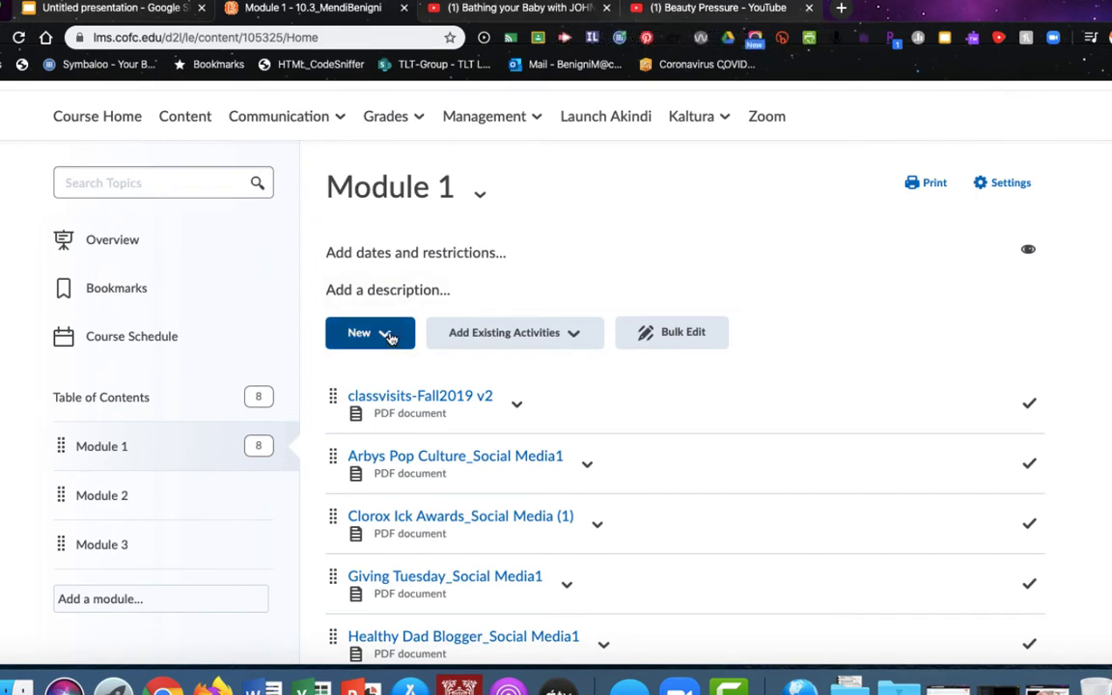
Step: Show Module 1's New dropdown of content-adding options
click(371, 332)
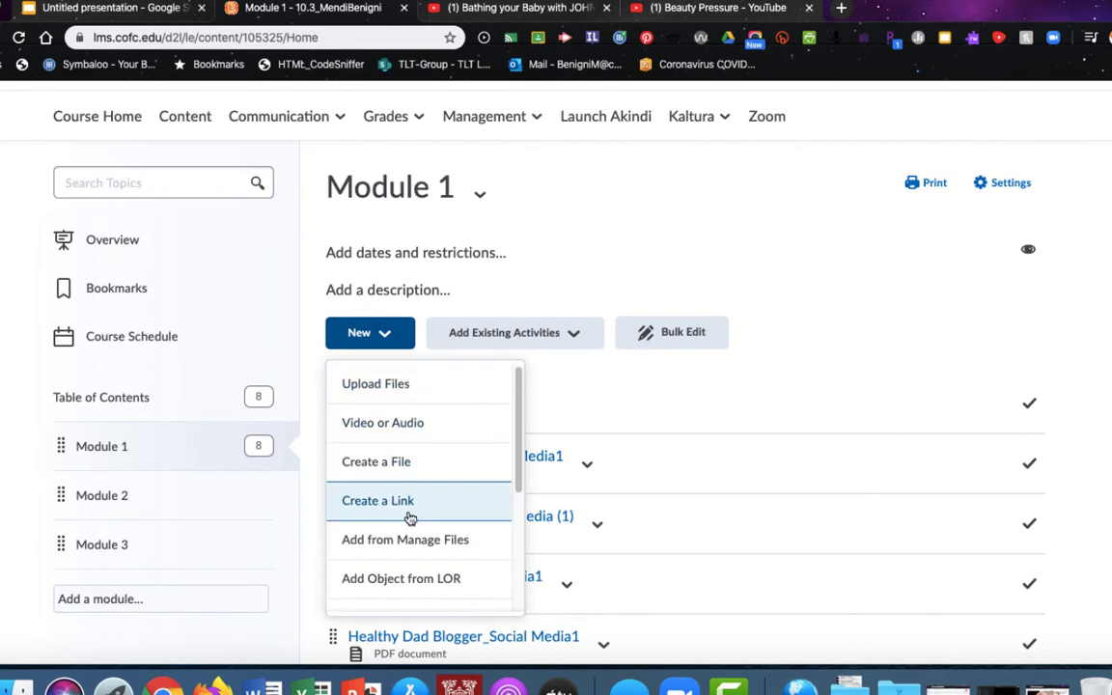
mouse_move(421, 510)
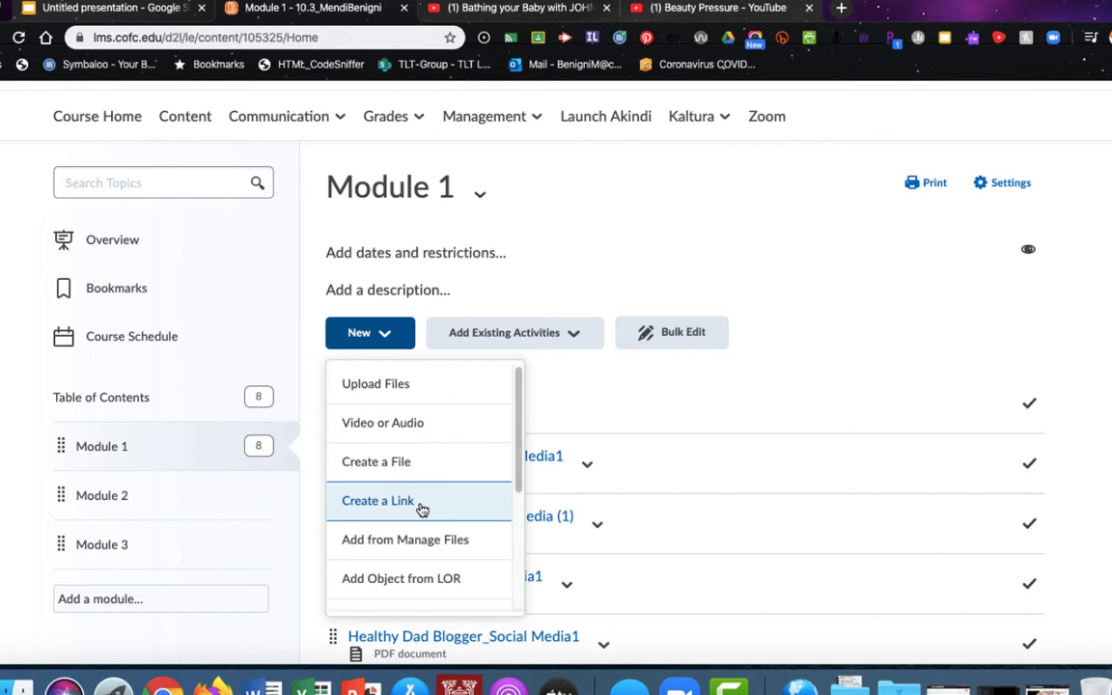
Step: Start a new link titled 'Bathing your baby with Johnsons (VIDEO)' in Module 1
click(379, 500)
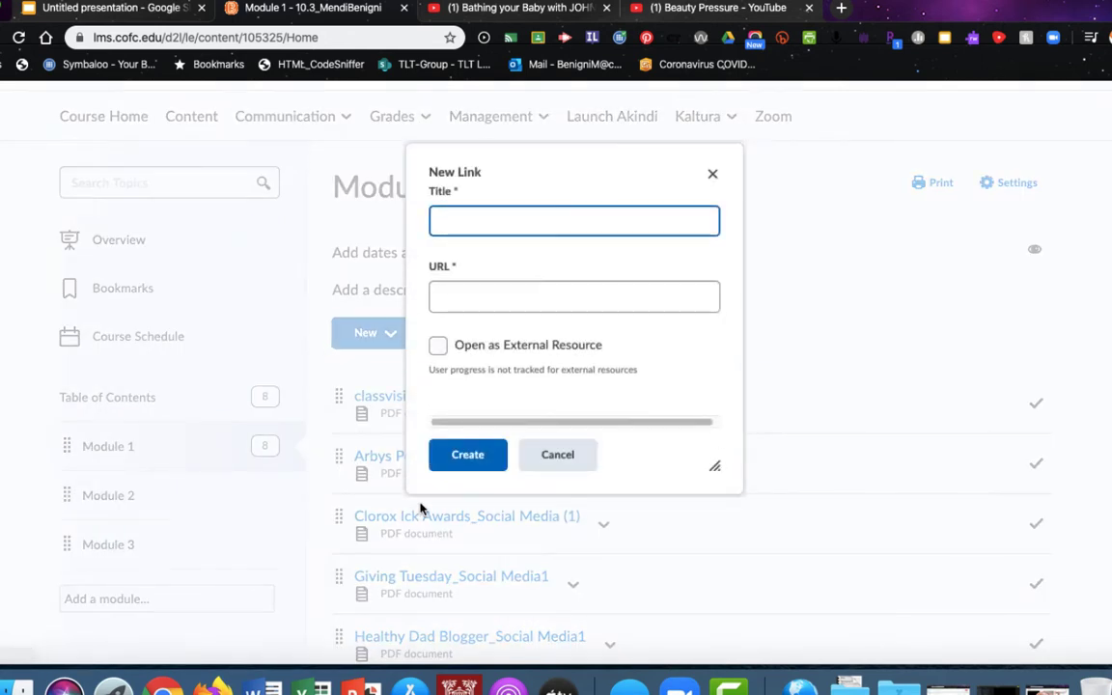
click(576, 220)
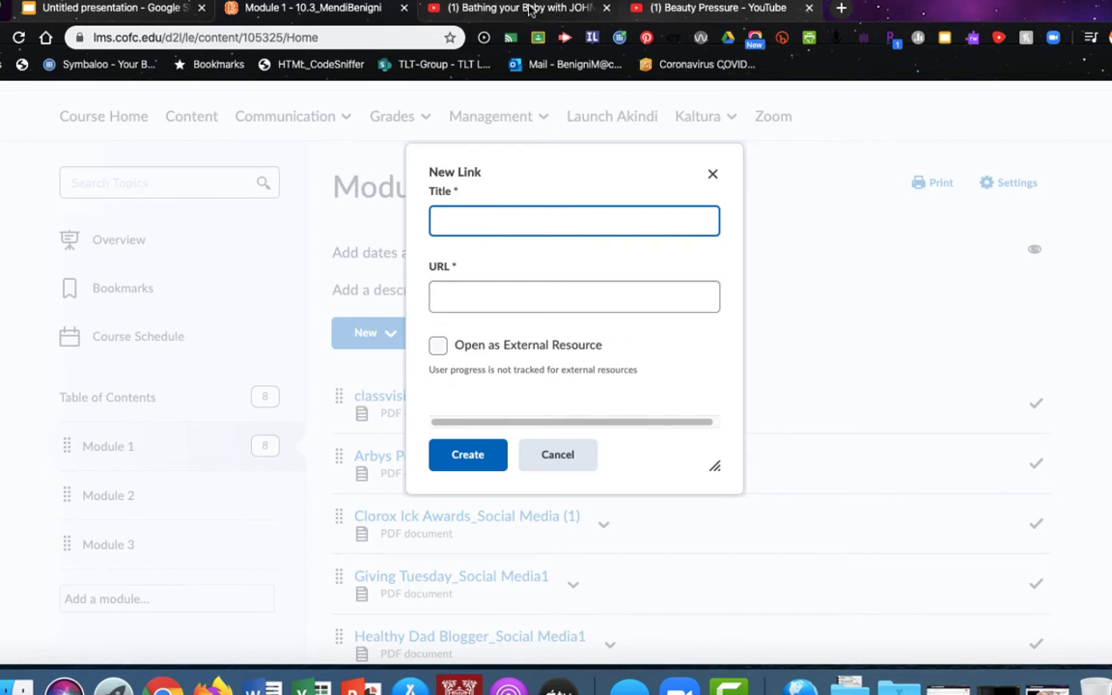
click(506, 8)
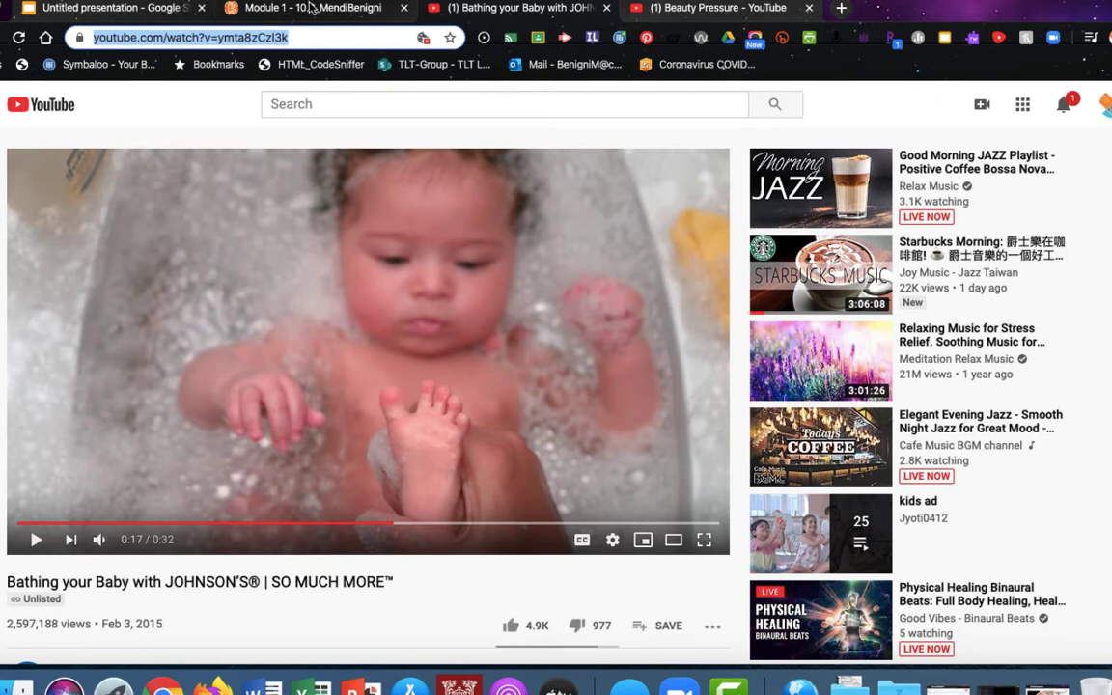
mouse_move(307, 12)
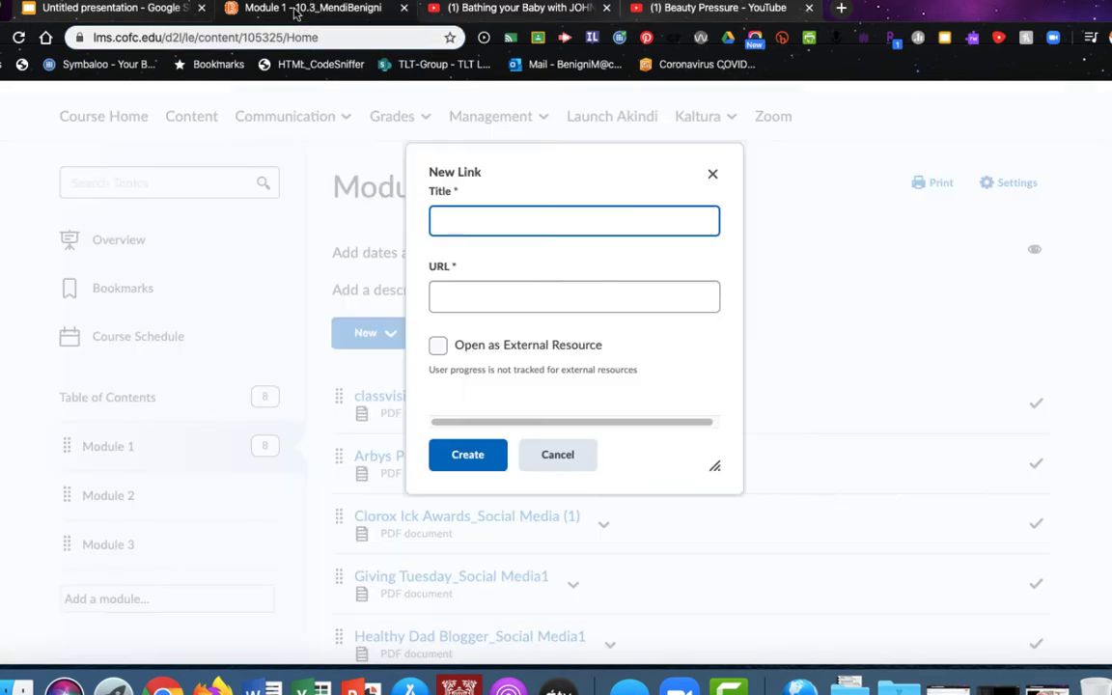
text(B)
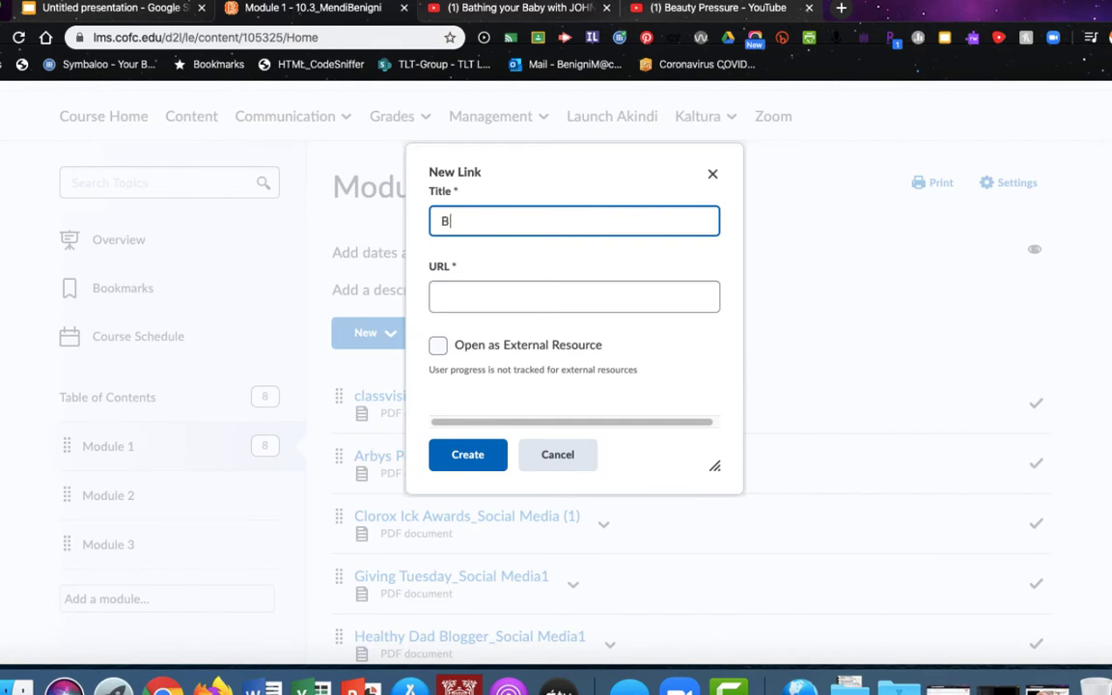
text(athing your)
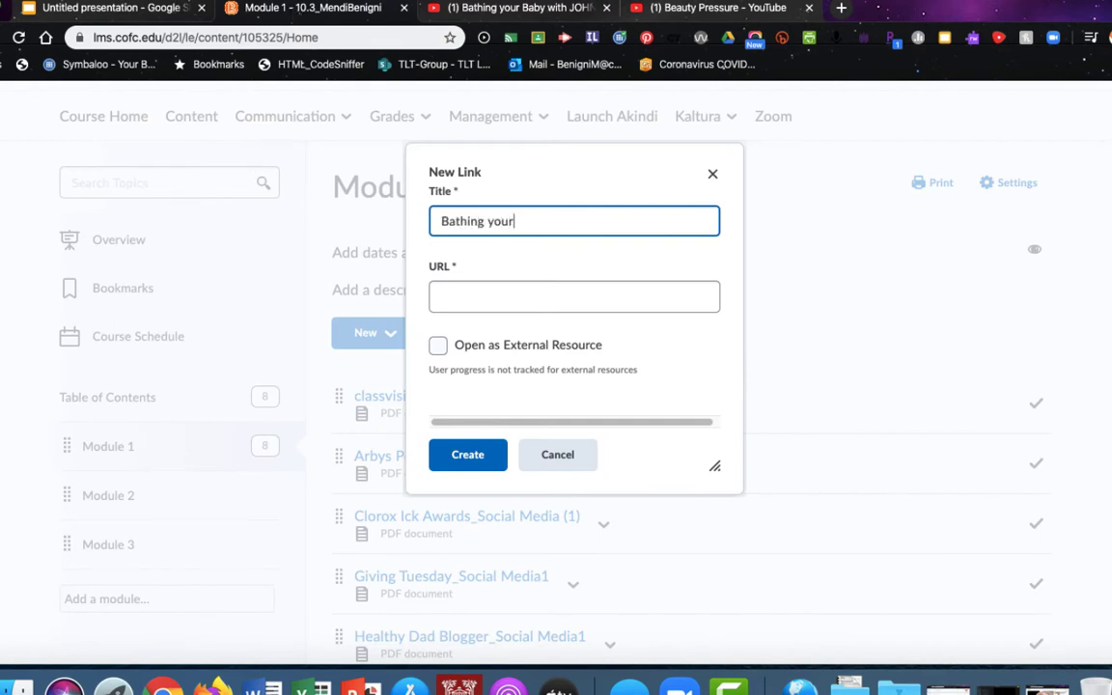
text(baby with Johnsons (VIDEO))
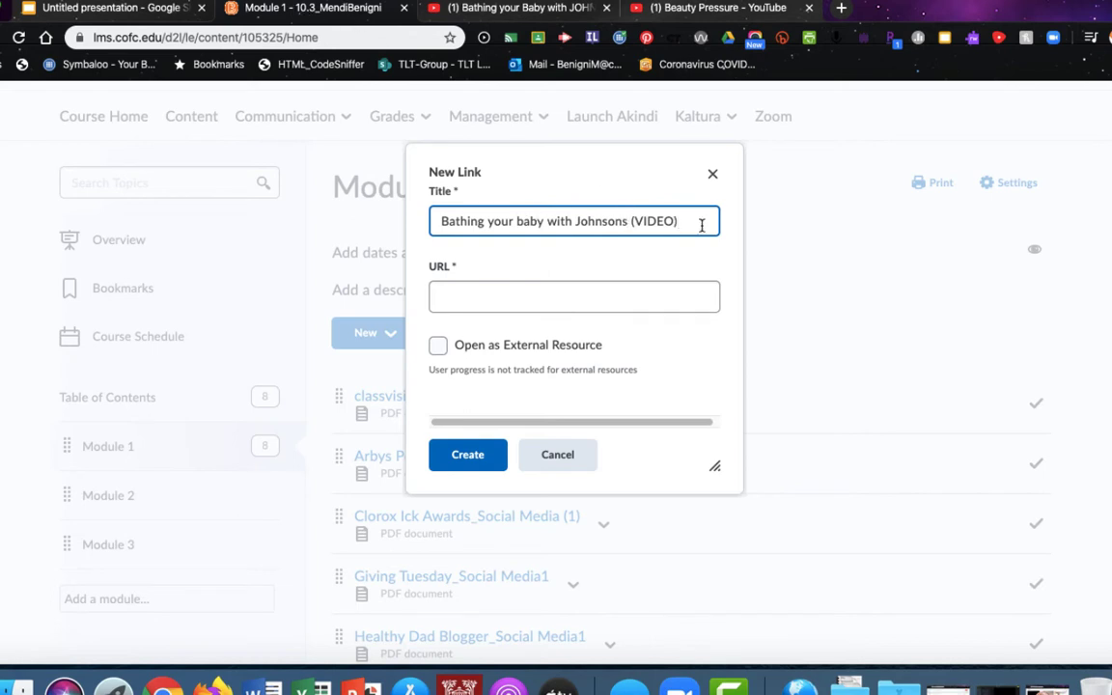
click(576, 298)
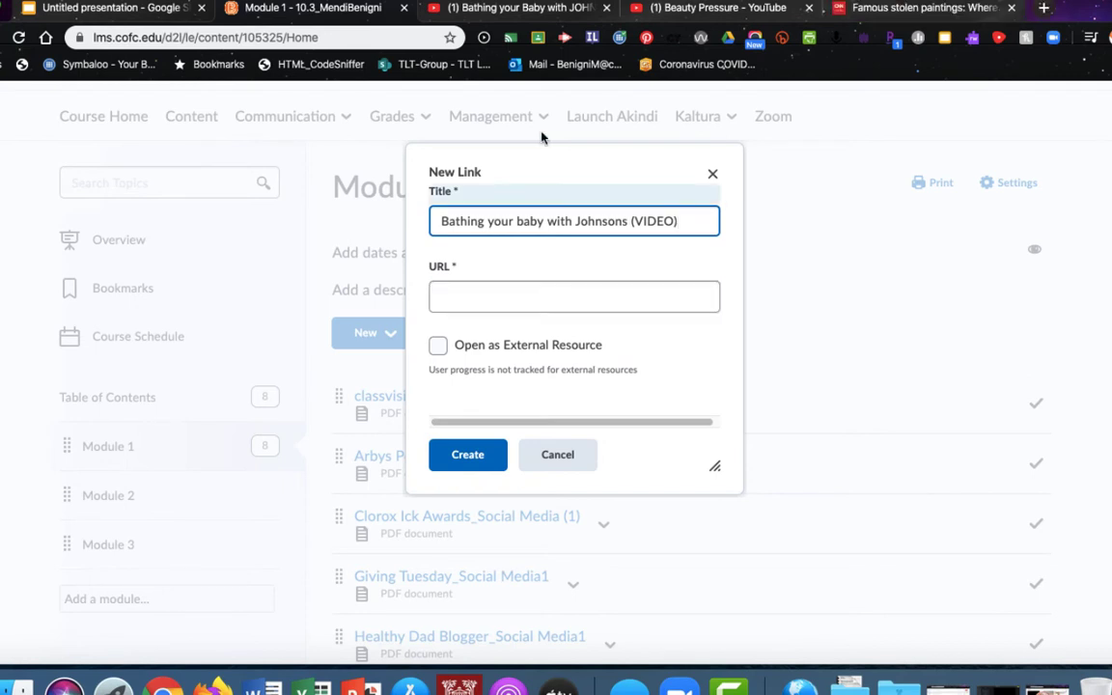
mouse_move(518, 7)
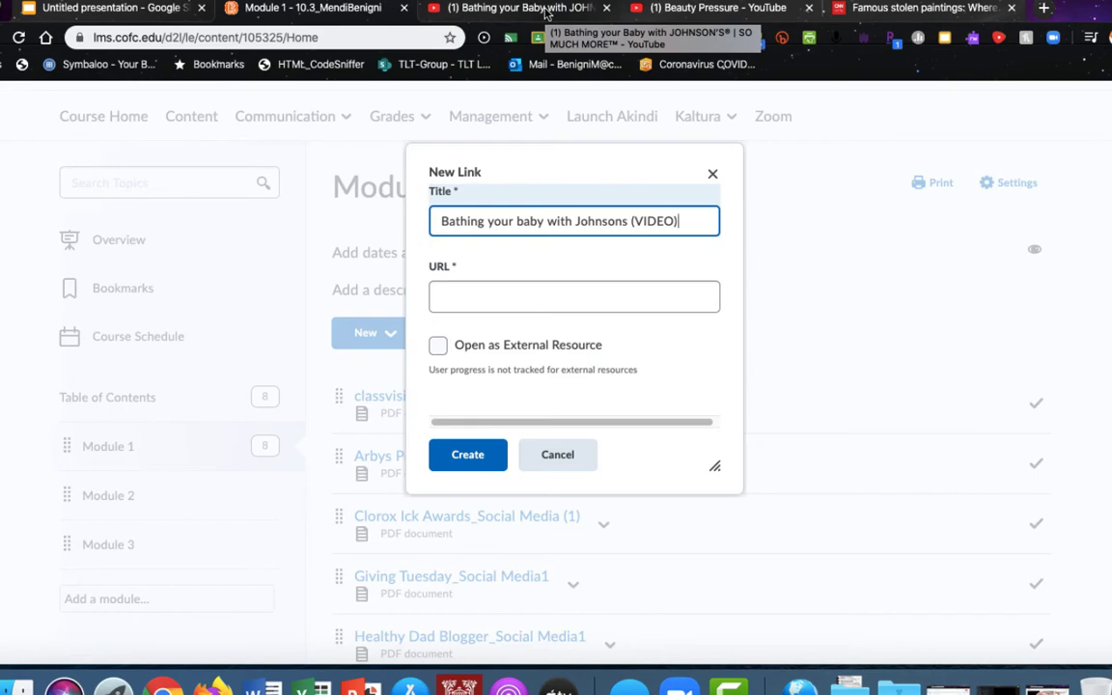
Step: Copy the YouTube baby-bathing video's web address from its address bar
click(521, 8)
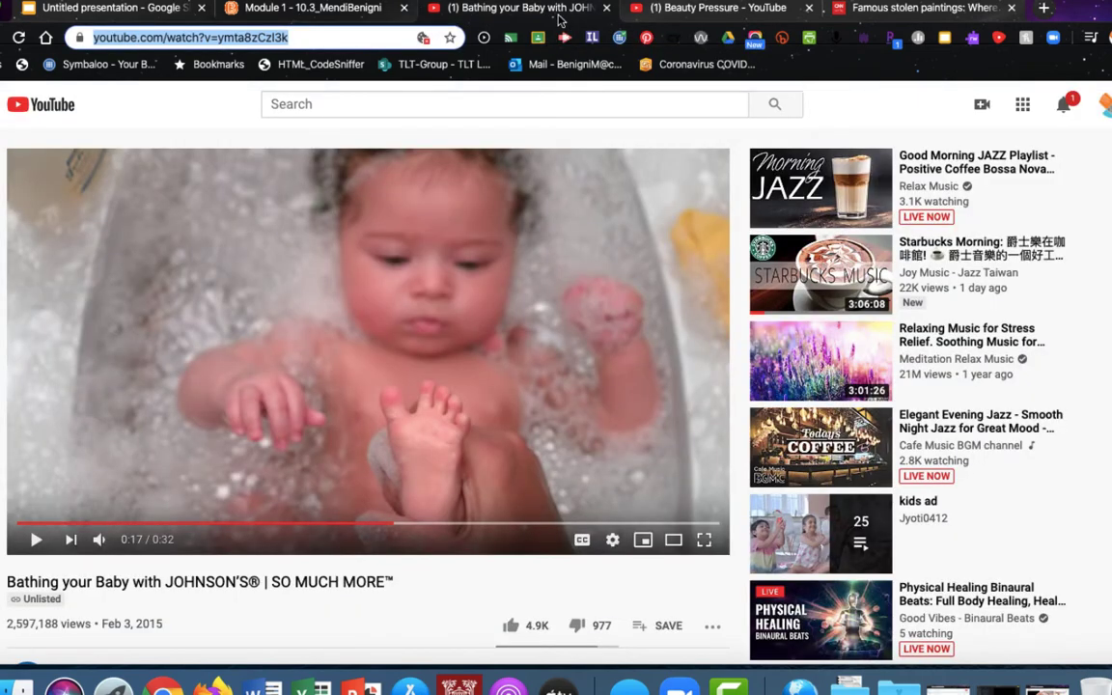
click(241, 37)
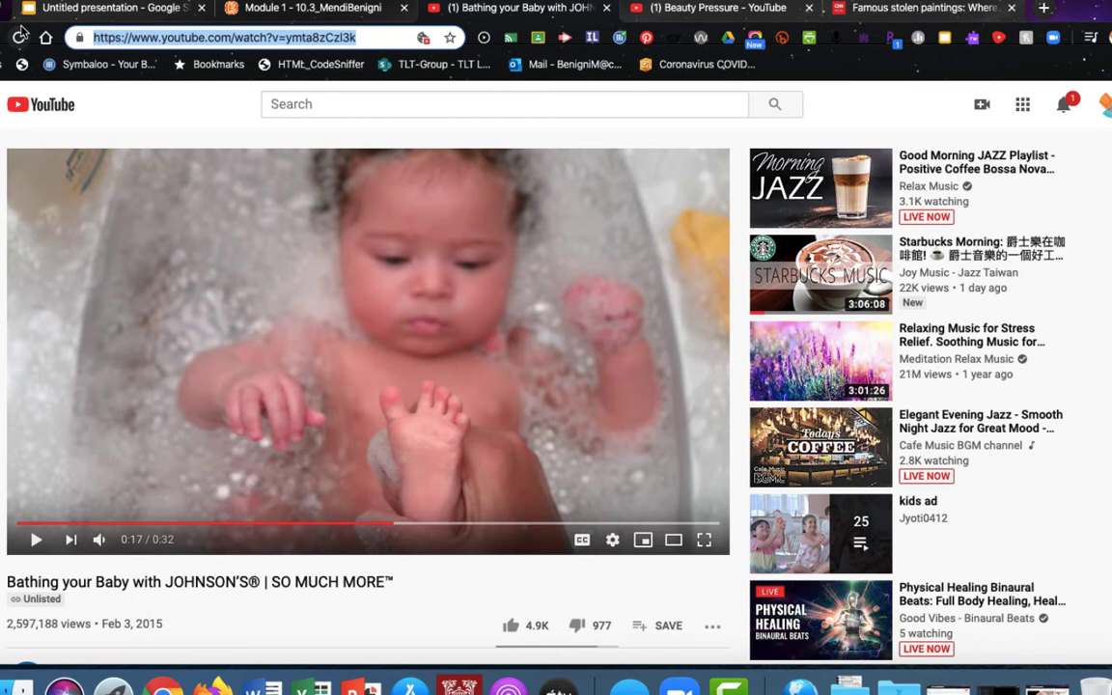
right_click(222, 37)
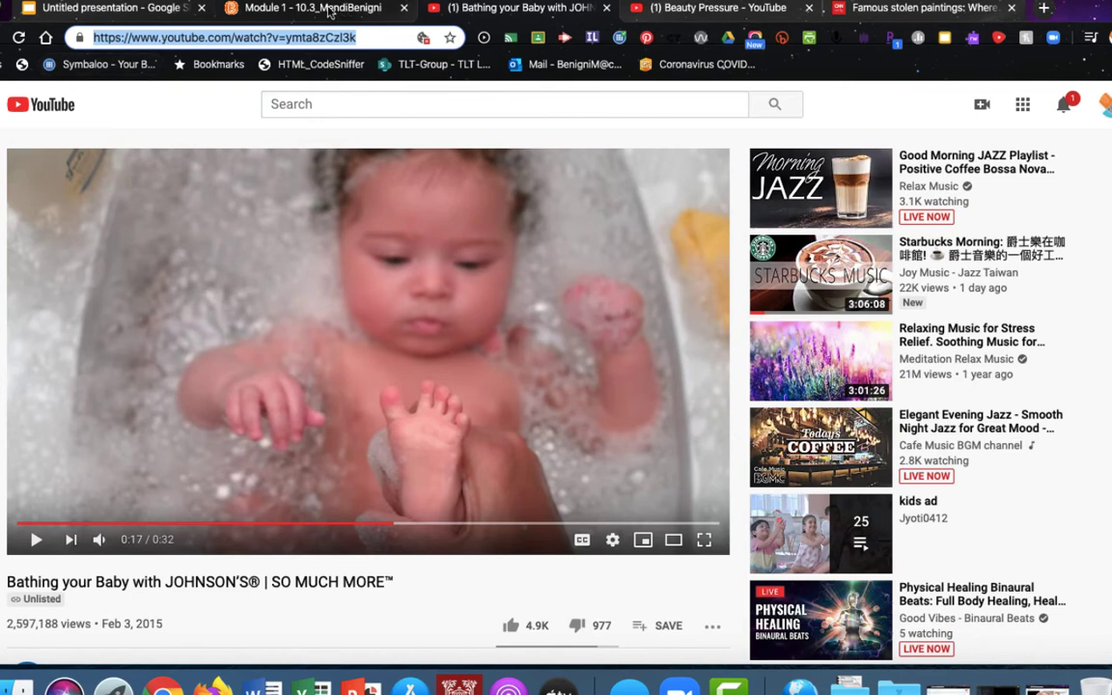
click(313, 8)
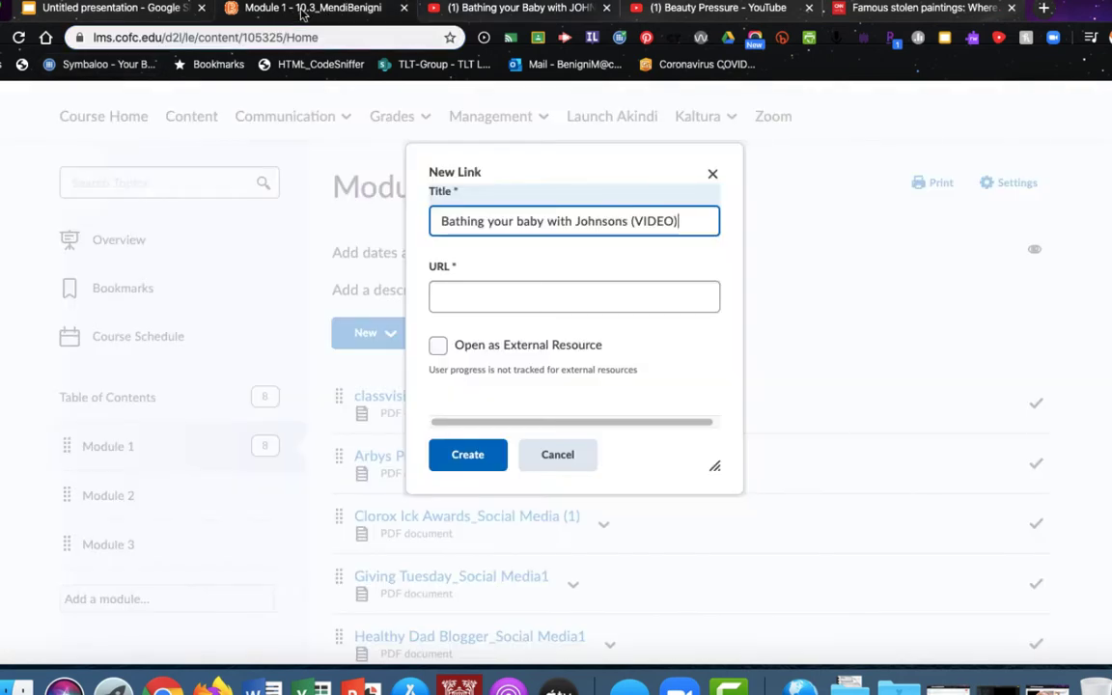
click(576, 297)
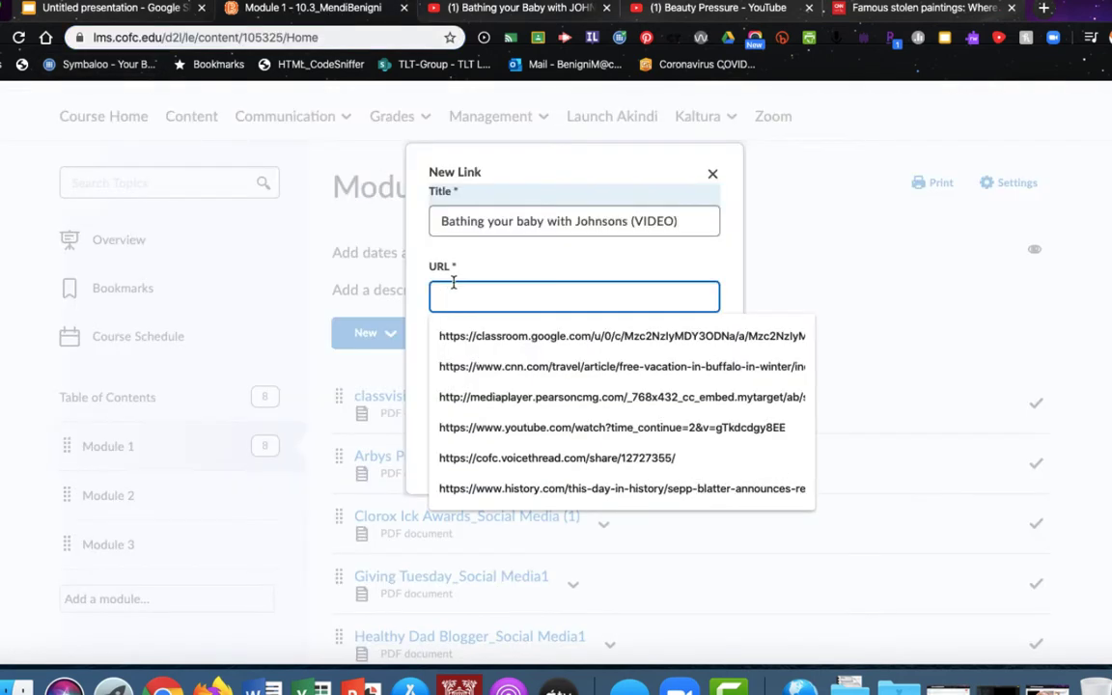
text(https://www.youtube.com/watch?v=ymta8zCzl3k)
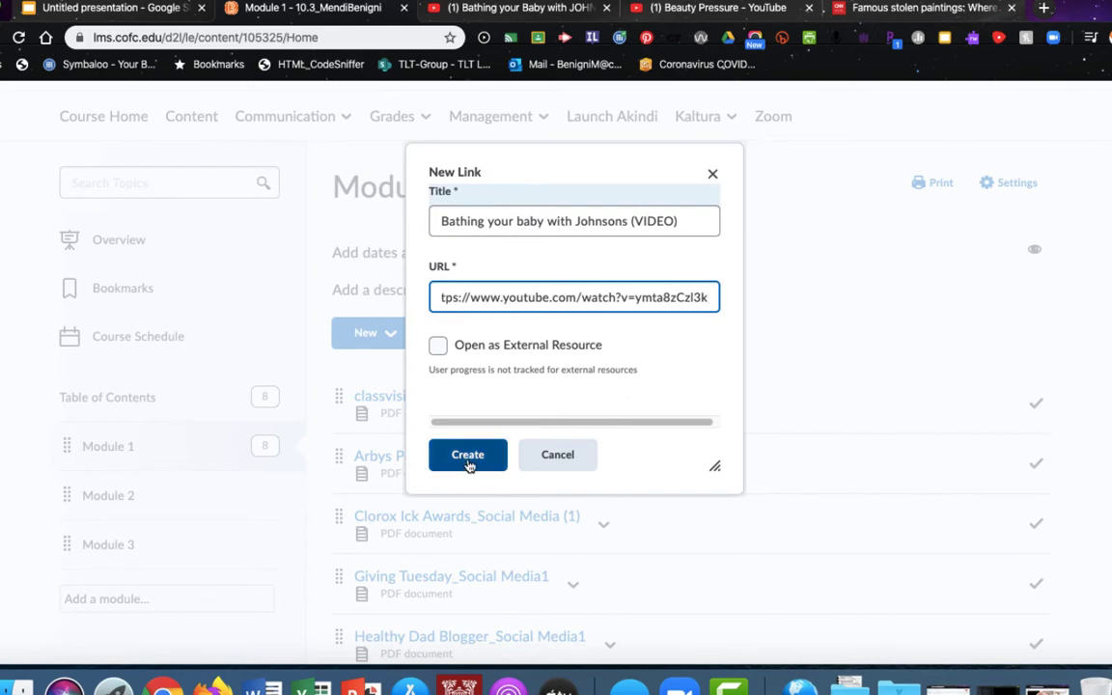
click(468, 456)
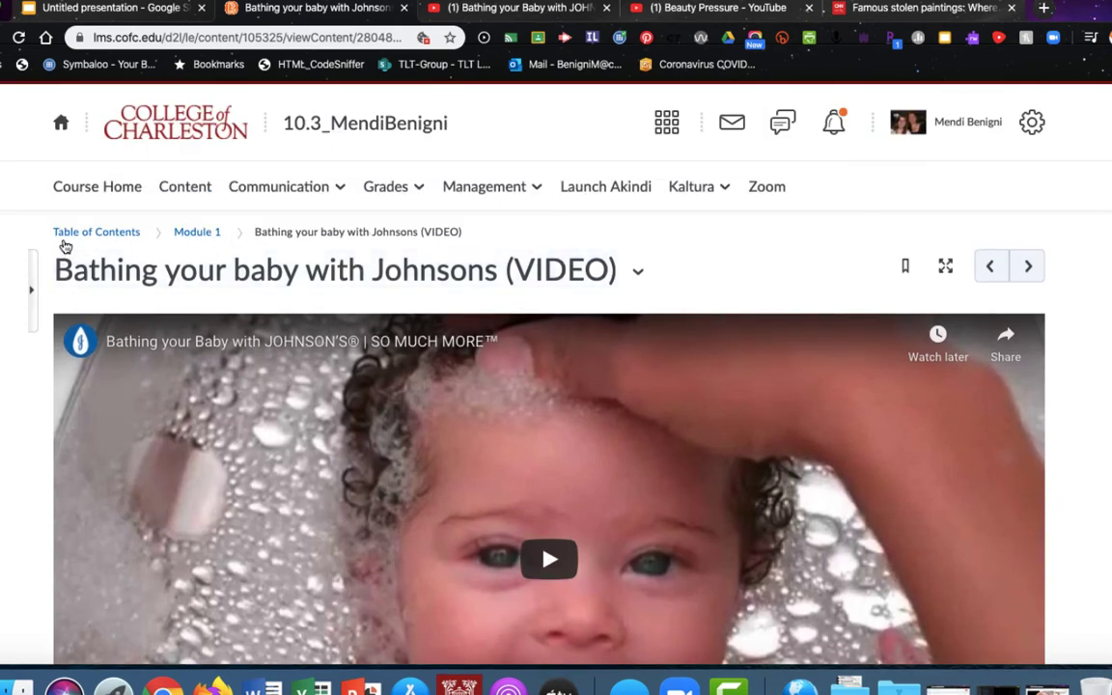
mouse_move(197, 231)
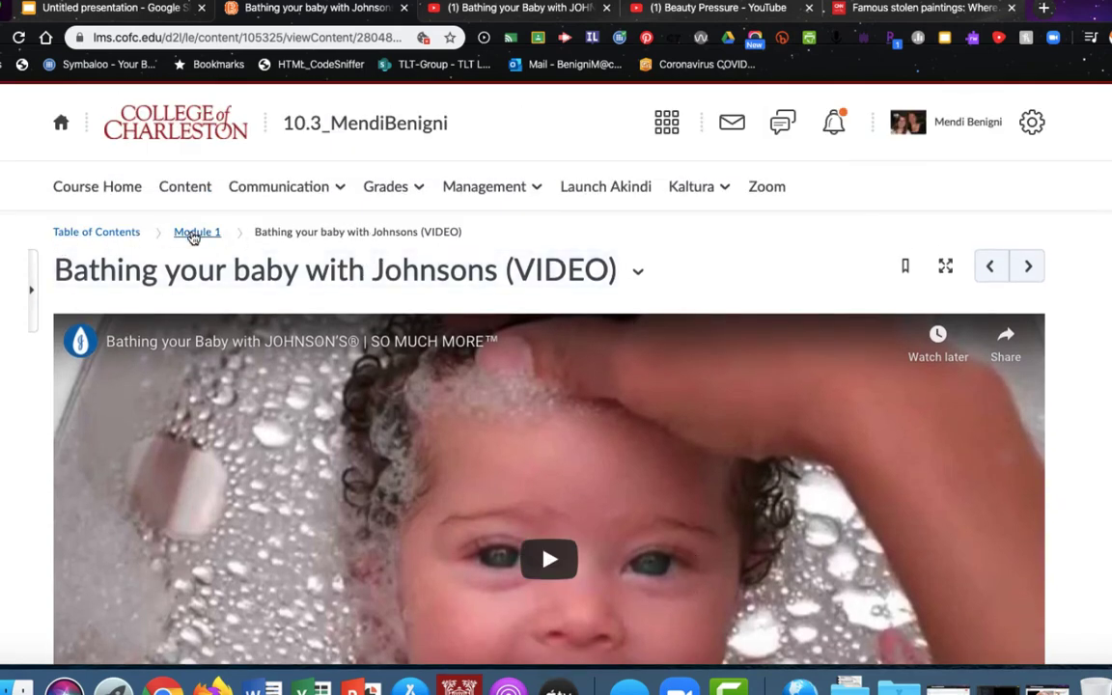
Step: Create a 'Famous Stolen Paintings' link in Module 1 pointing to the CNN article URL
click(197, 232)
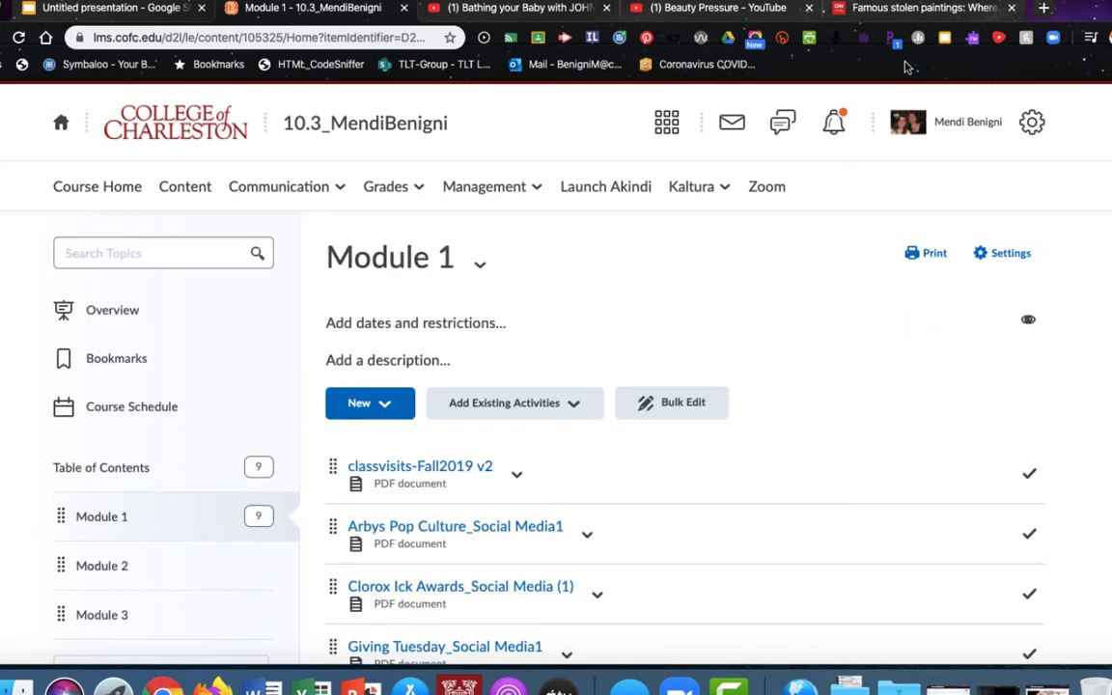
mouse_move(923, 7)
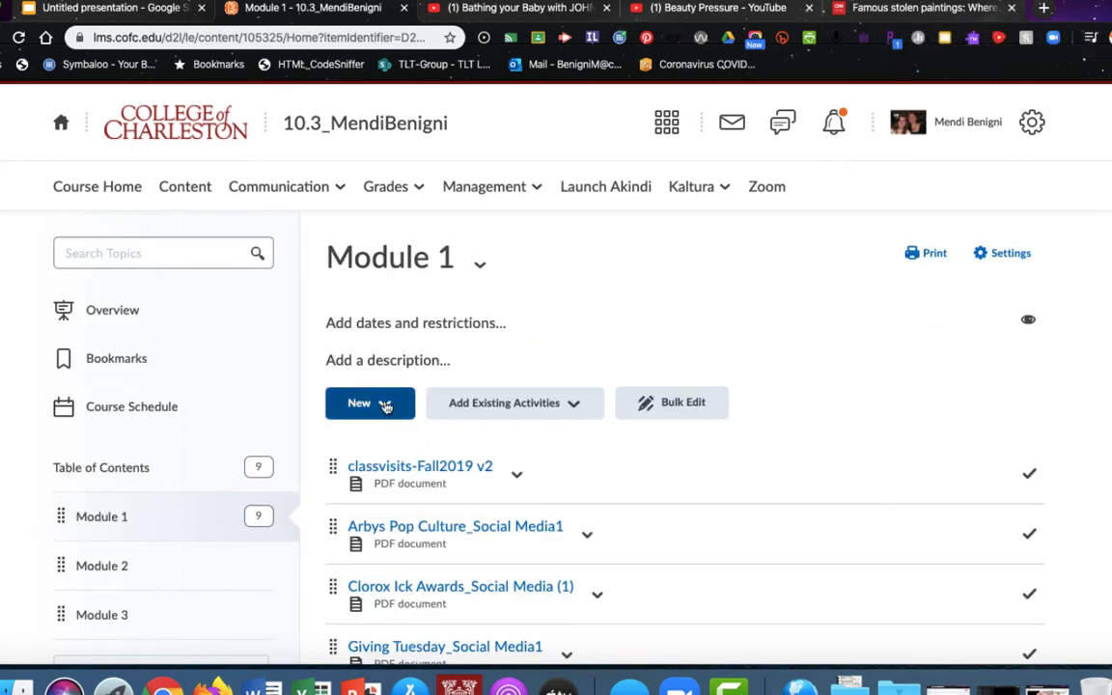
click(370, 404)
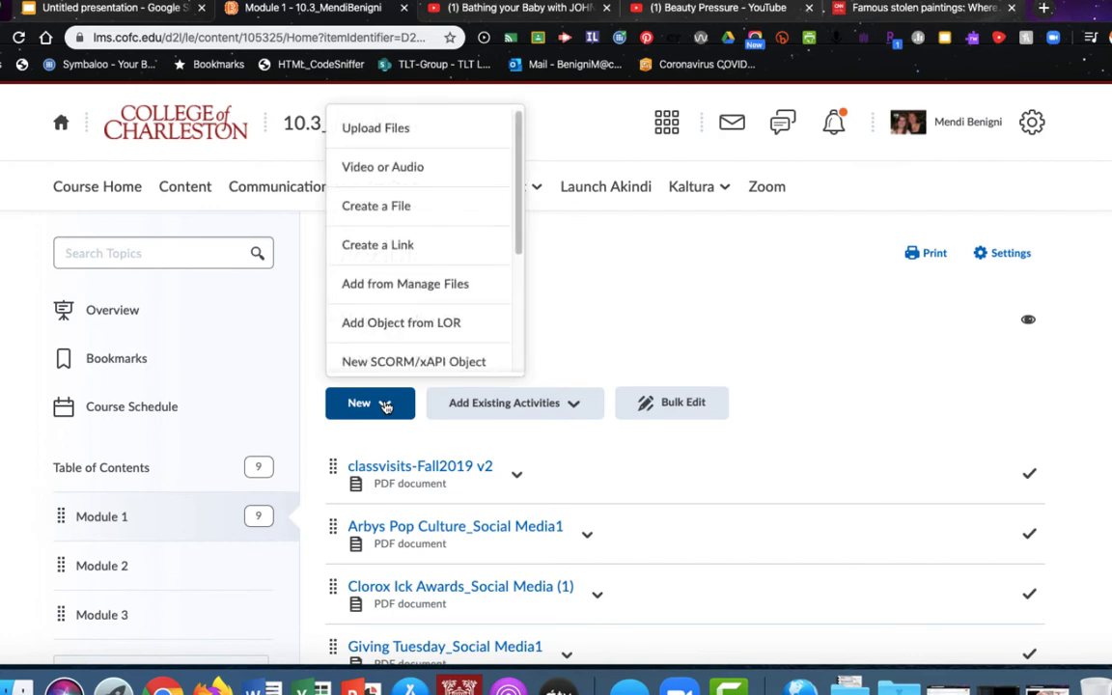
click(379, 243)
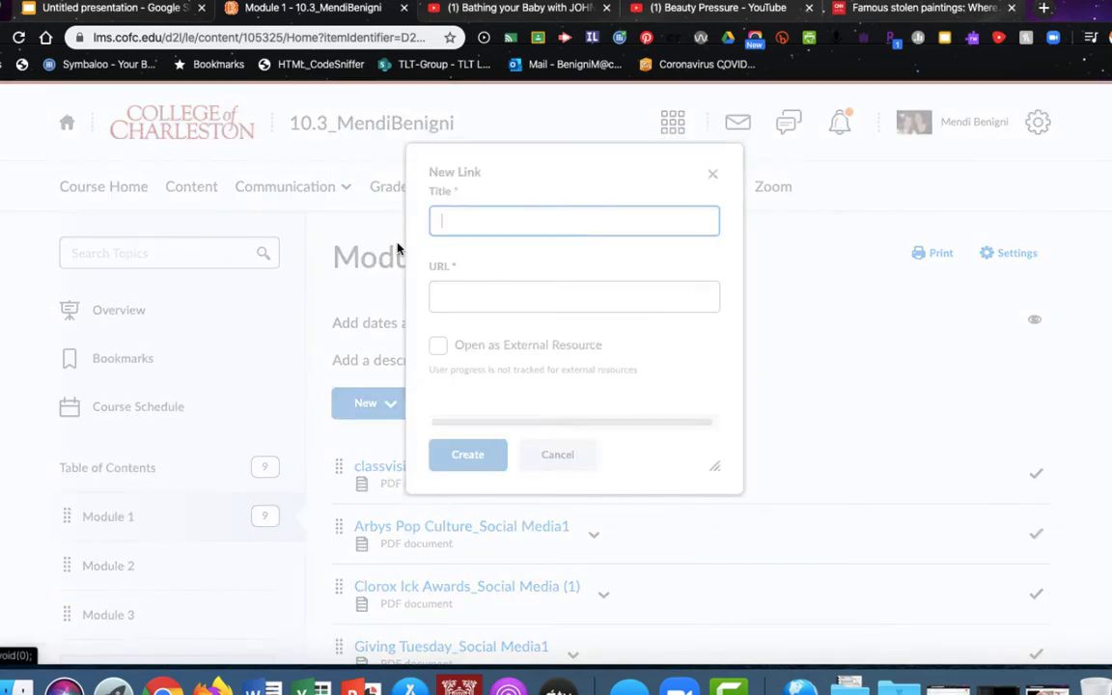
click(923, 7)
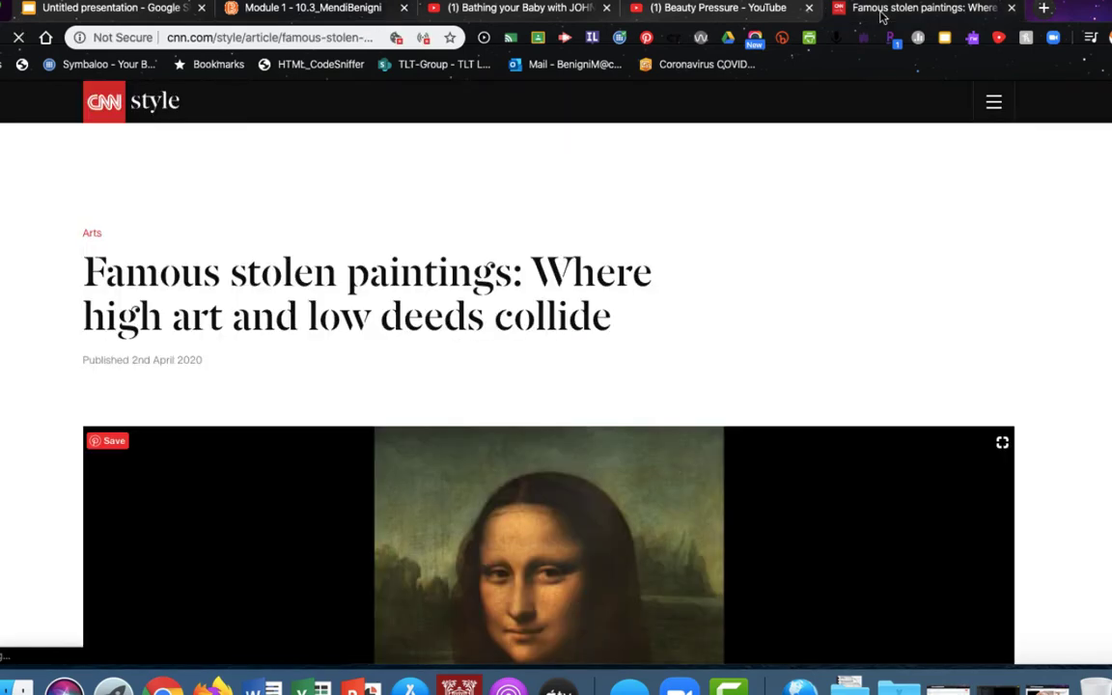
click(270, 39)
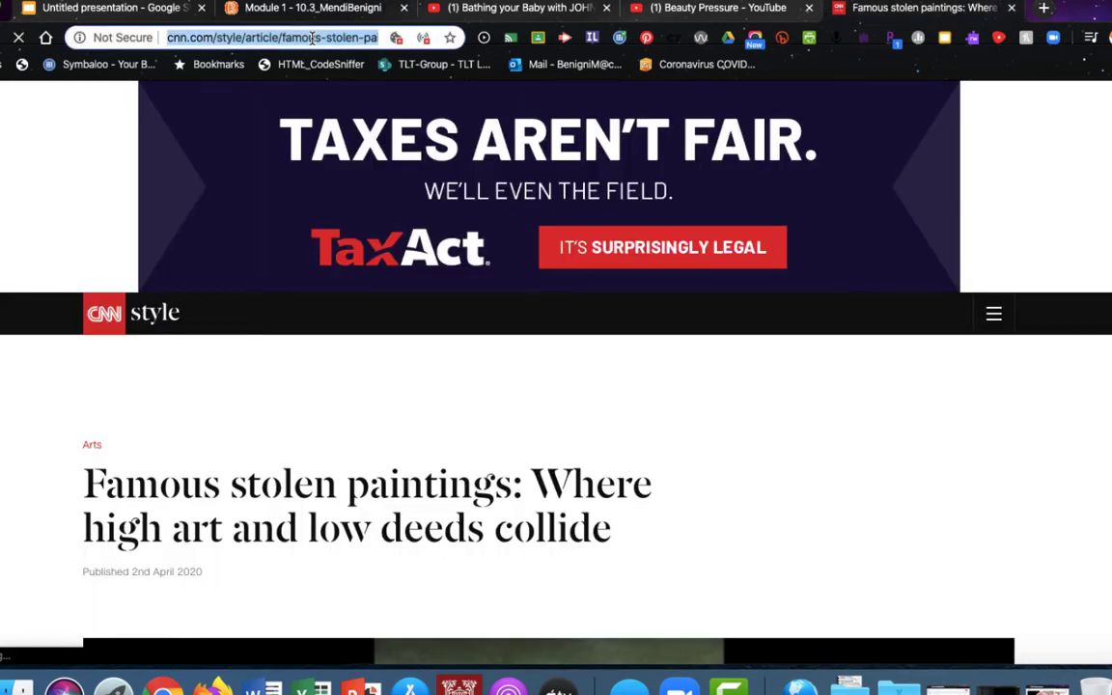
mouse_move(719, 8)
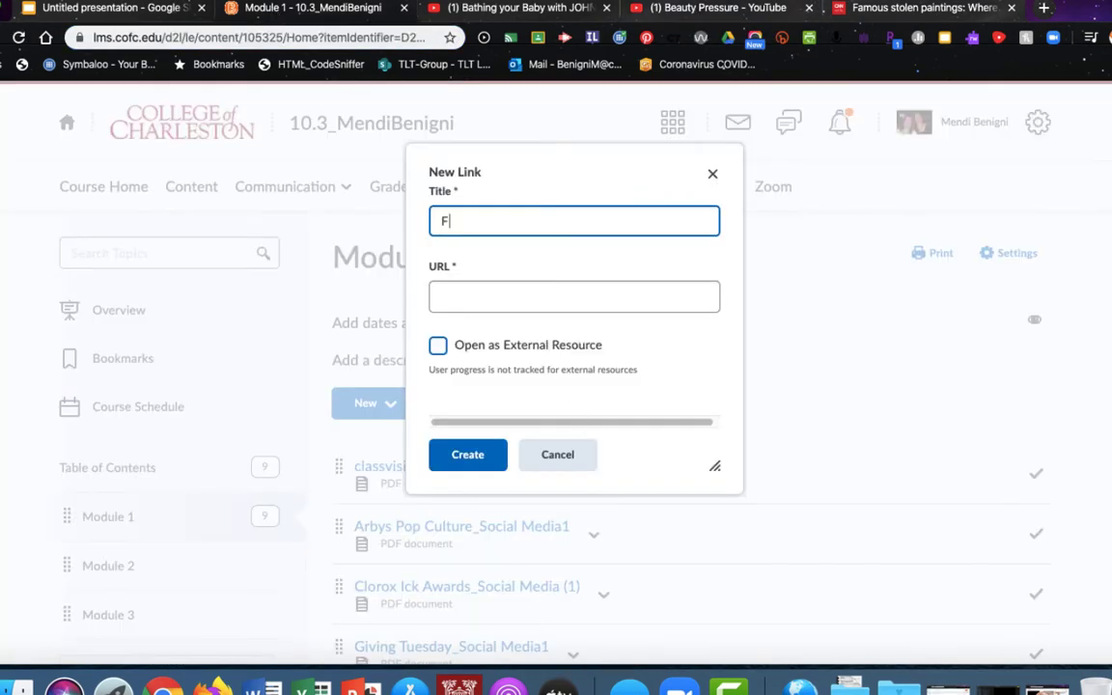
click(576, 298)
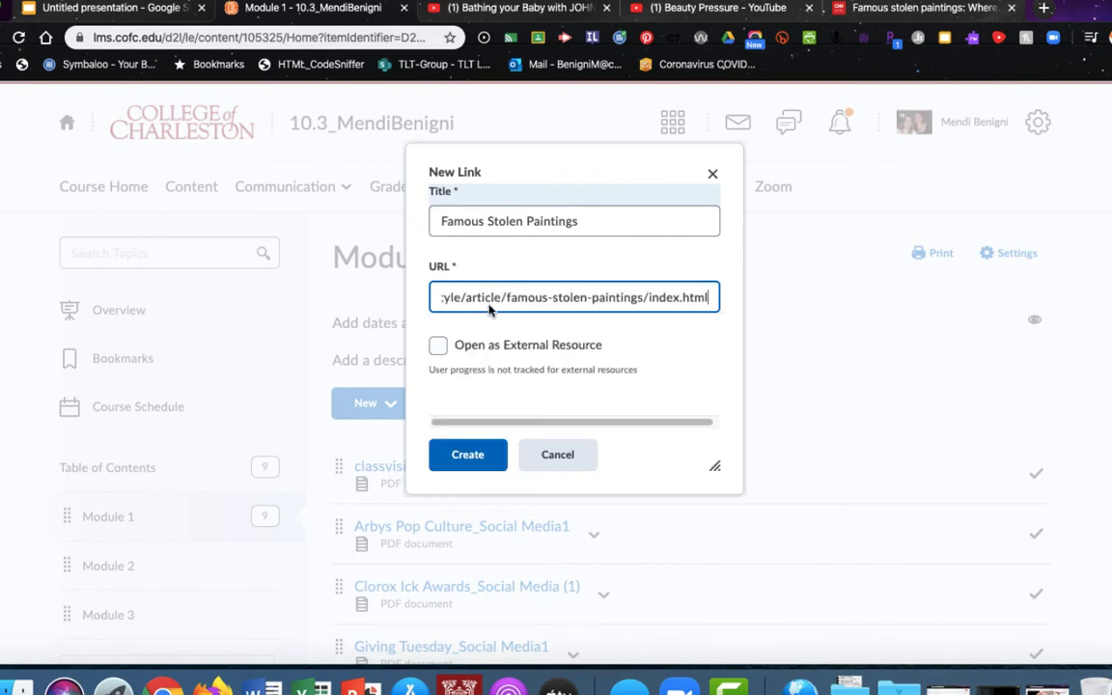
click(468, 455)
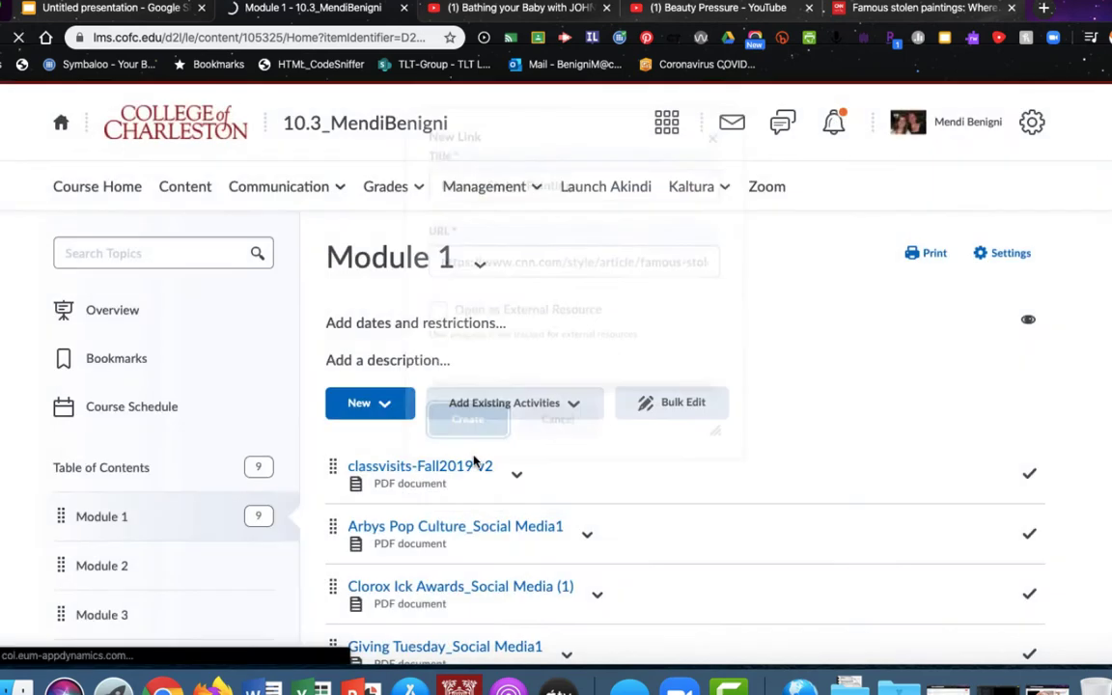
Step: View the Famous Stolen Paintings topic and scroll to the Edit Link button below its blank content
click(467, 419)
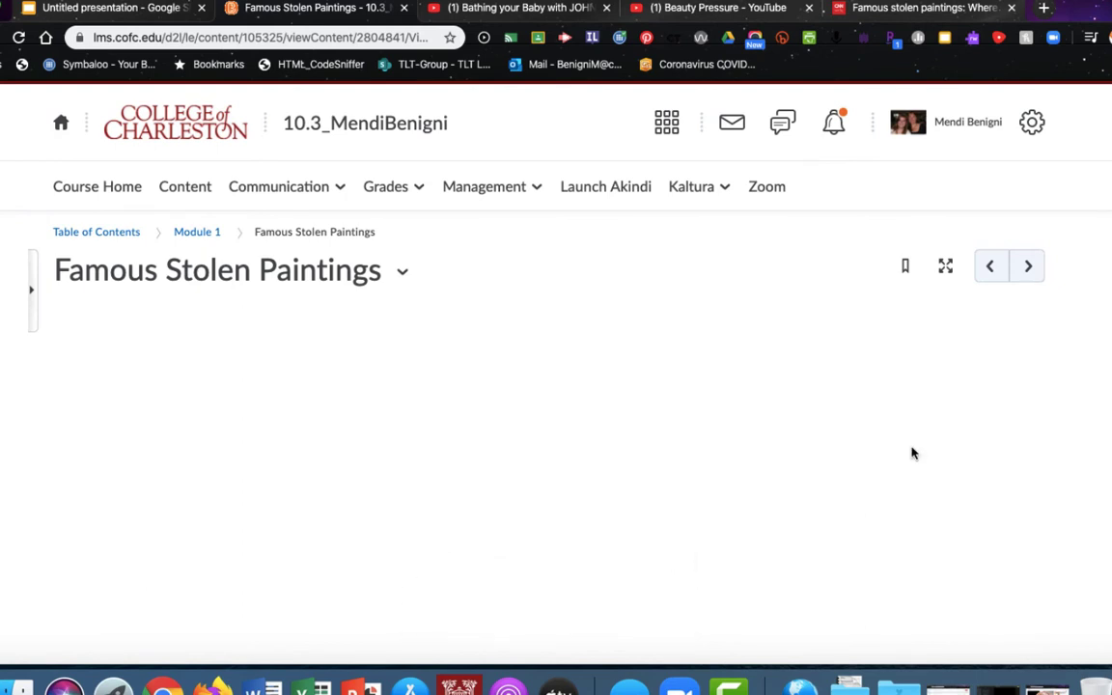
scroll(down, 3)
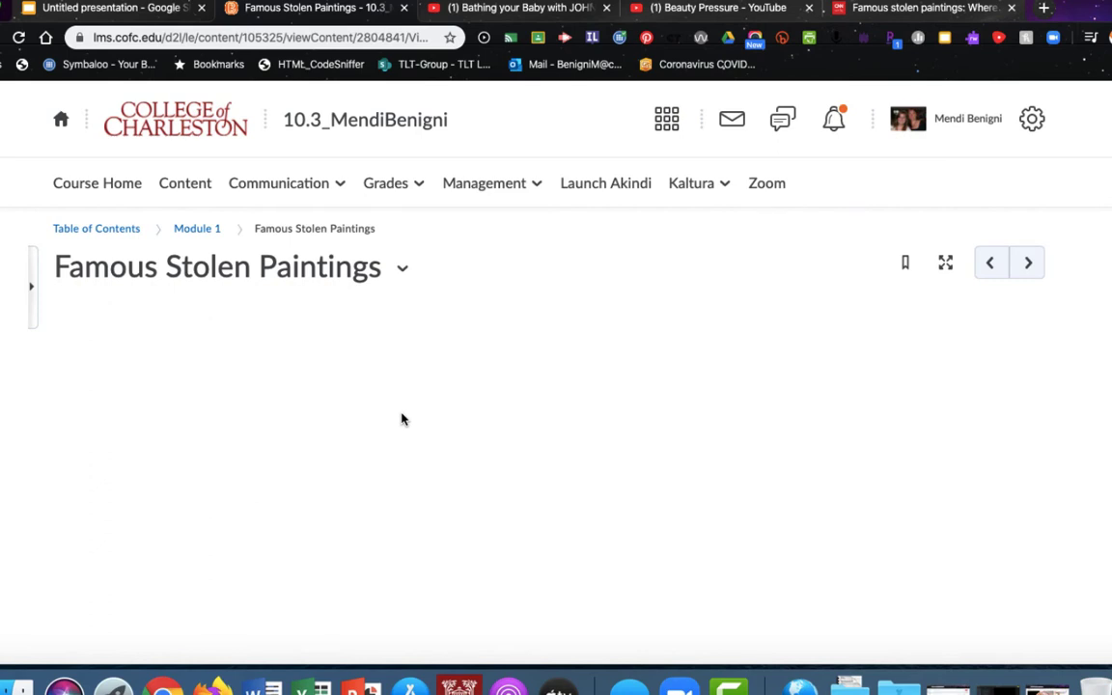
mouse_move(409, 427)
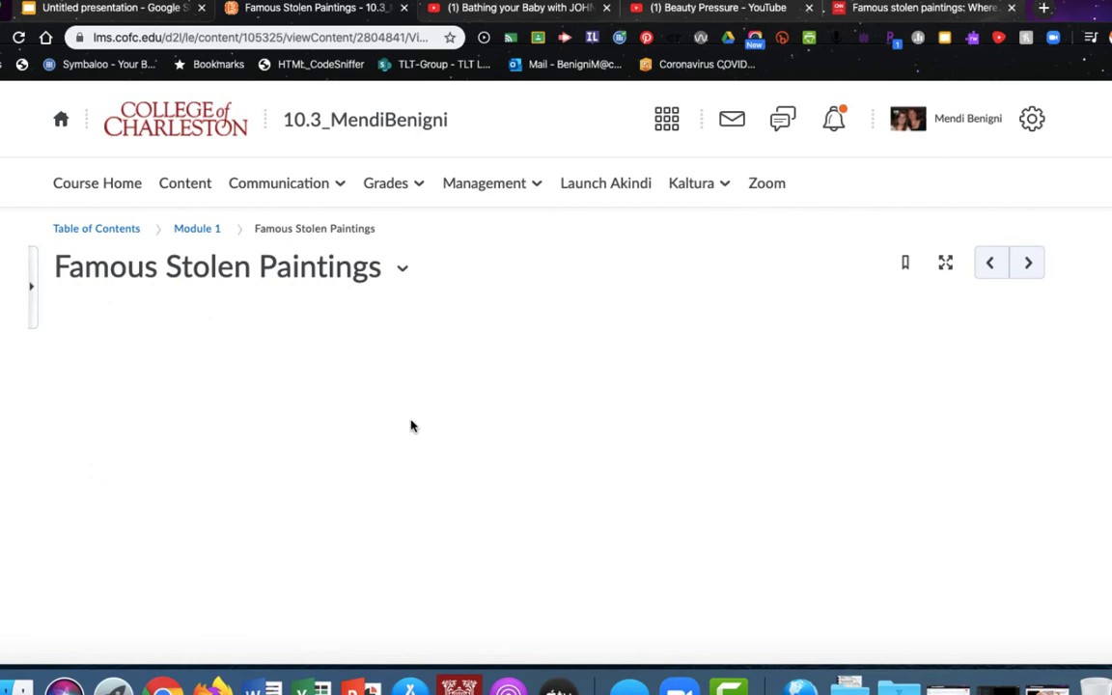
mouse_move(688, 552)
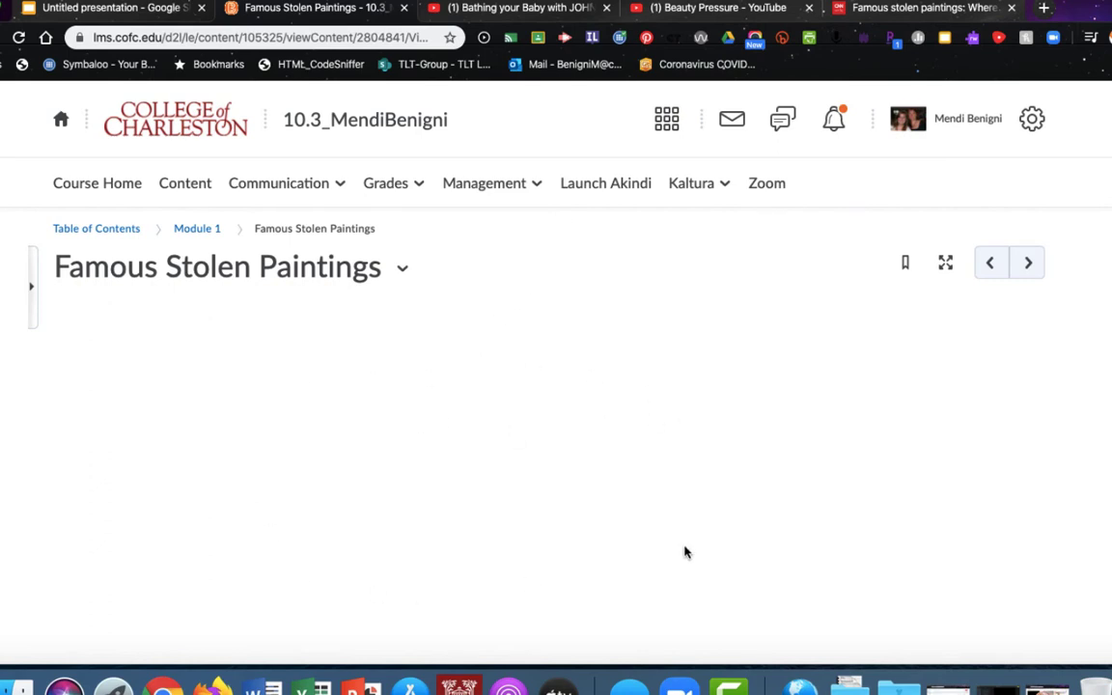
mouse_move(622, 533)
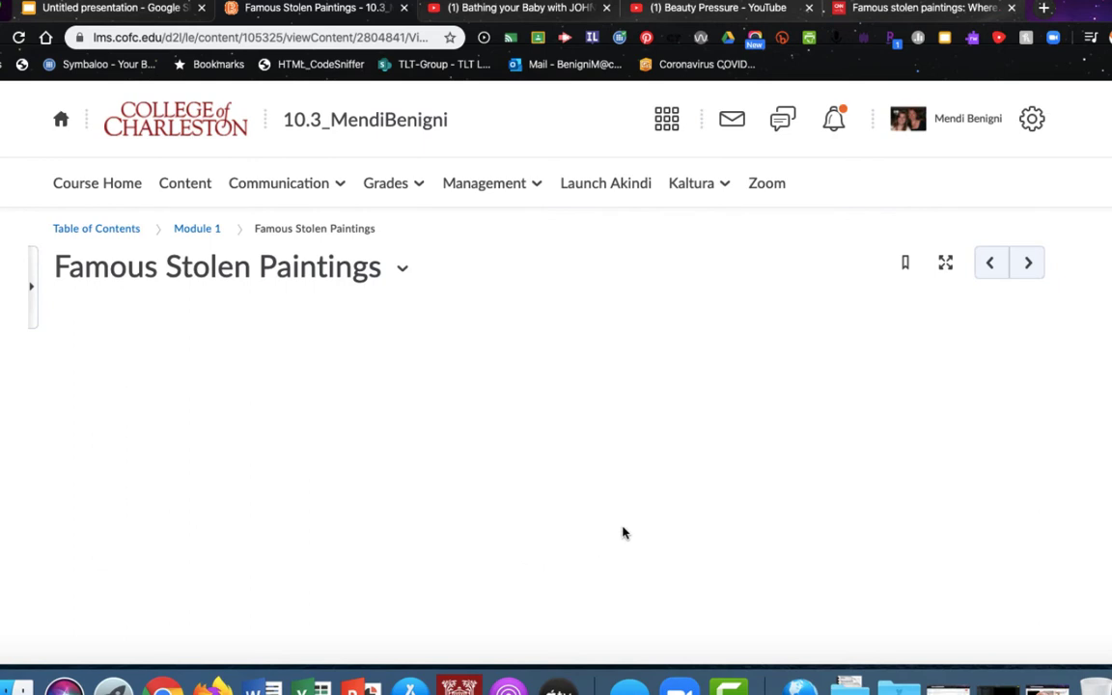
scroll(down, 3)
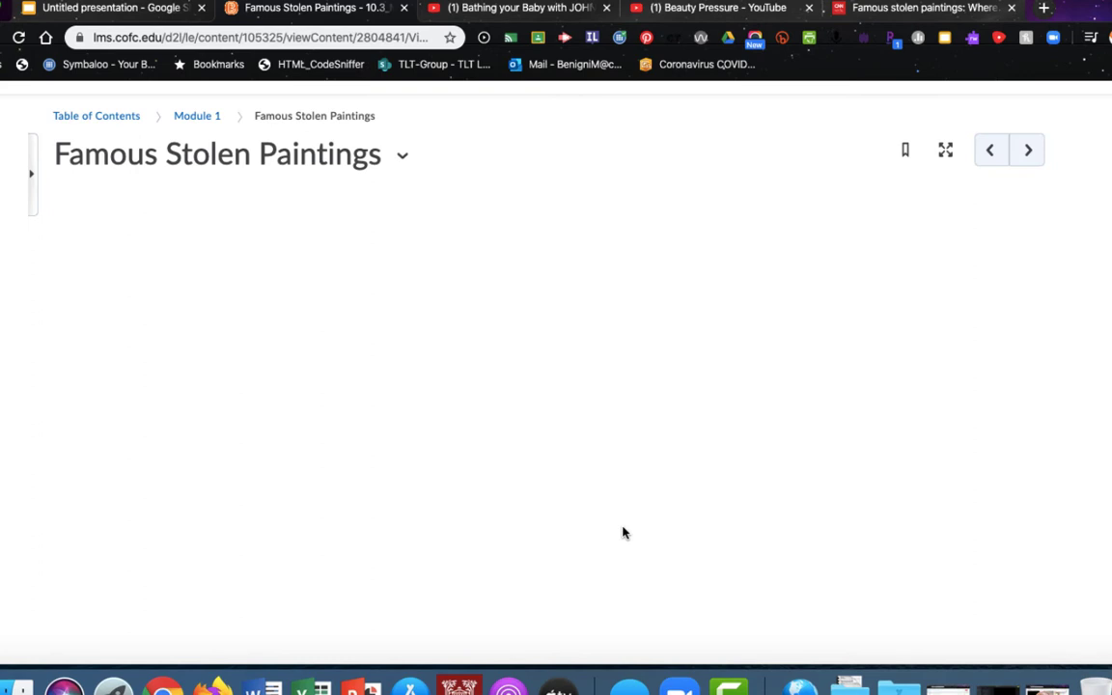
mouse_move(697, 506)
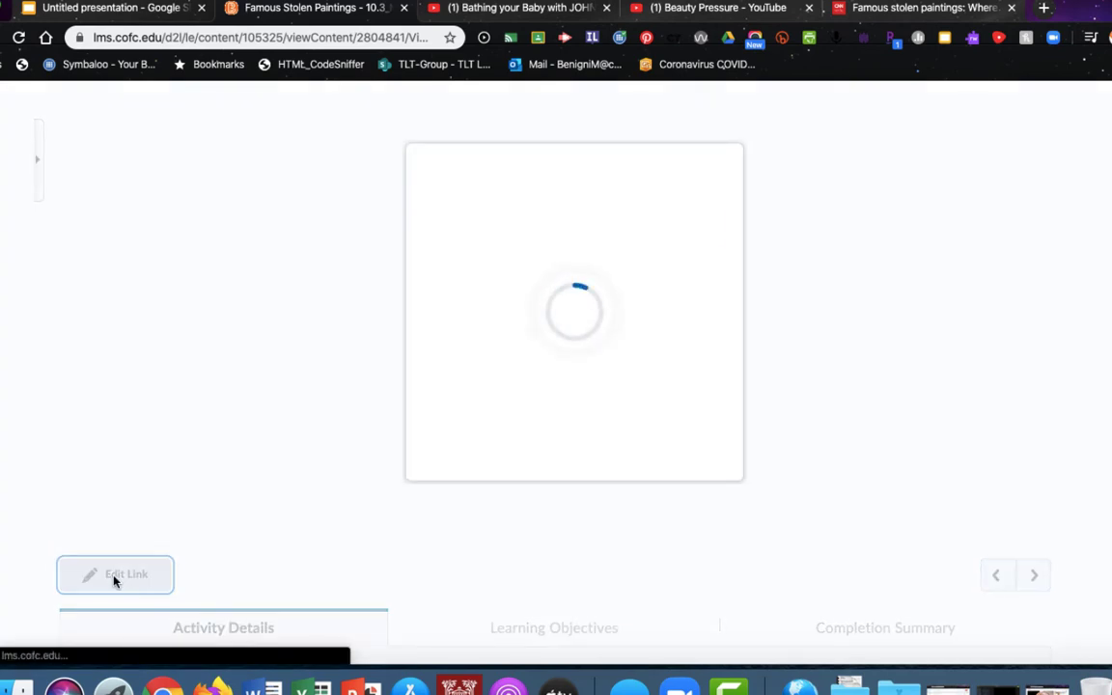
Step: Update the link to keep the Famous Stolen Paintings title and open as an external resource
click(116, 575)
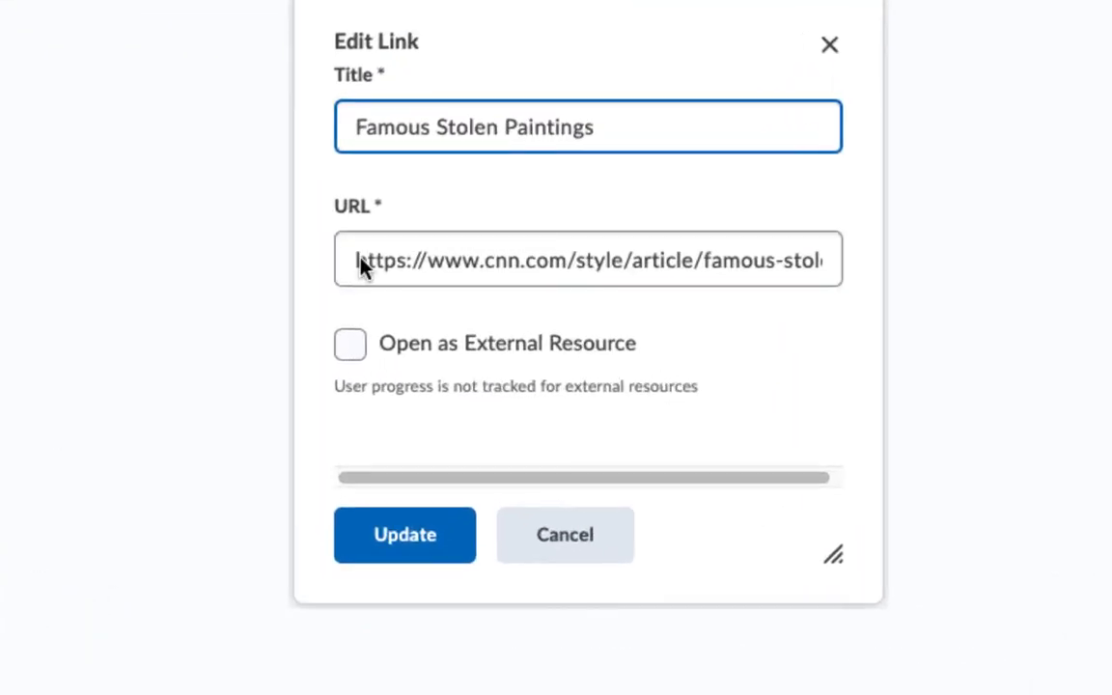
click(349, 344)
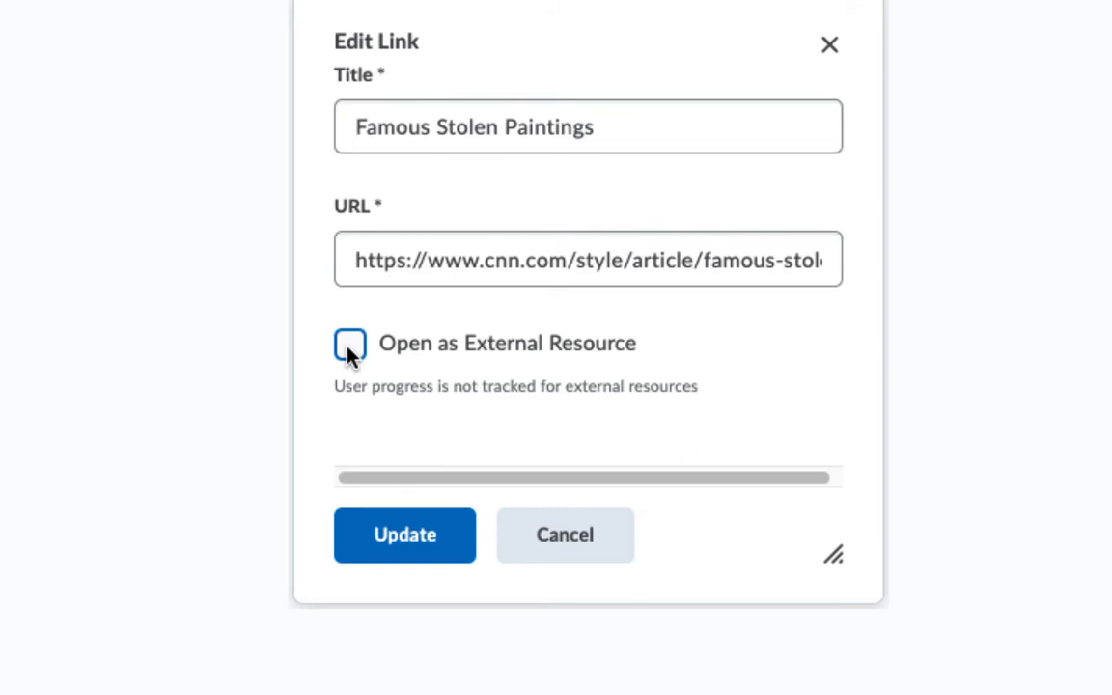
click(351, 343)
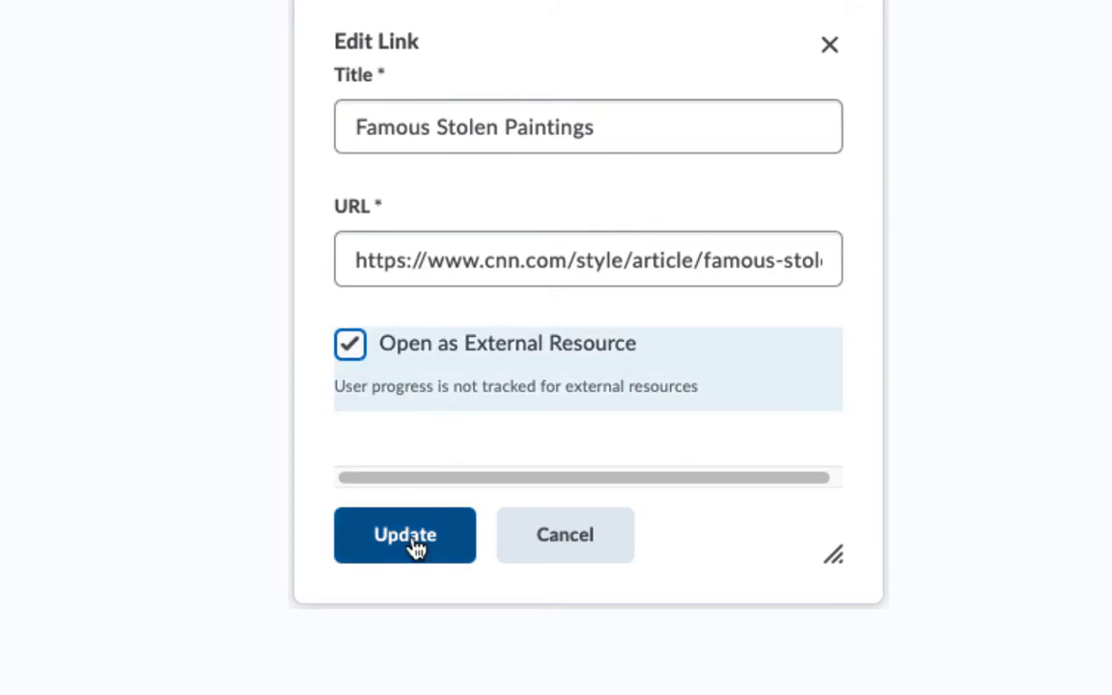
click(406, 535)
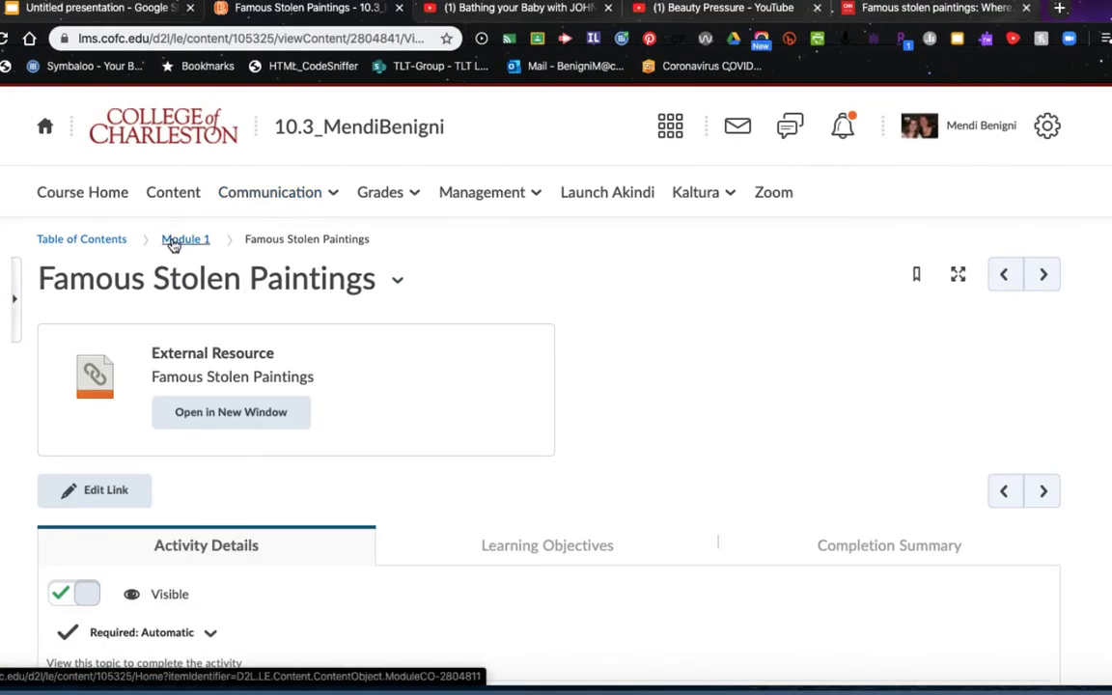
click(186, 239)
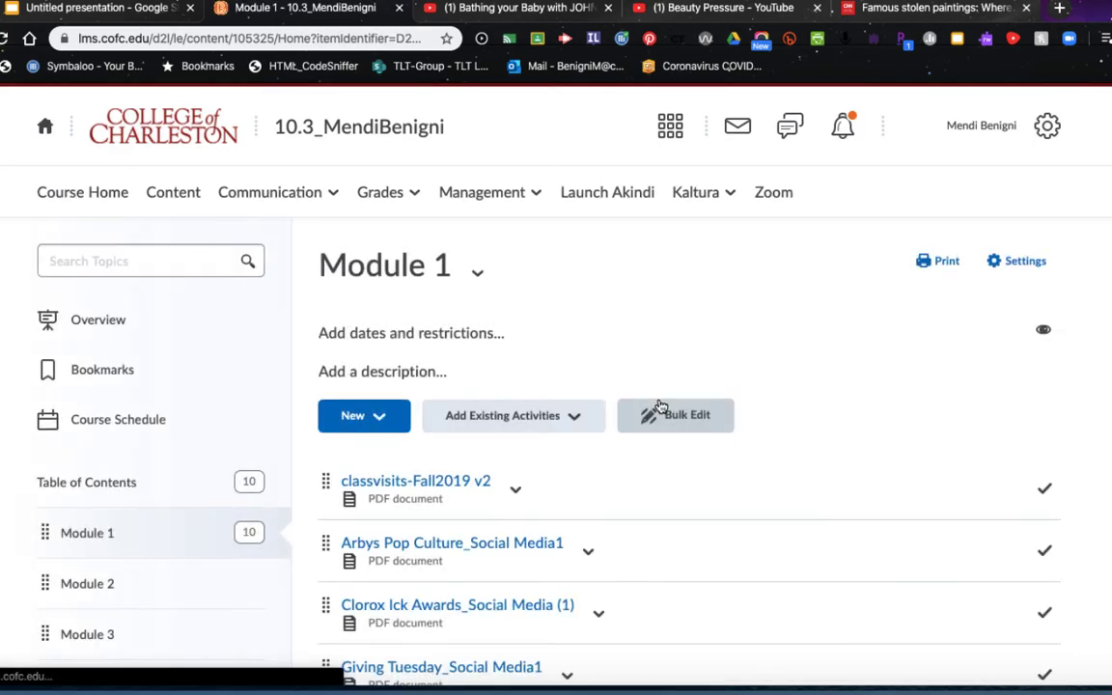
scroll(down, 3)
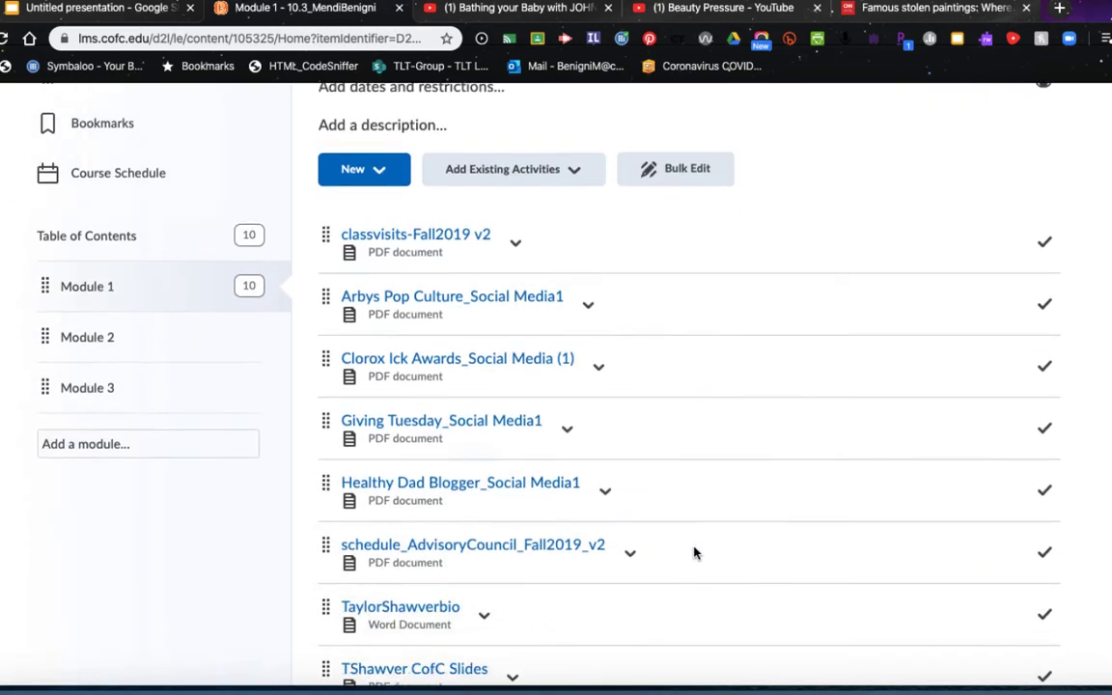
scroll(down, 3)
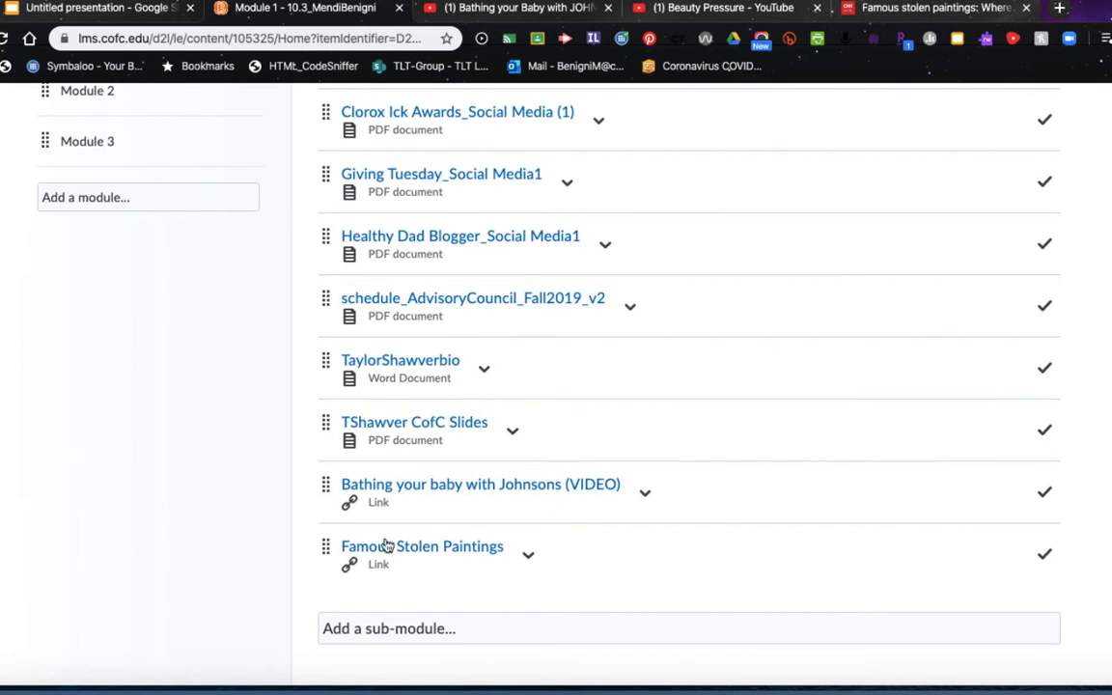
click(421, 544)
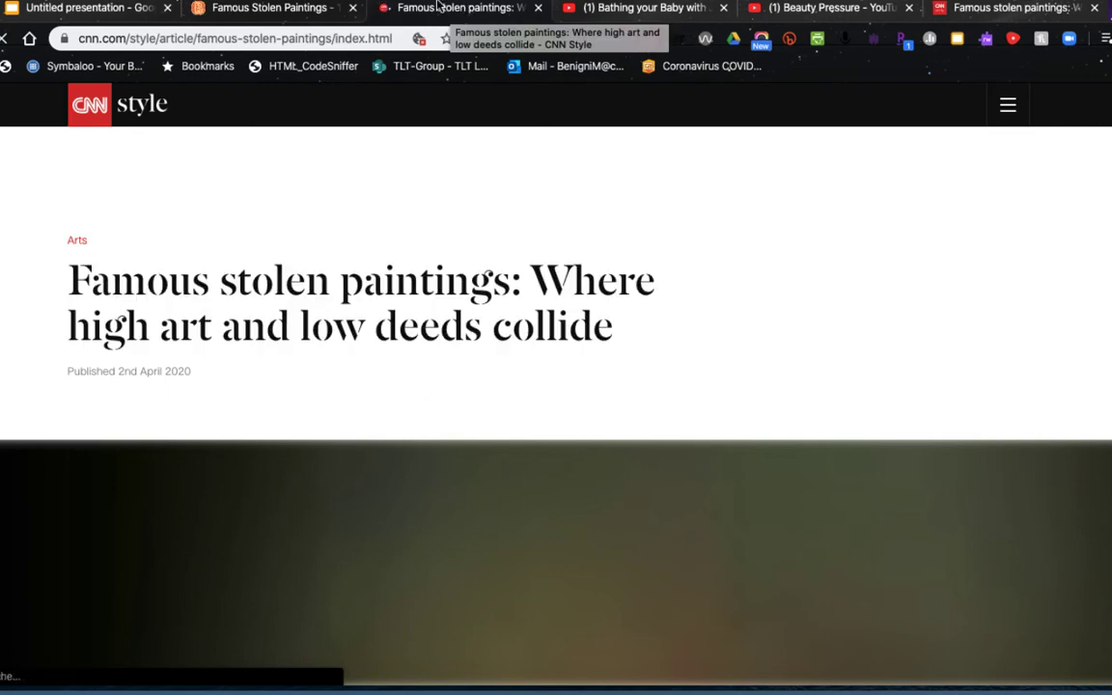
scroll(down, 3)
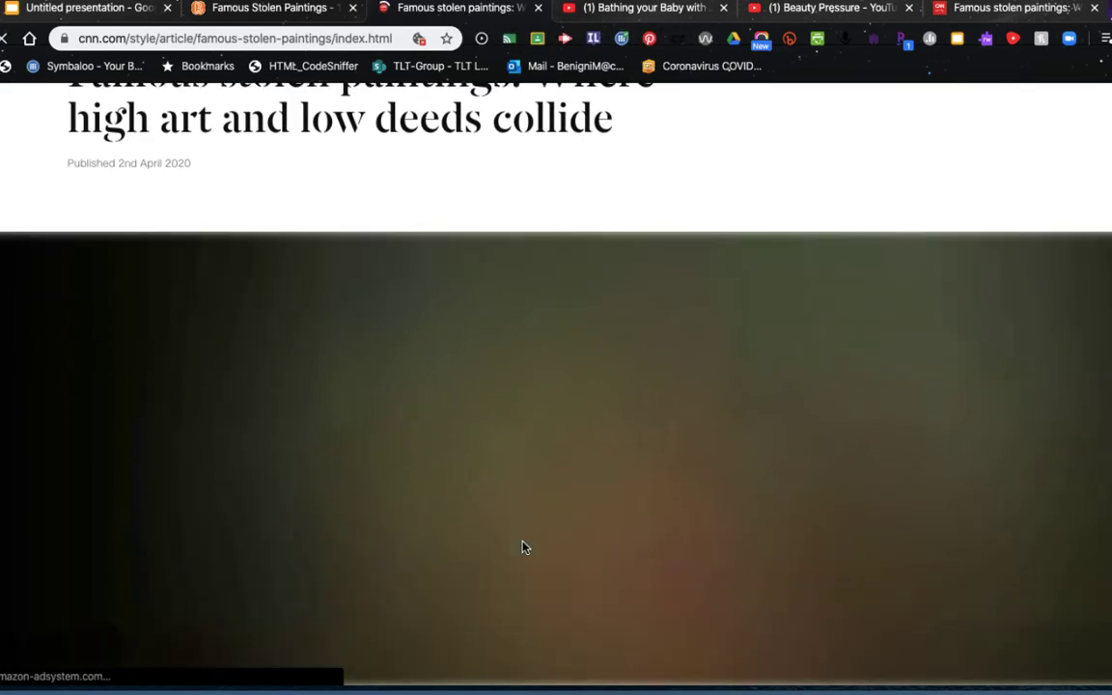
click(280, 8)
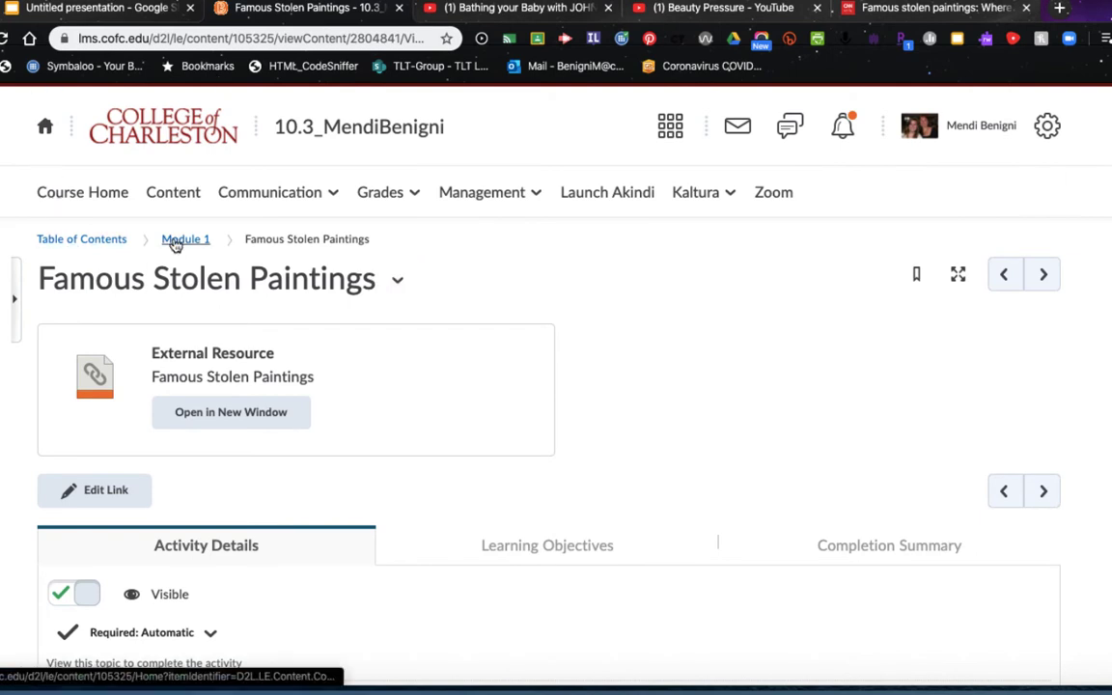
Step: Return to Module 1 via the breadcrumb and scroll to the bottom of its topic list
click(186, 240)
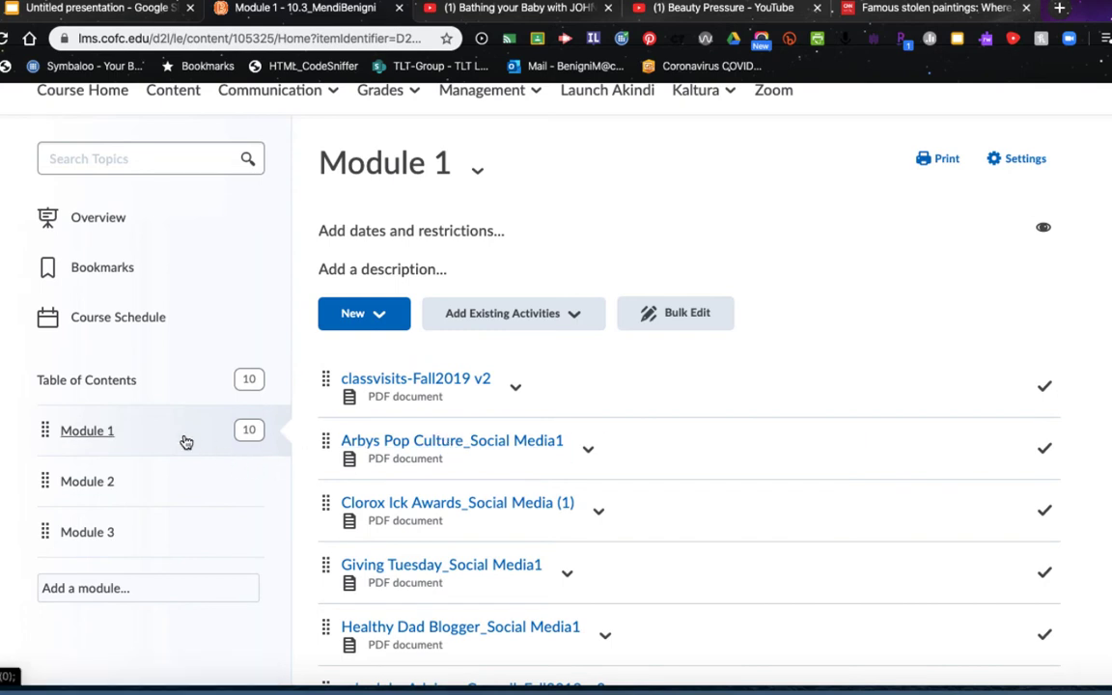
scroll(down, 3)
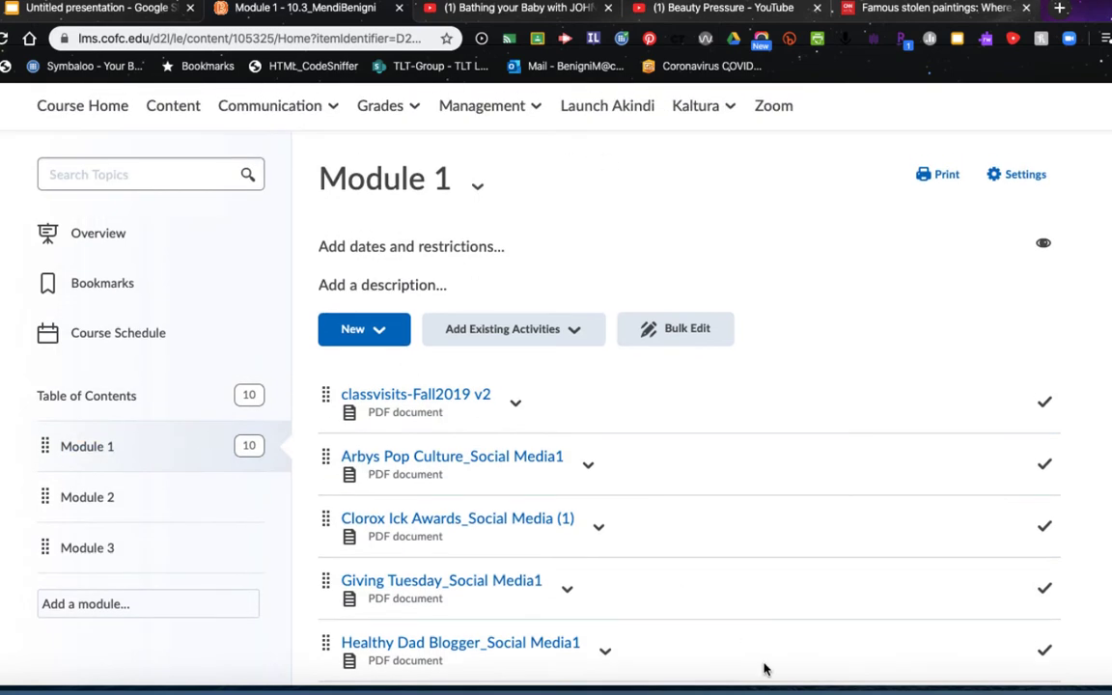
scroll(down, 3)
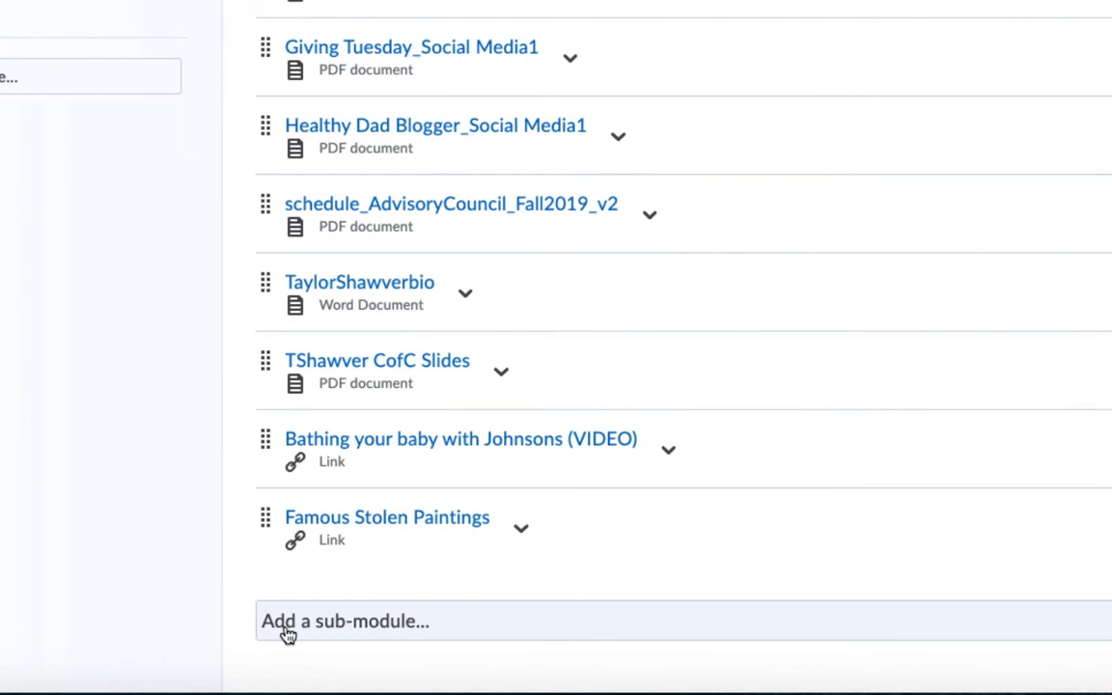
Step: Add sub-modules named Lecture Videos, Readings and Assignment Files to Module 1
click(344, 622)
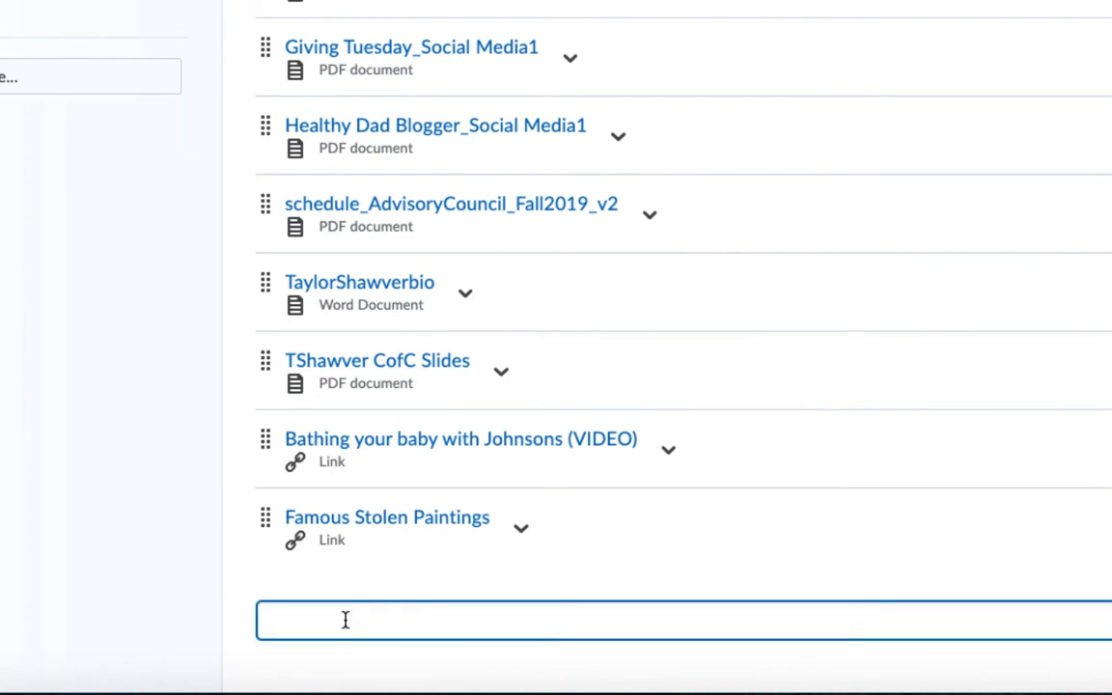
text(Lecture)
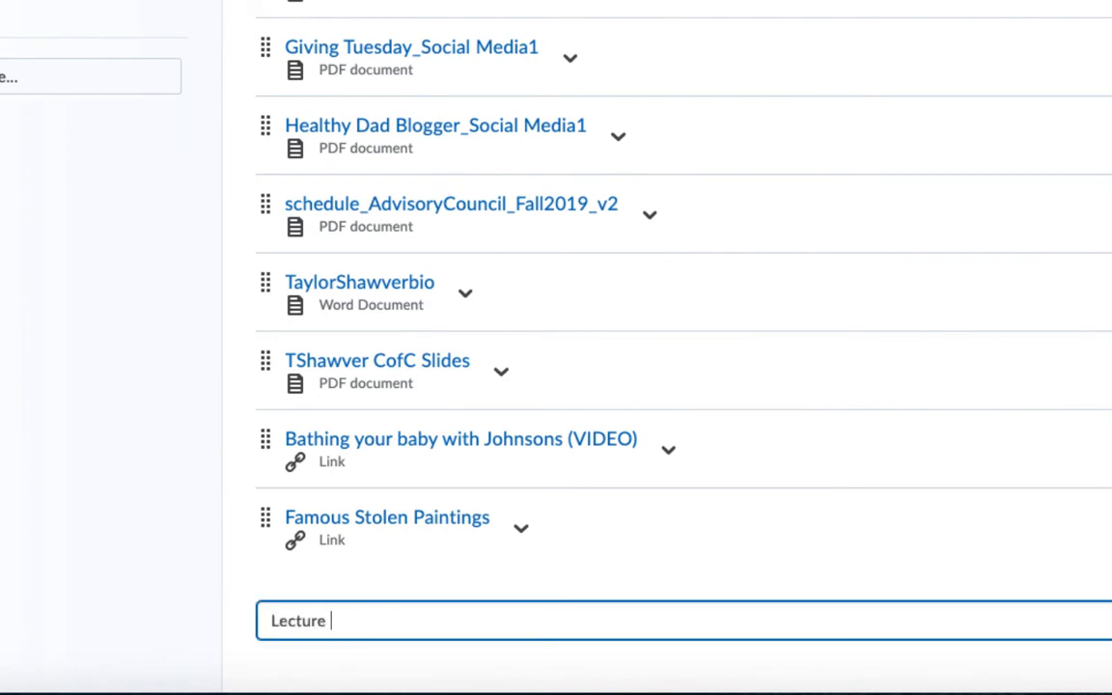
text(Videos)
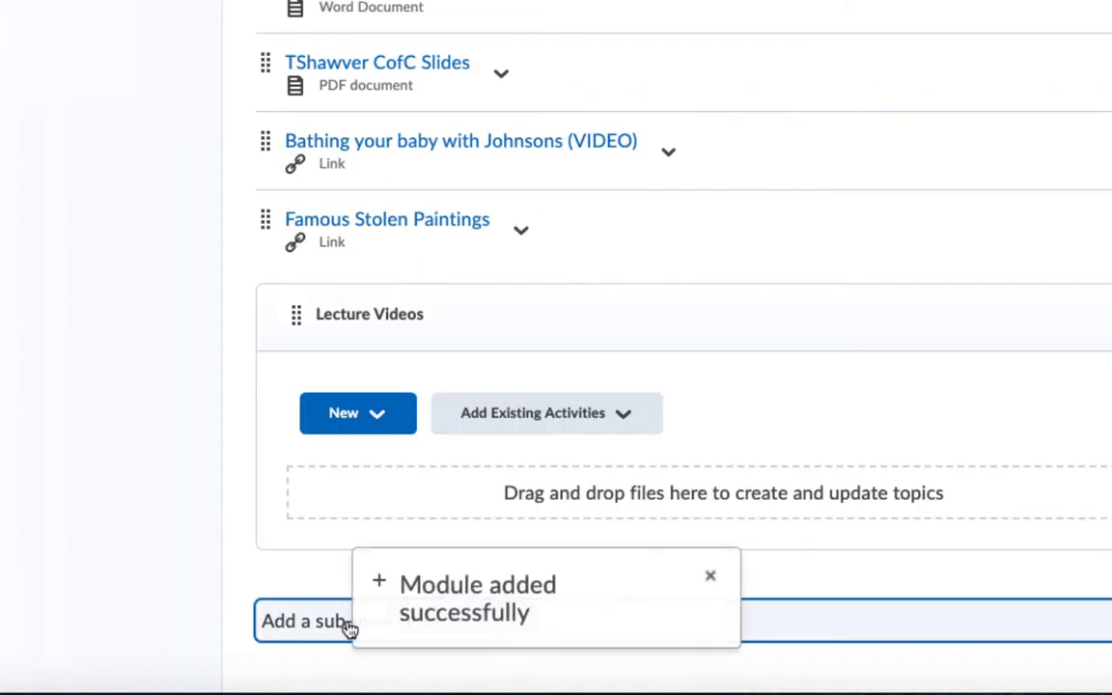
mouse_move(309, 622)
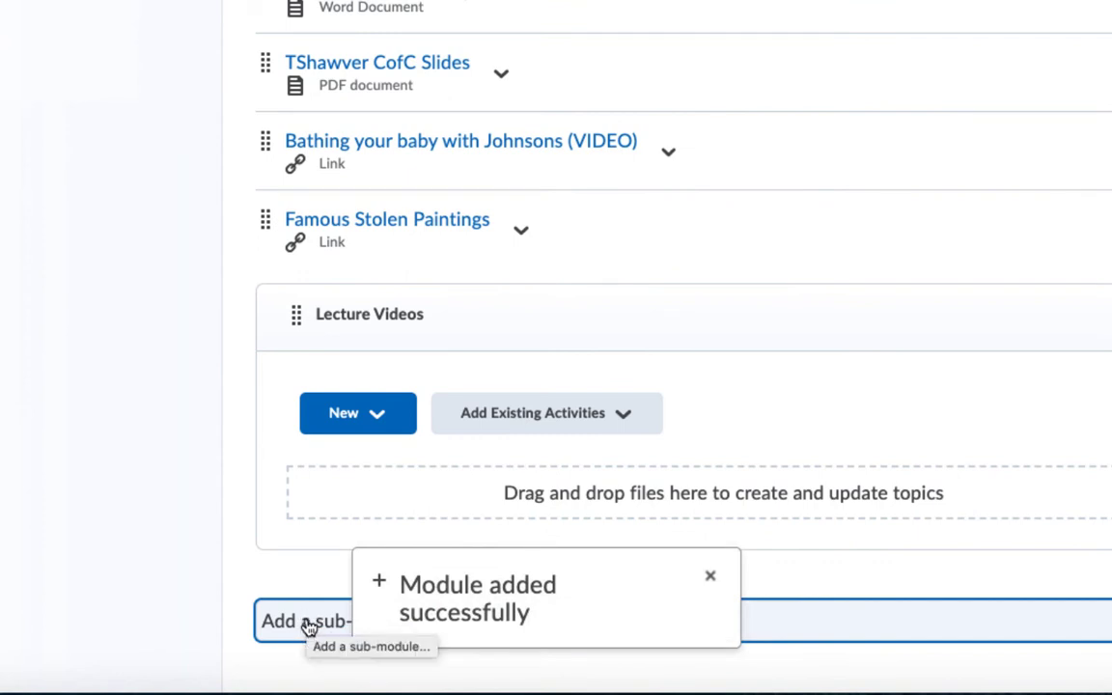
text(Rea)
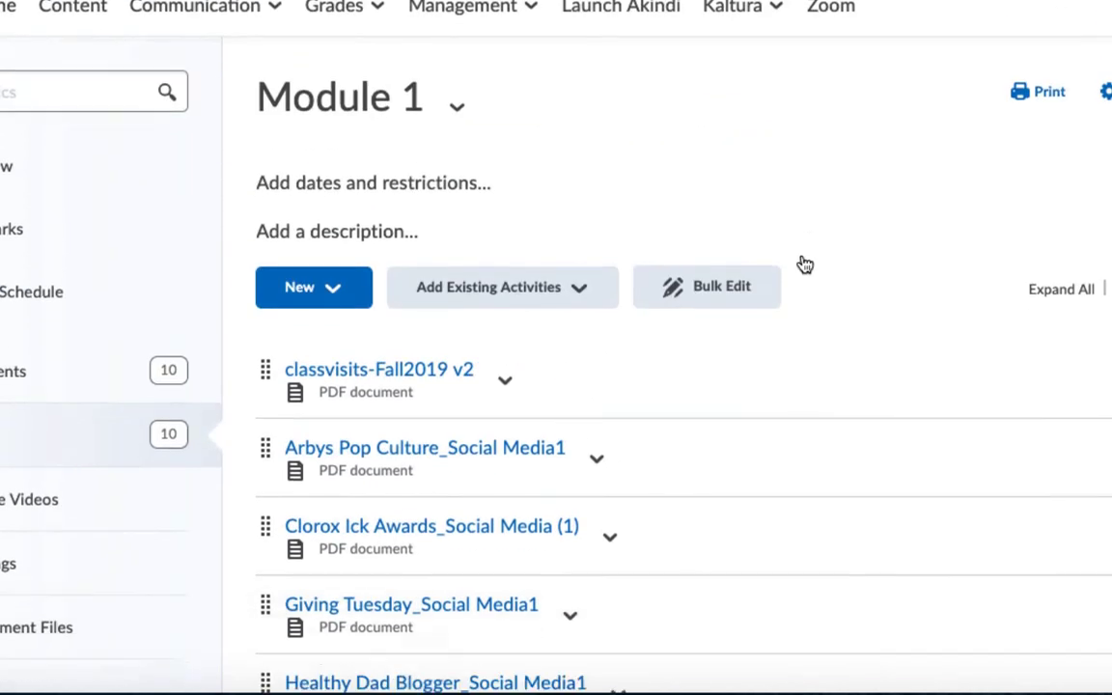
scroll(down, 3)
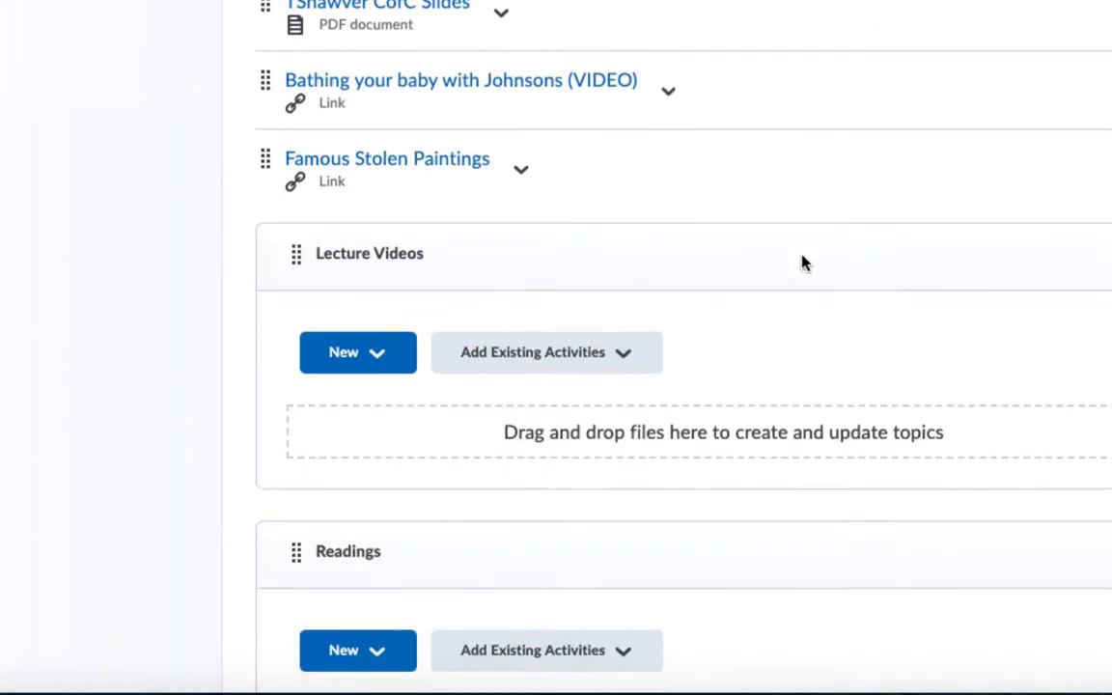
scroll(down, 3)
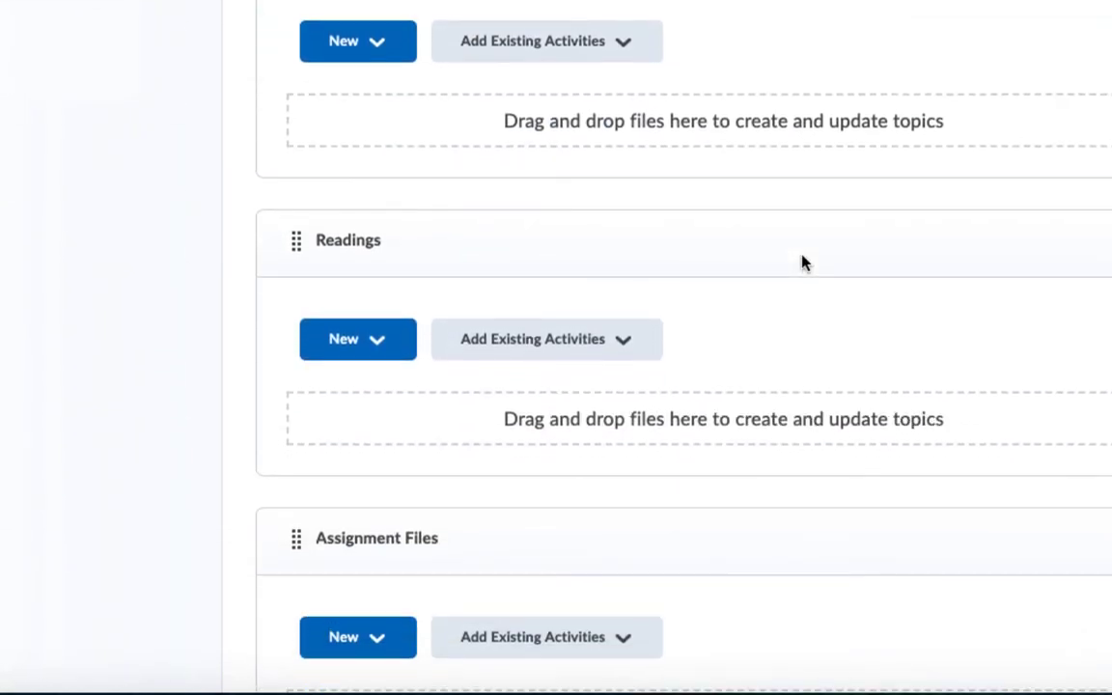
scroll(up, 3)
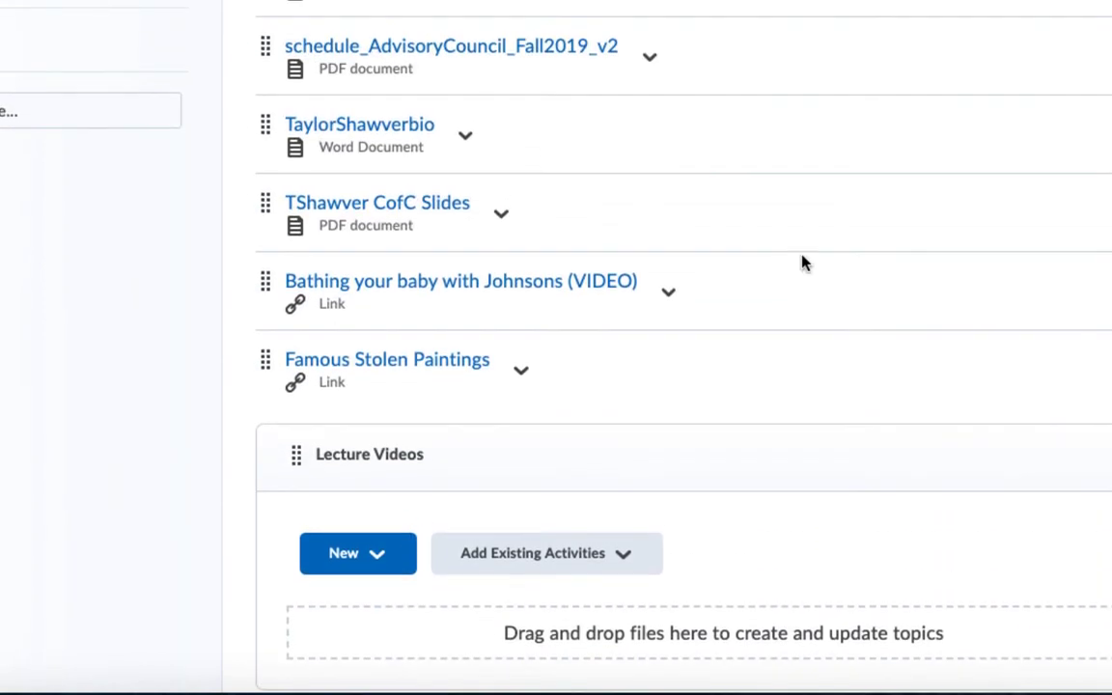
Step: Drag the Bathing your baby and Famous Stolen Paintings links into Lecture Videos and dismiss the Moved Successfully toast
scroll(down, 3)
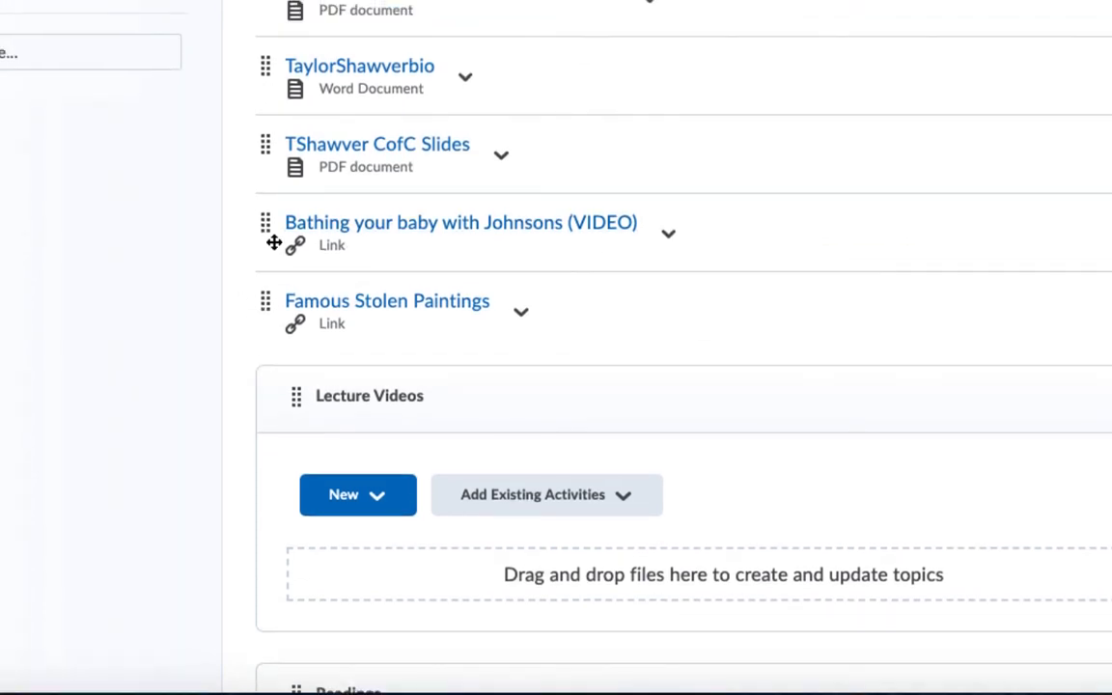
scroll(down, 3)
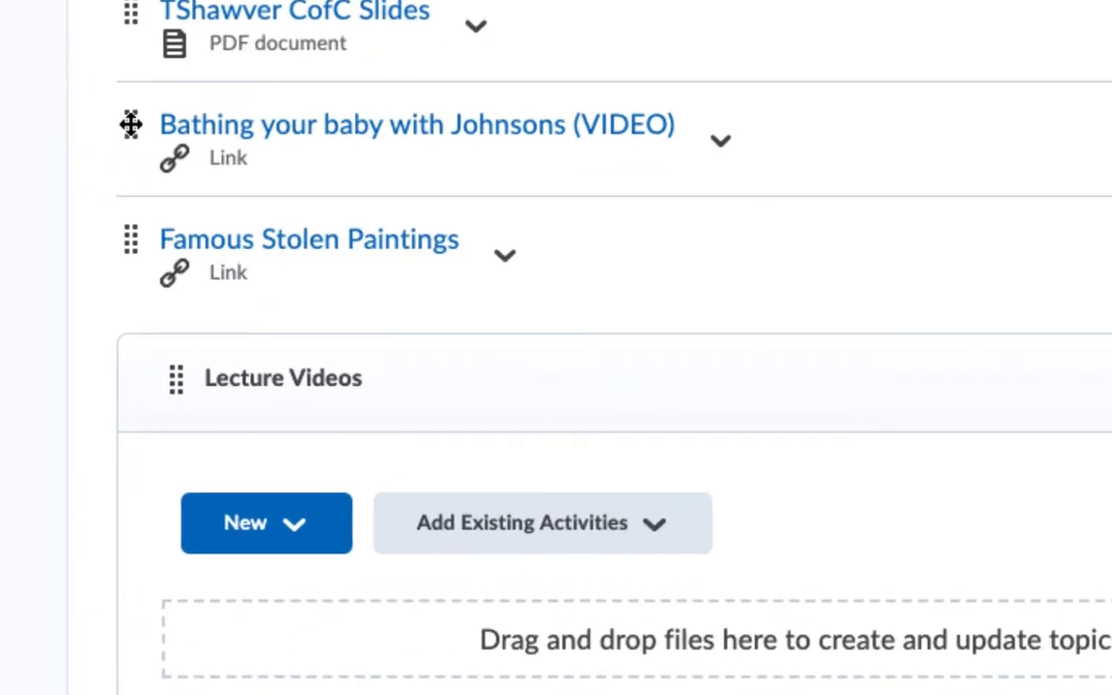
mouse_move(56, 181)
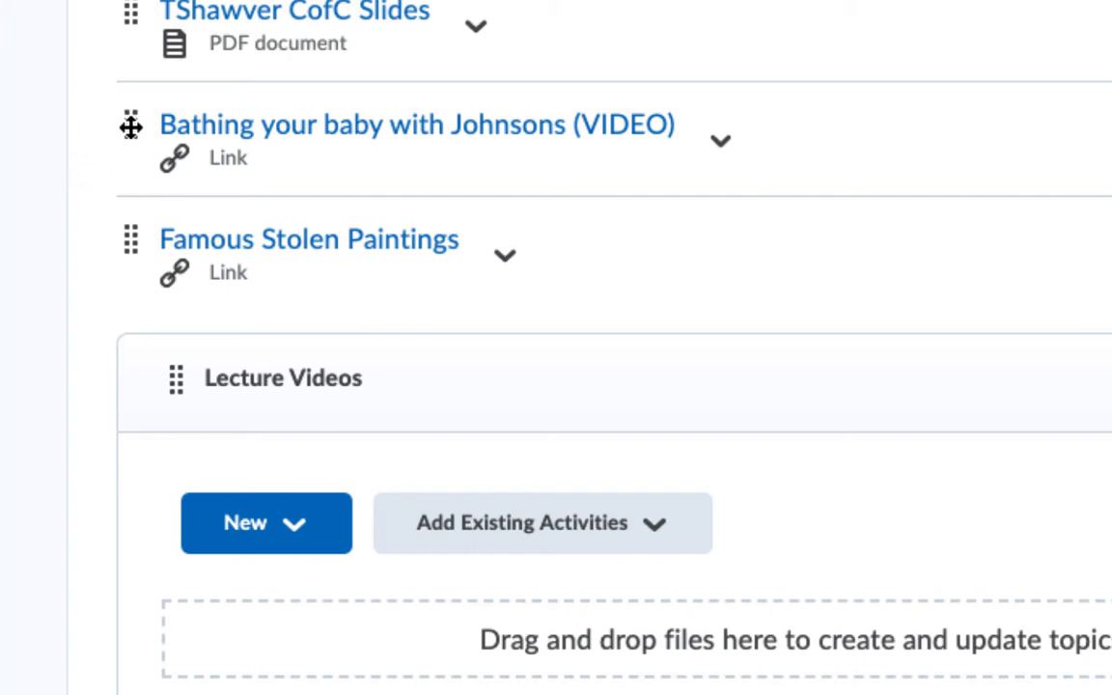
drag(132, 128, 203, 216)
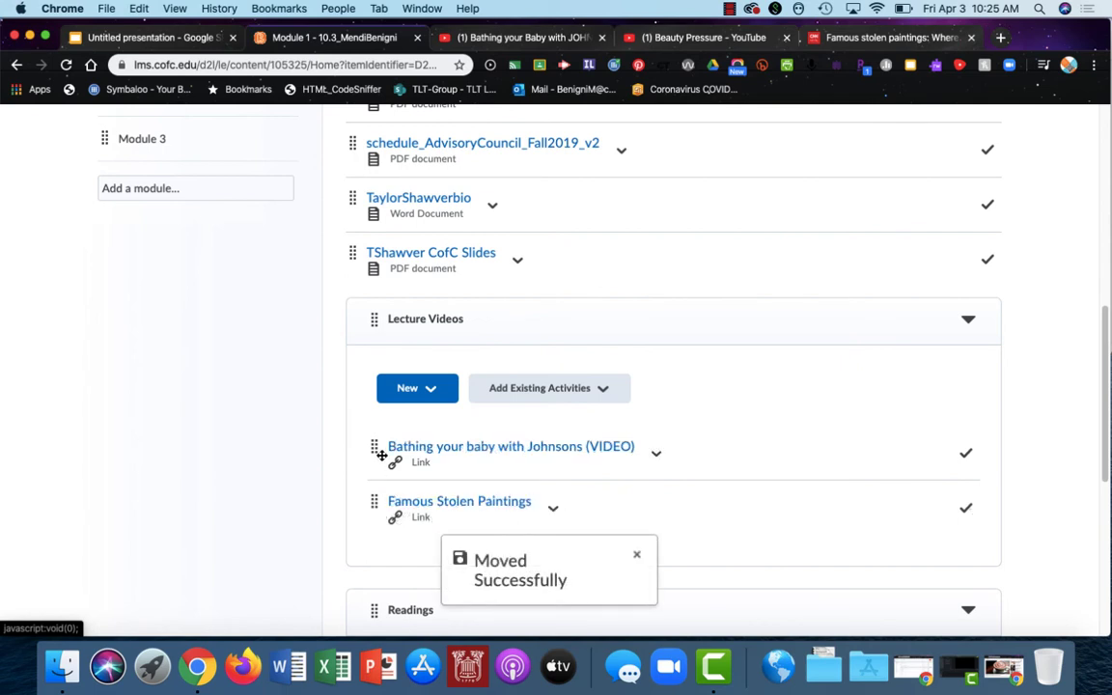
mouse_move(378, 492)
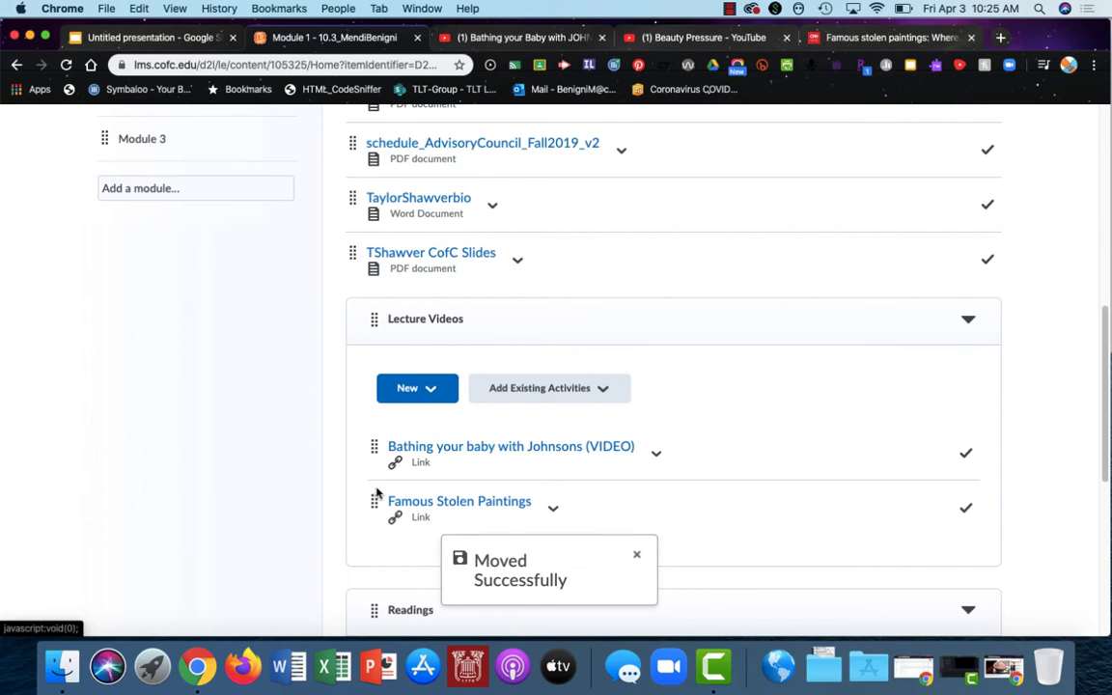
click(637, 555)
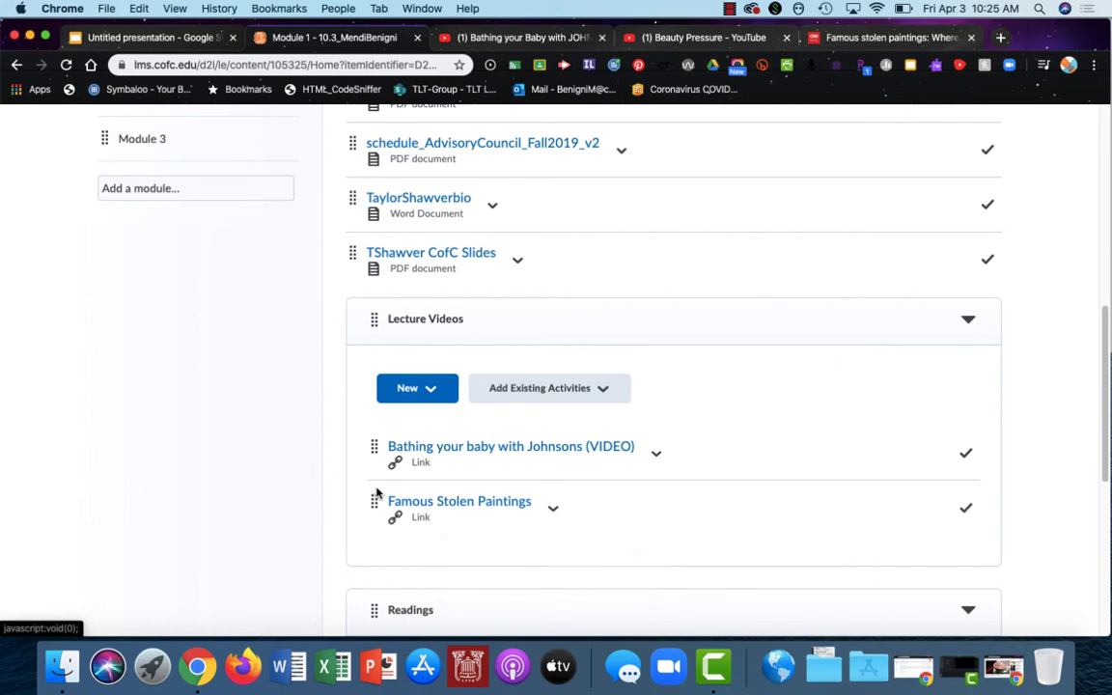
scroll(down, 3)
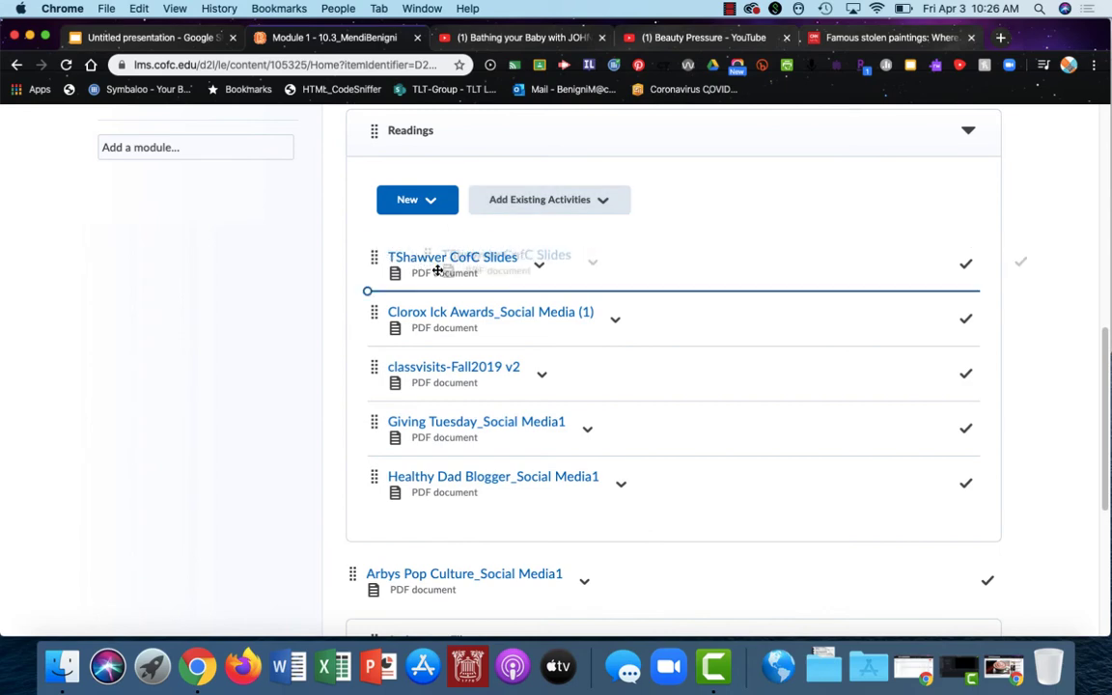
Step: Review the reading PDFs under Readings and the schedule, slides and bio under Assignment Files
scroll(down, 3)
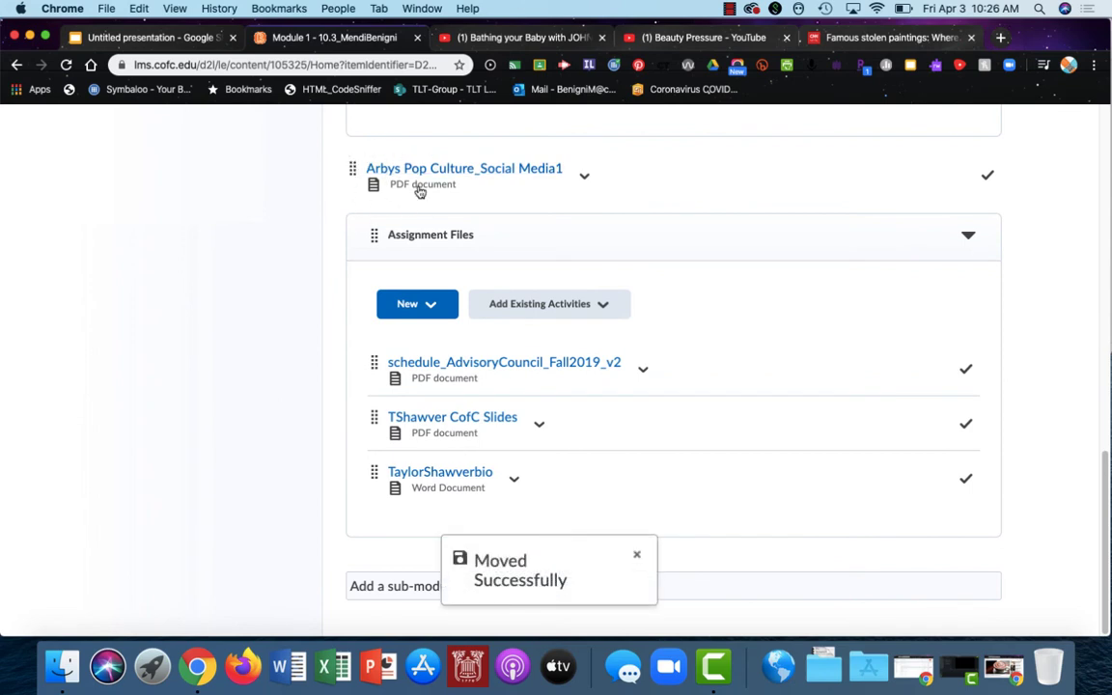
scroll(up, 3)
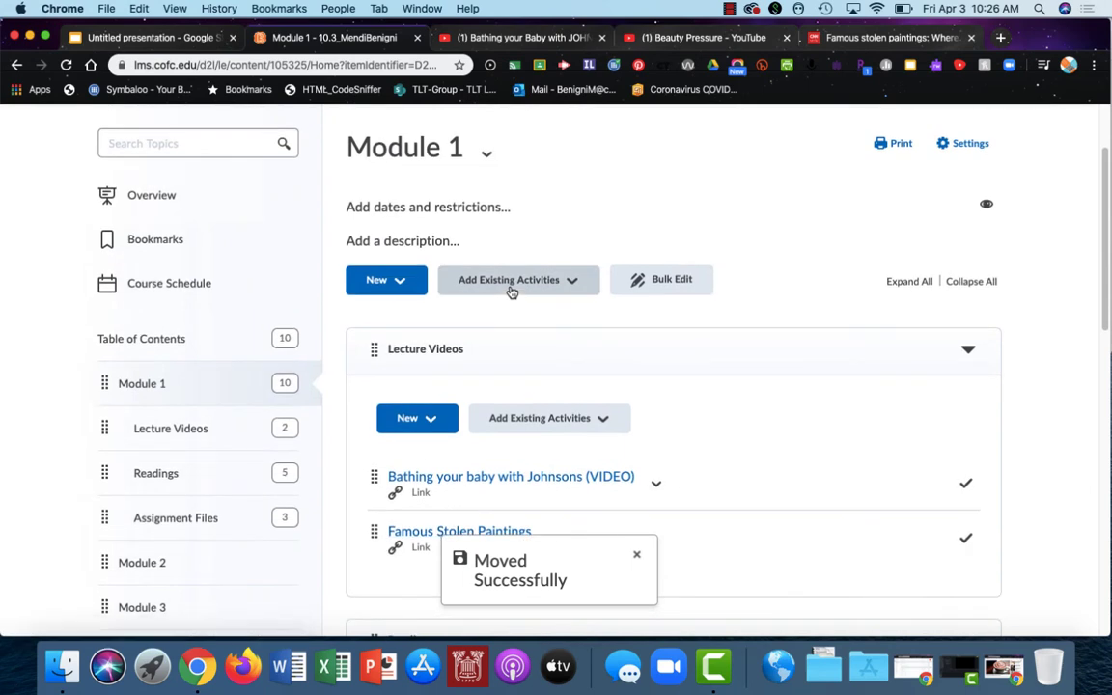
mouse_move(517, 278)
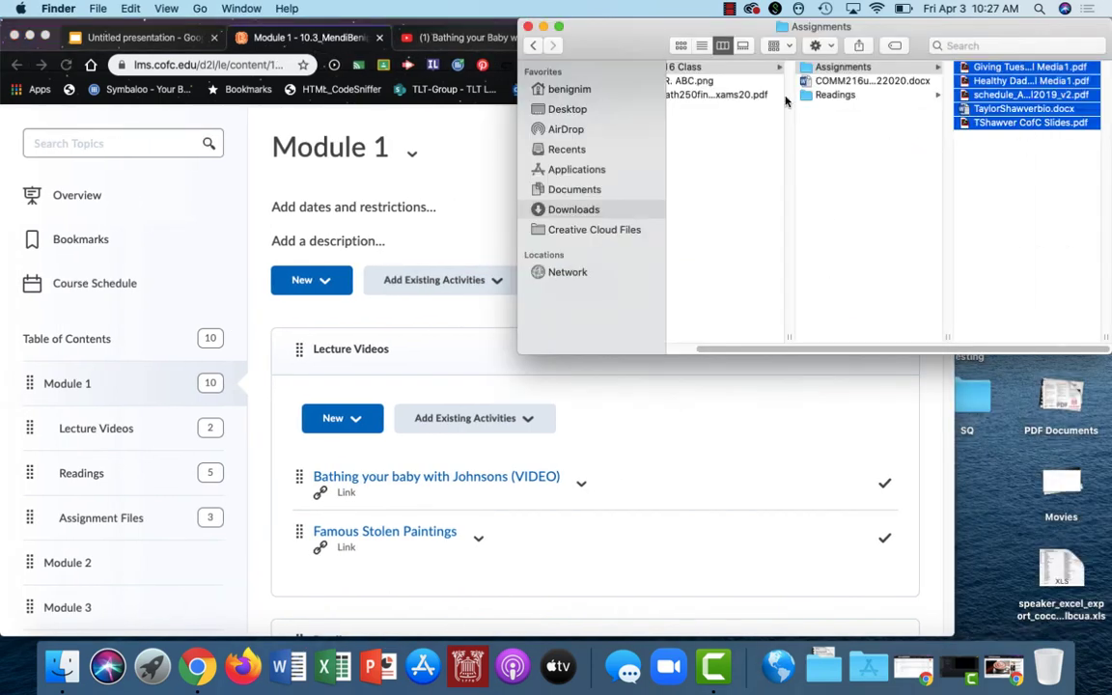
Step: Drag the math 250 final exam PDF from Finder's Downloads into the Lecture Videos sub-module
click(725, 94)
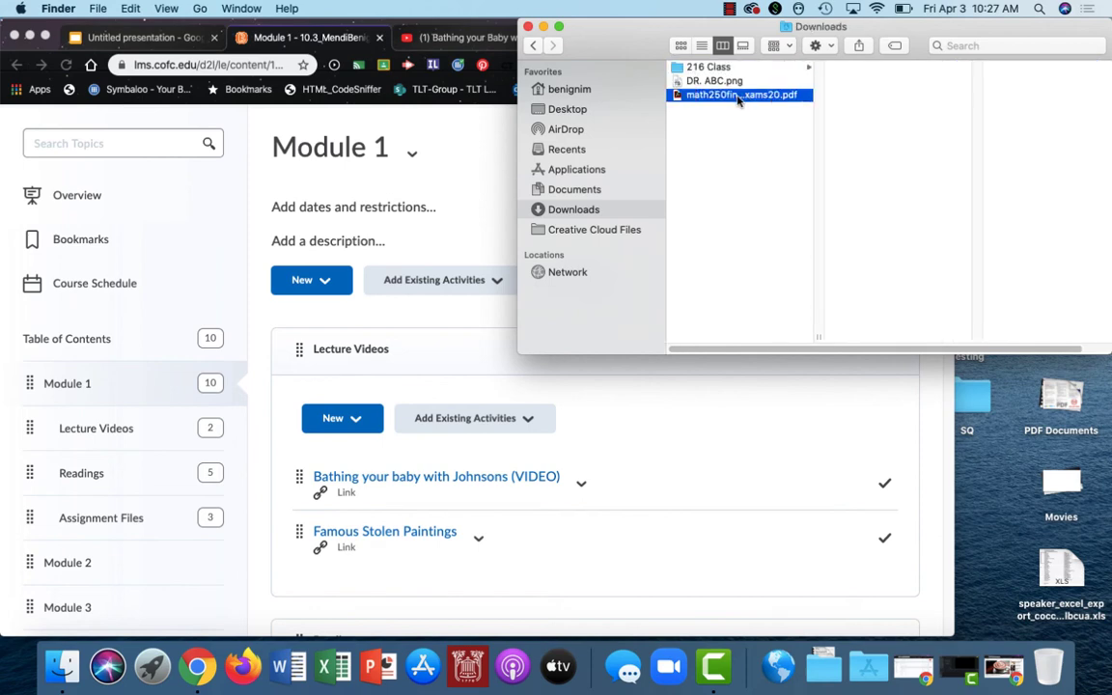
drag(740, 95, 423, 450)
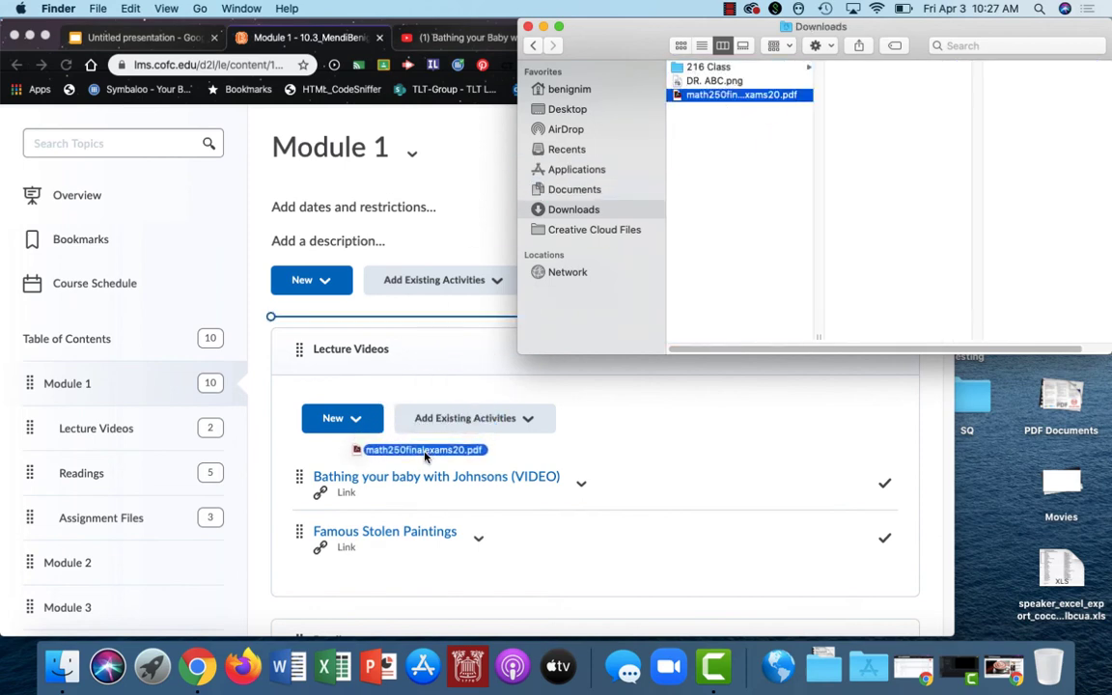
drag(423, 448, 371, 512)
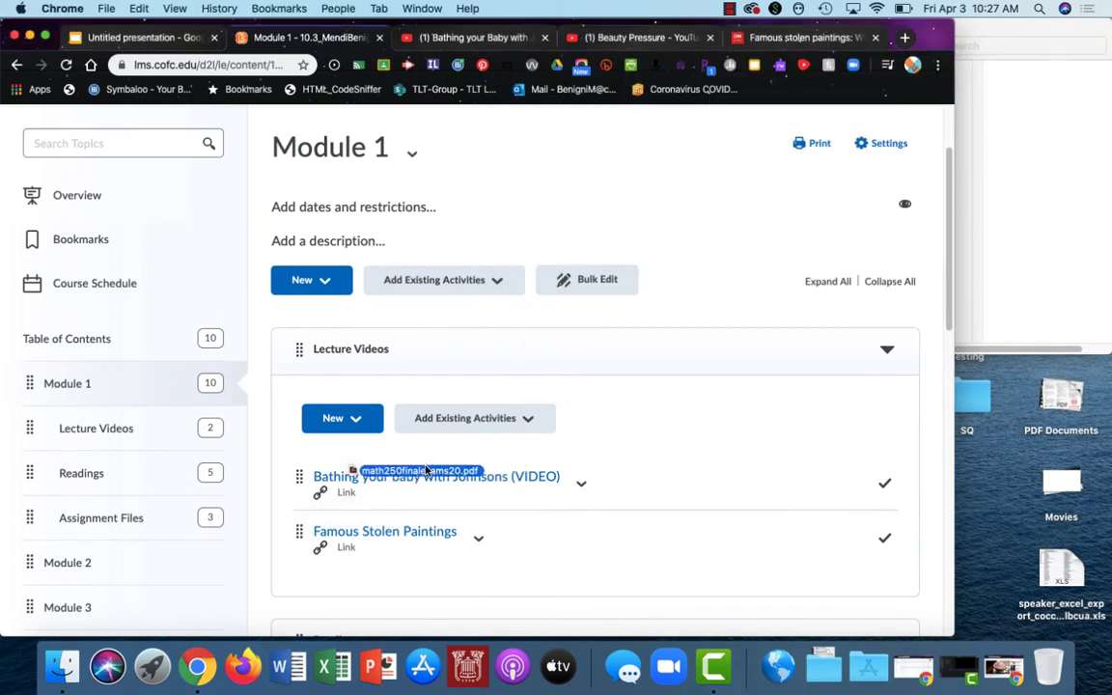
drag(421, 471, 415, 502)
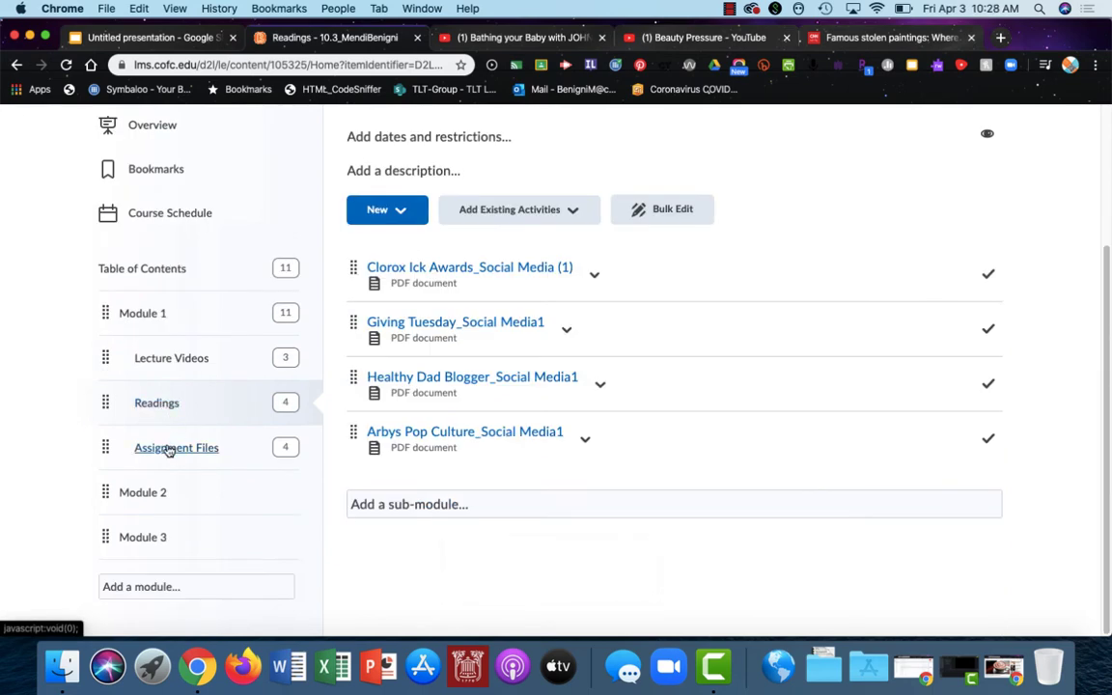
Step: Open the Assignment Files sub-module and show the options menu for classvisits-Fall2019 v2
click(176, 448)
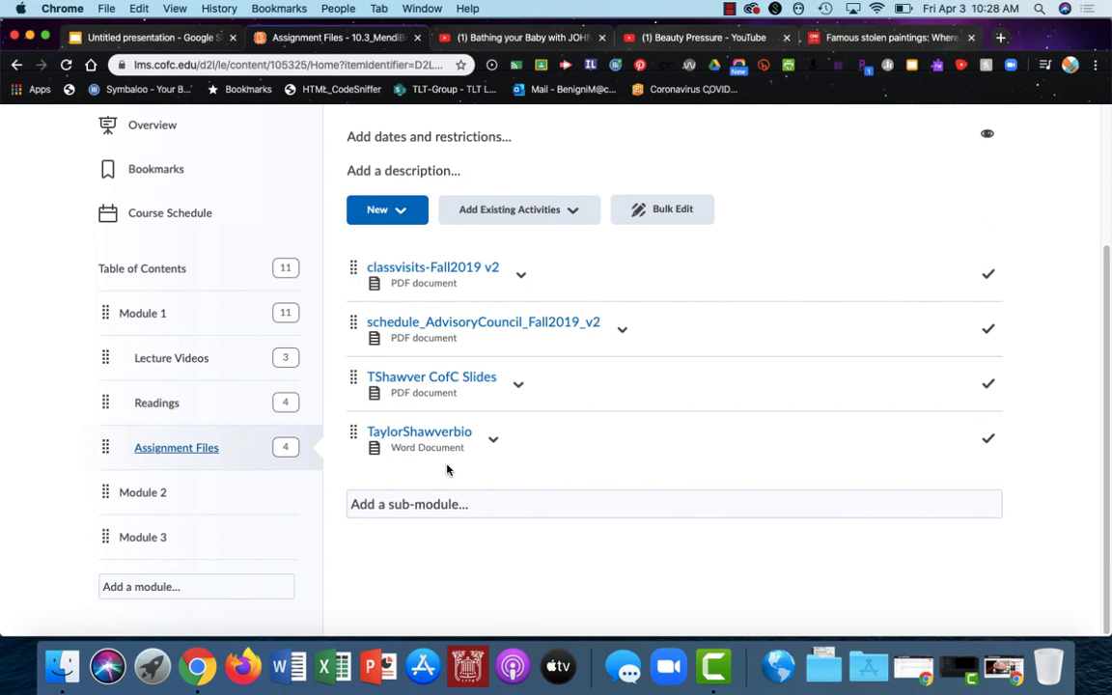
mouse_move(433, 267)
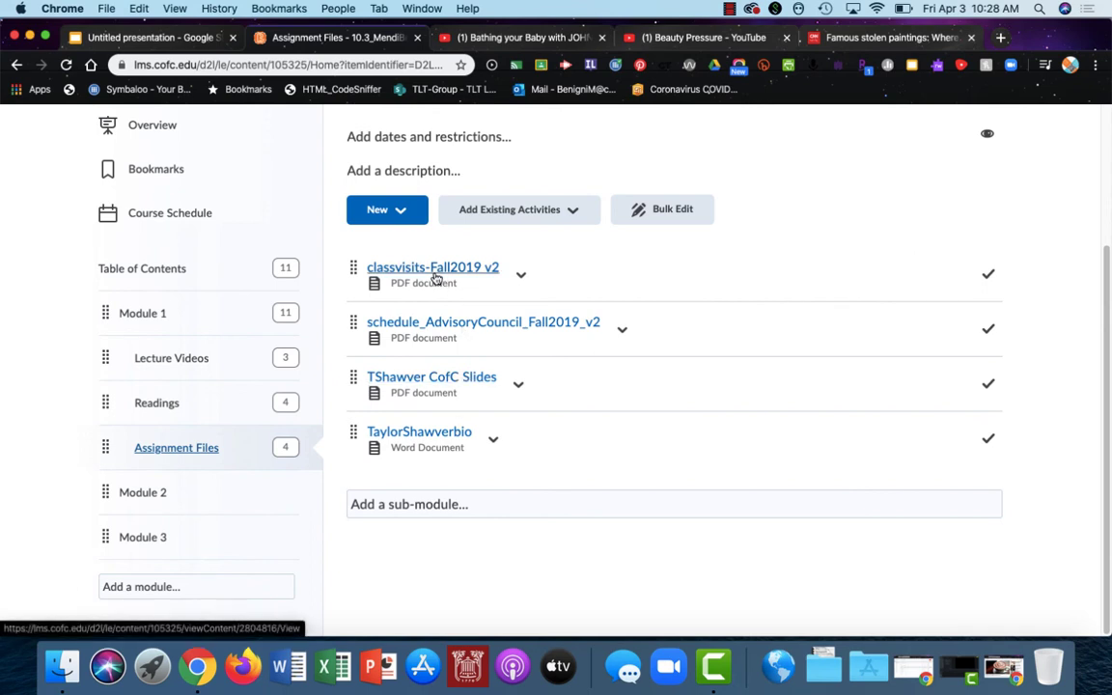
mouse_move(428, 442)
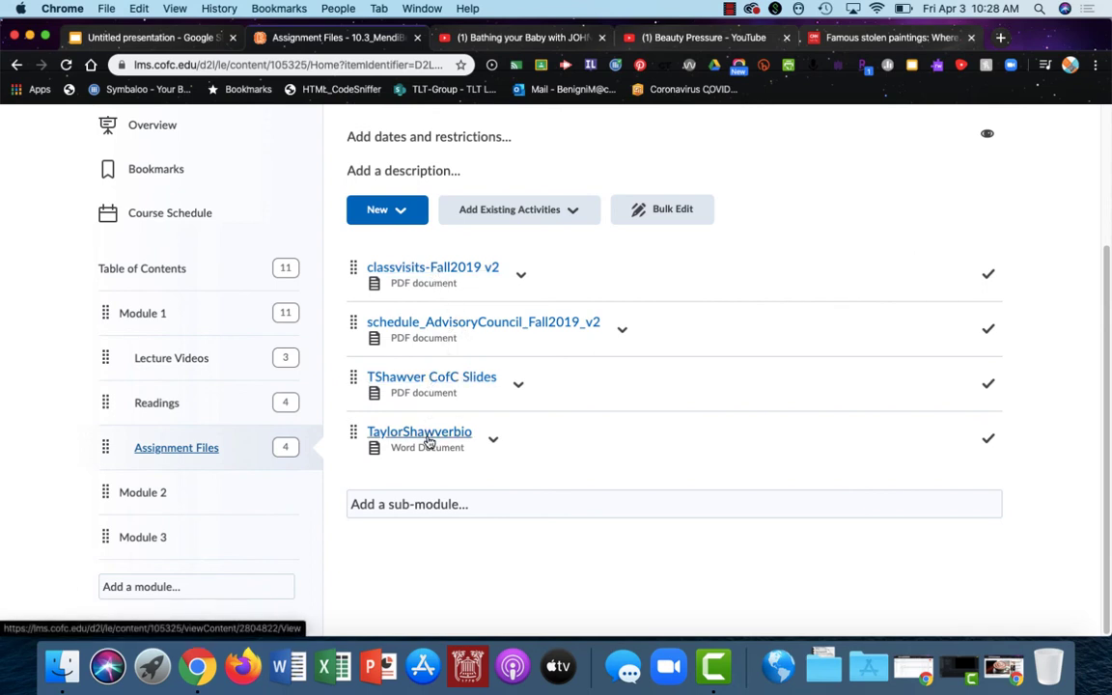
mouse_move(419, 433)
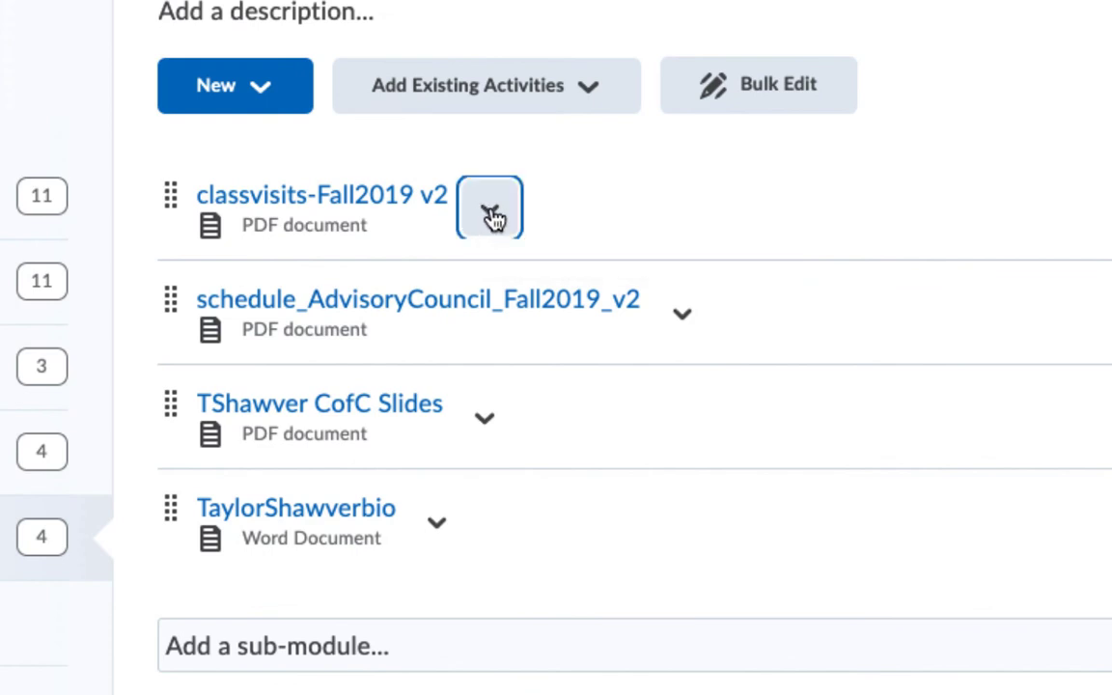
click(491, 208)
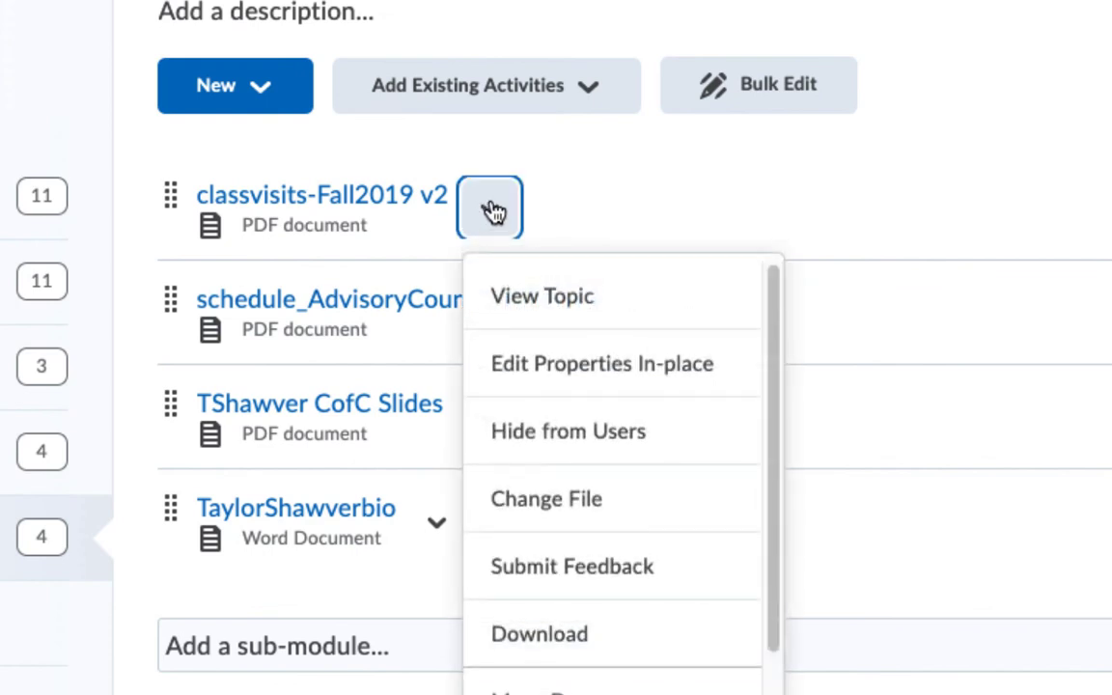
mouse_move(741, 383)
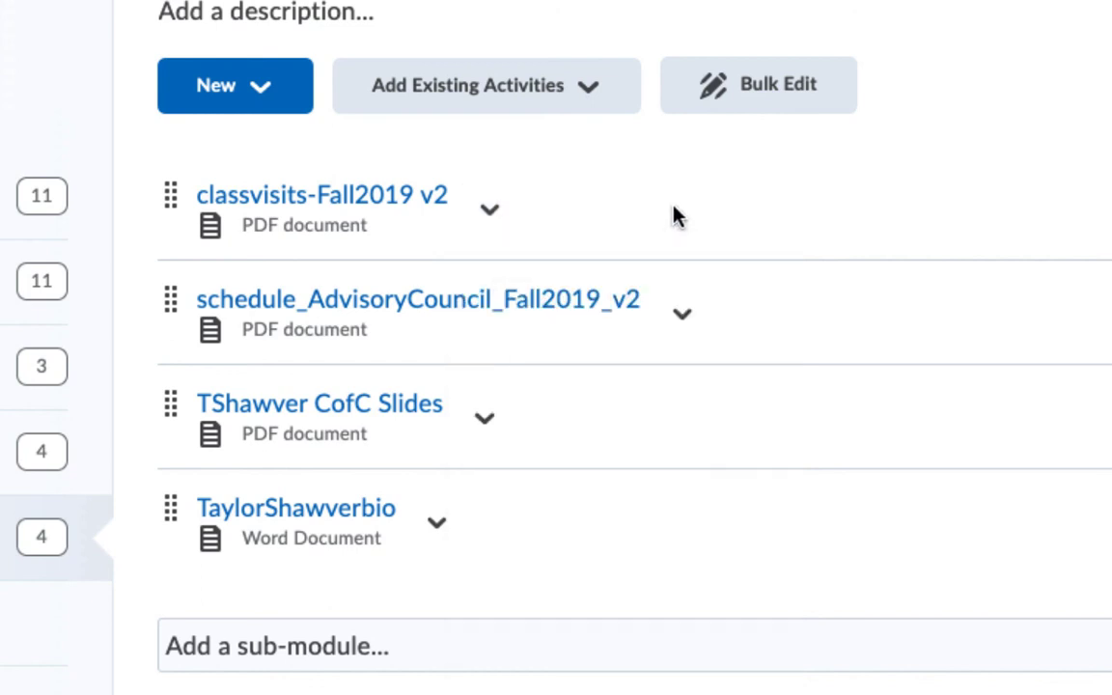
mouse_move(318, 593)
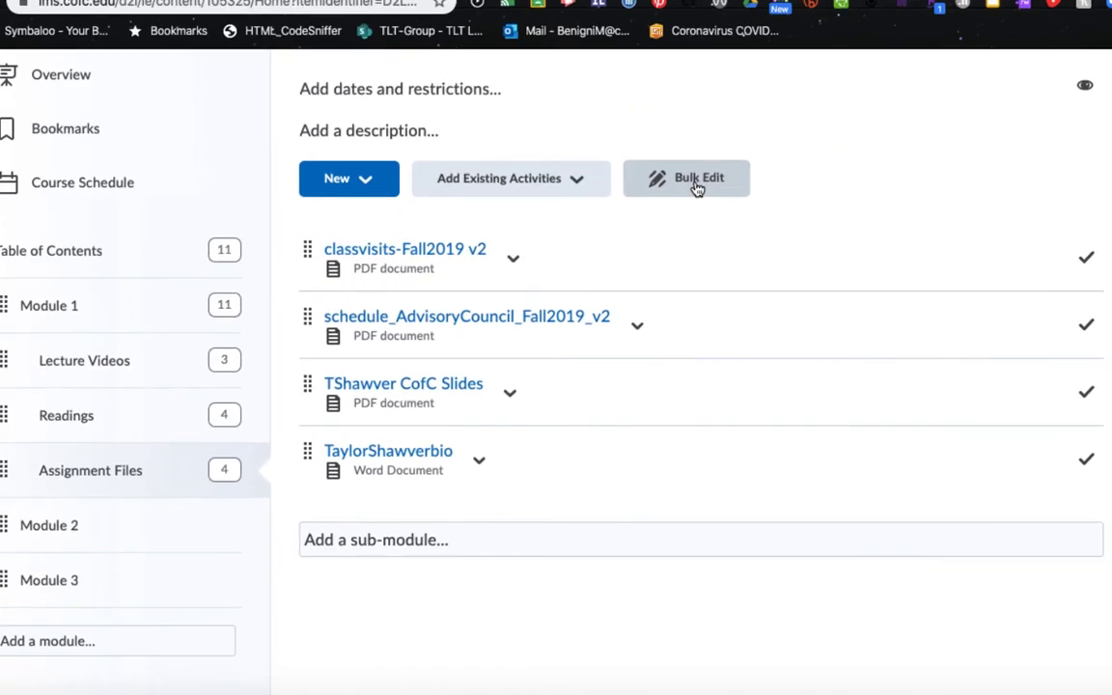
Step: Bulk Edit the Assignment Files titles to descriptive names like Fall 2019 Board Visit Calendar, then finish editing
click(687, 178)
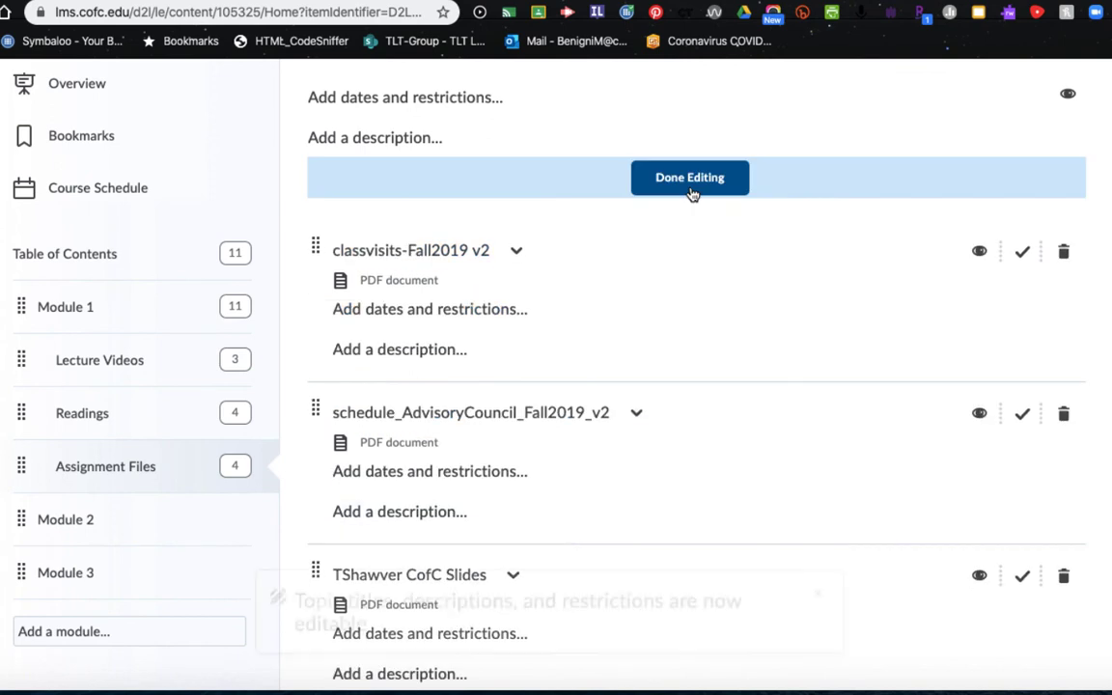
click(690, 178)
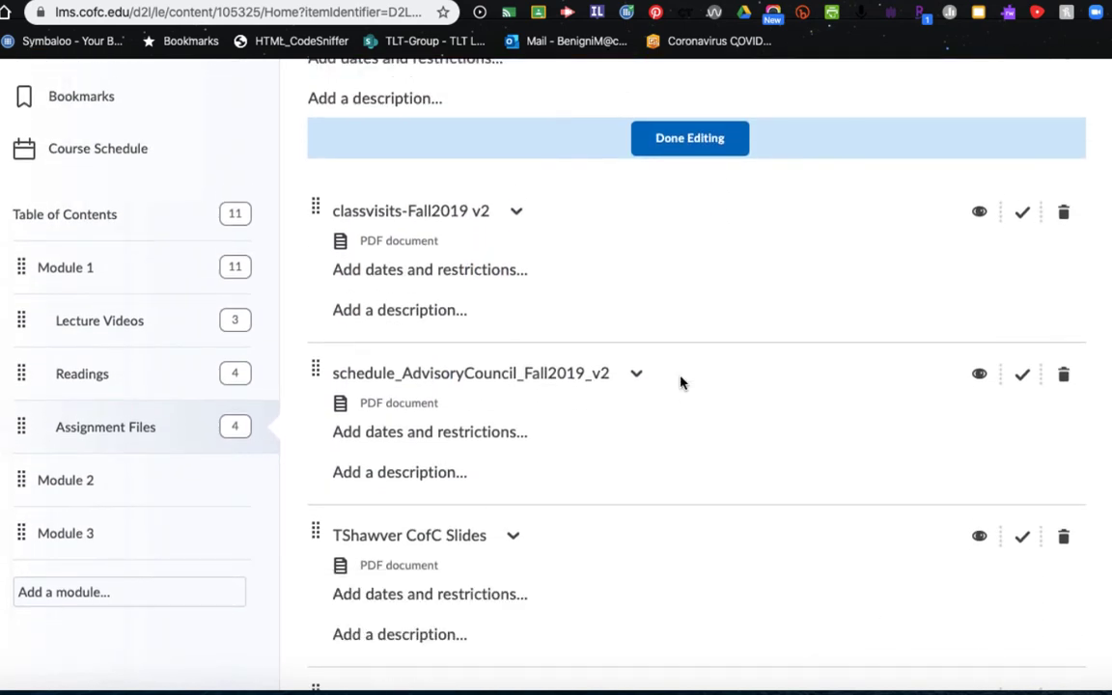
click(409, 211)
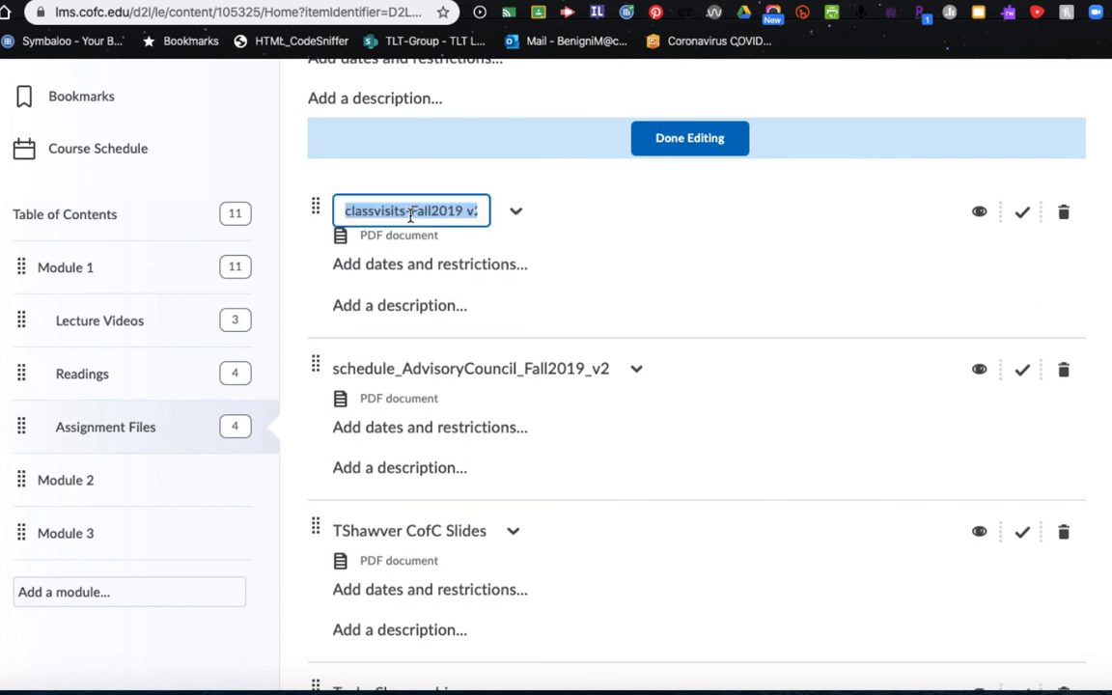
text(Fall)
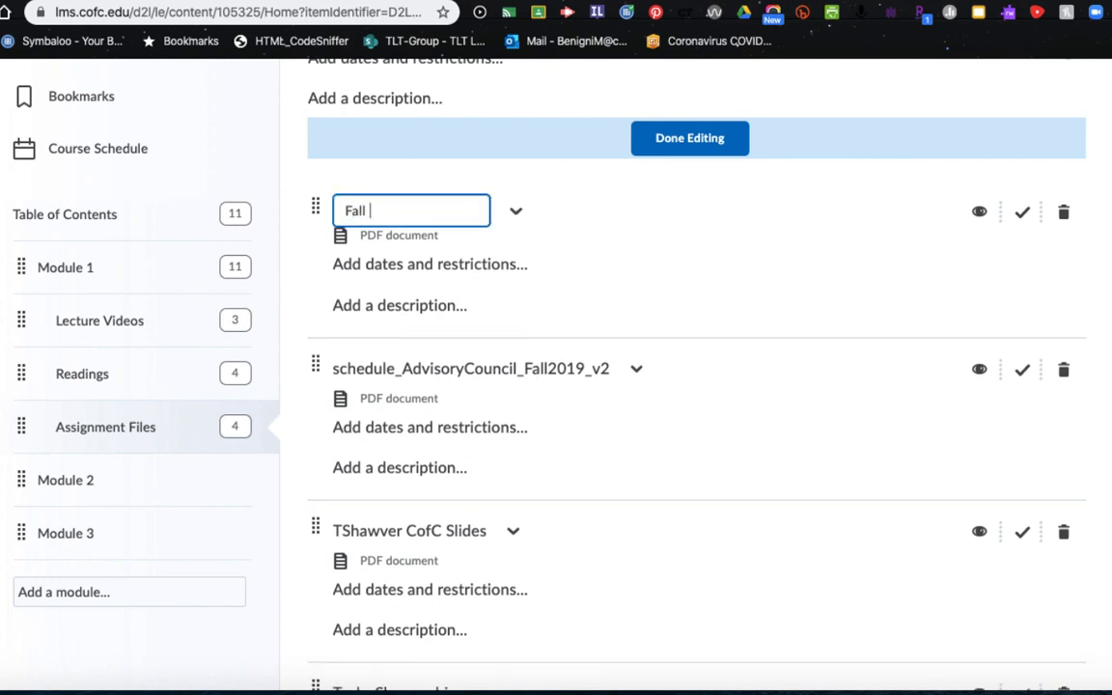
text(2019 Bo)
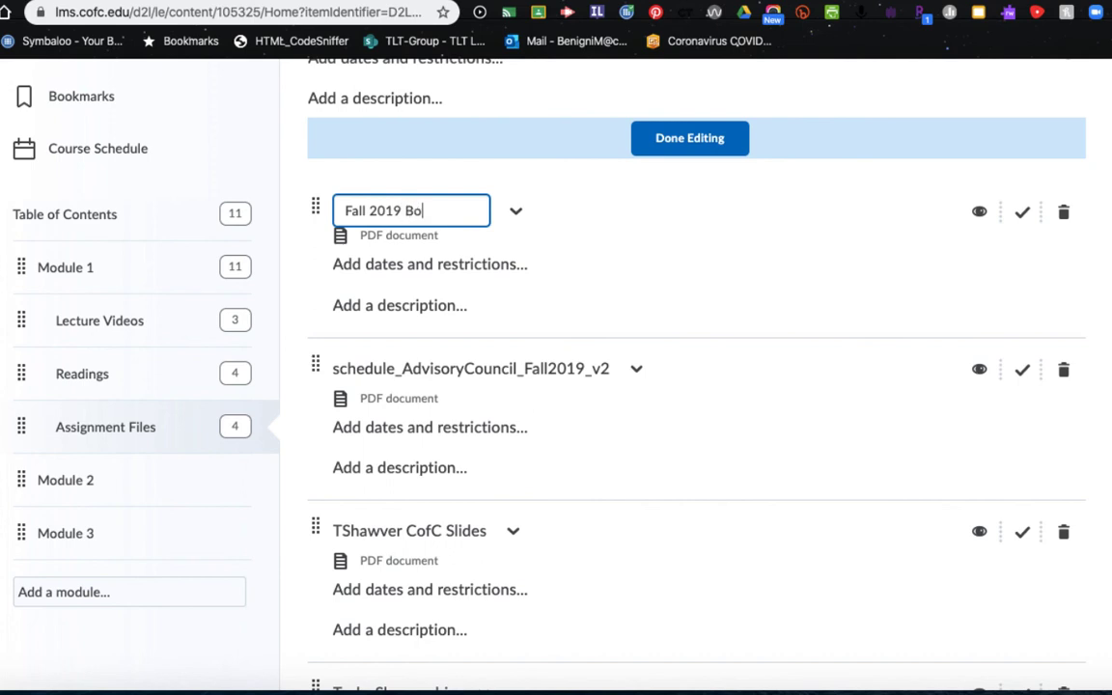
text(ard Vid)
click(475, 368)
text(Advisory Council Schedule)
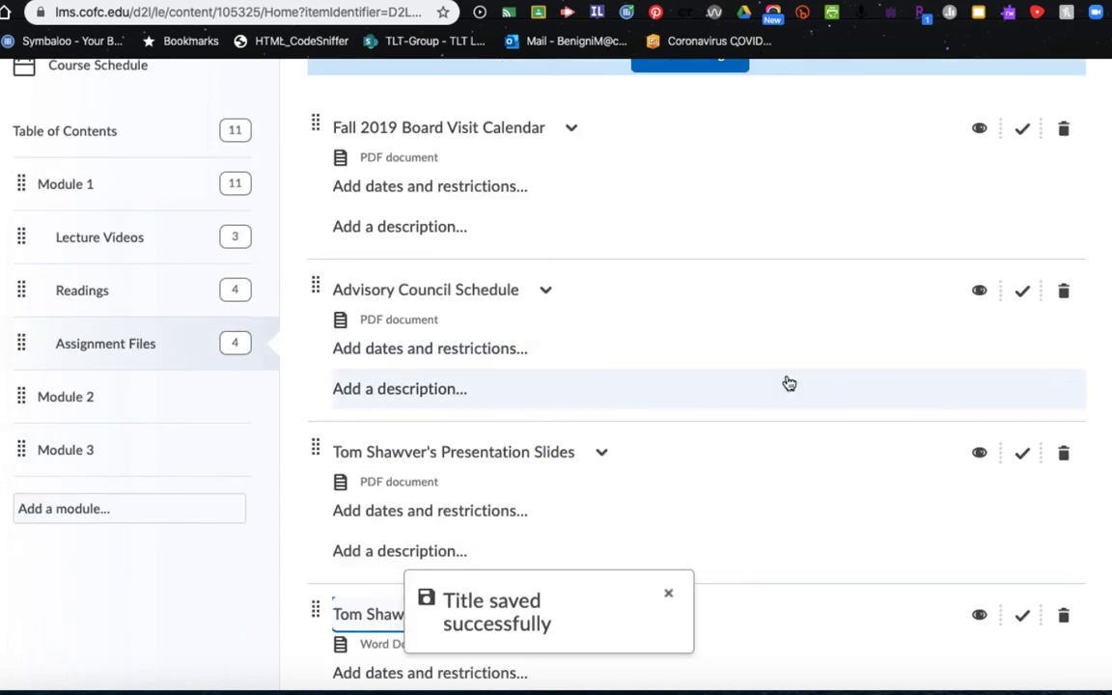
scroll(down, 3)
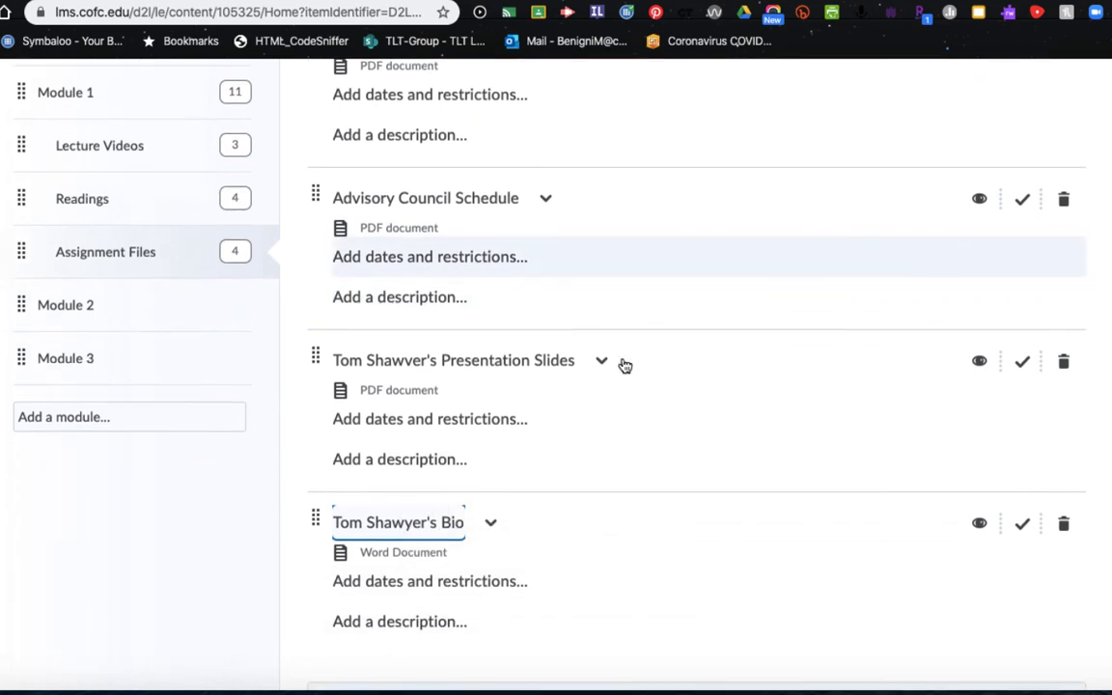
scroll(up, 3)
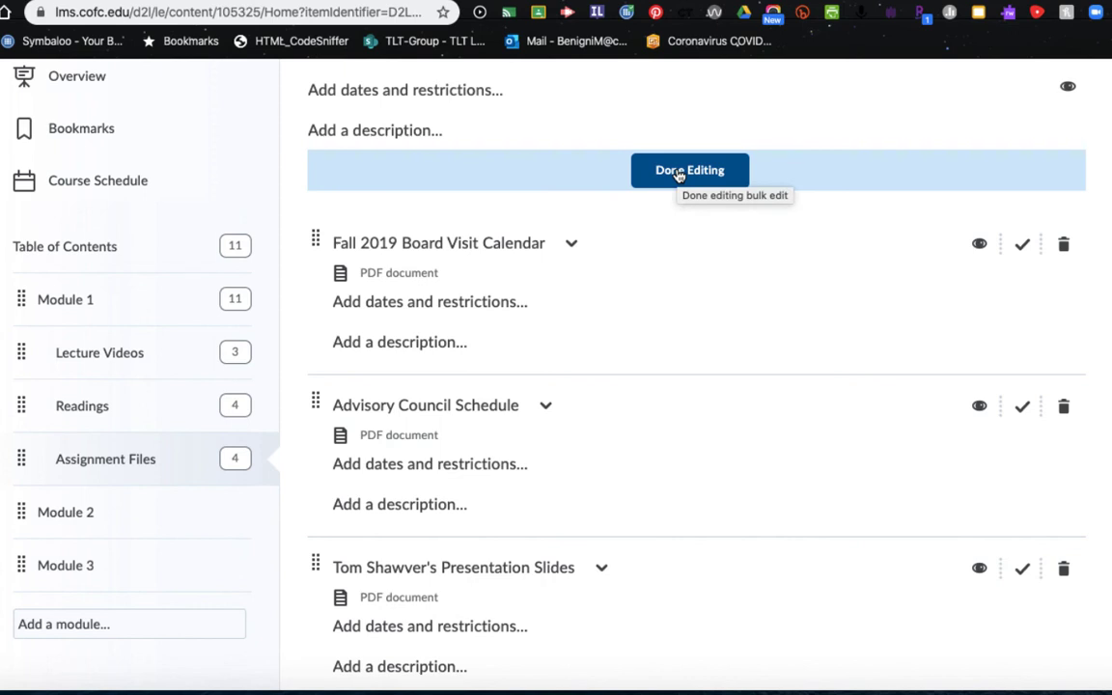
click(689, 170)
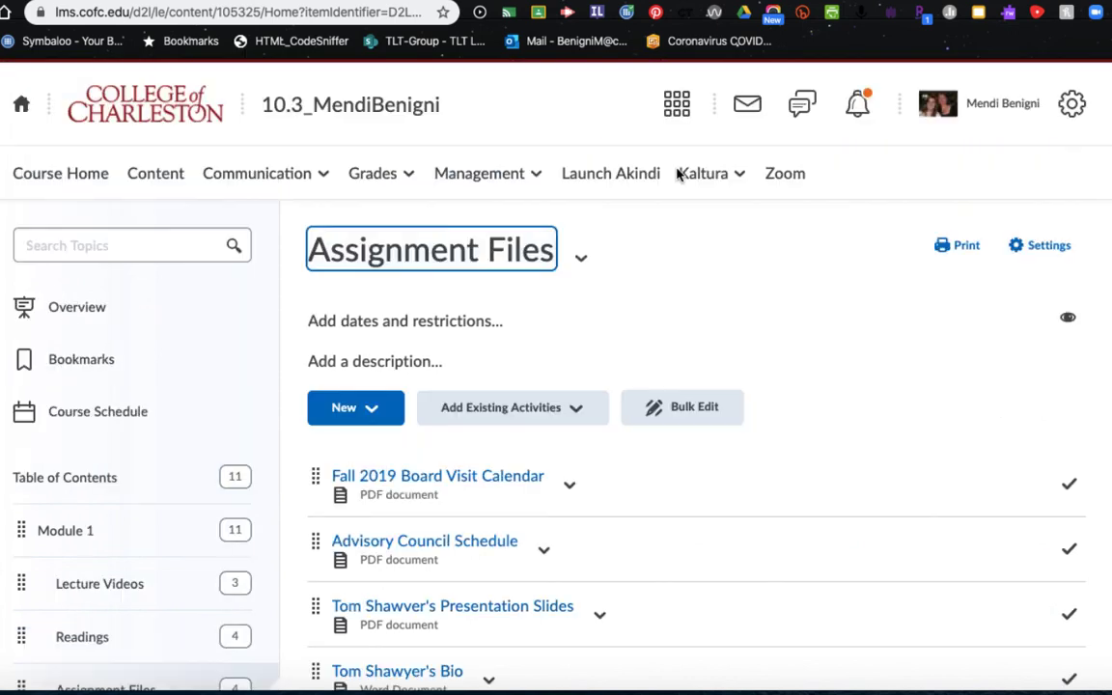
scroll(down, 3)
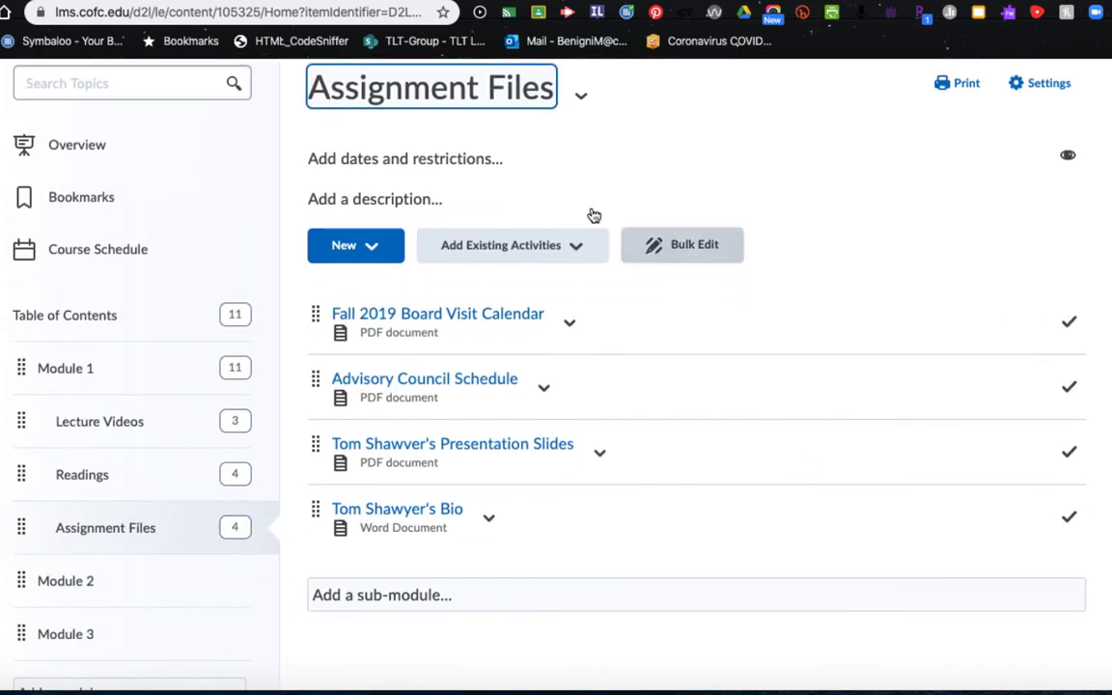
mouse_move(719, 500)
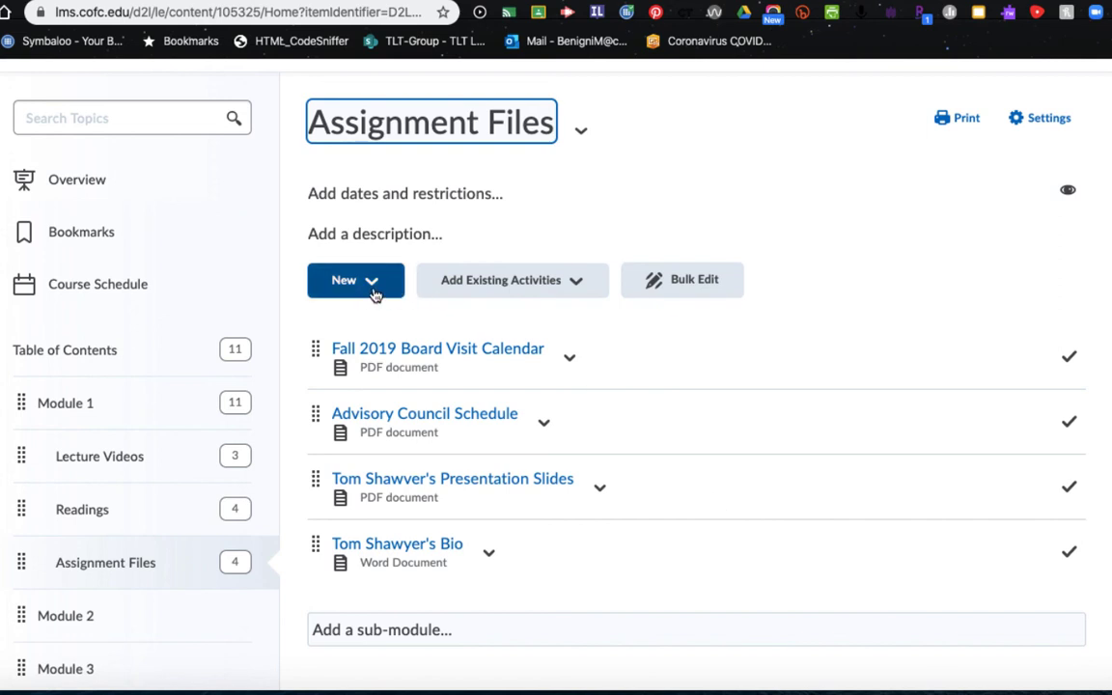
click(355, 280)
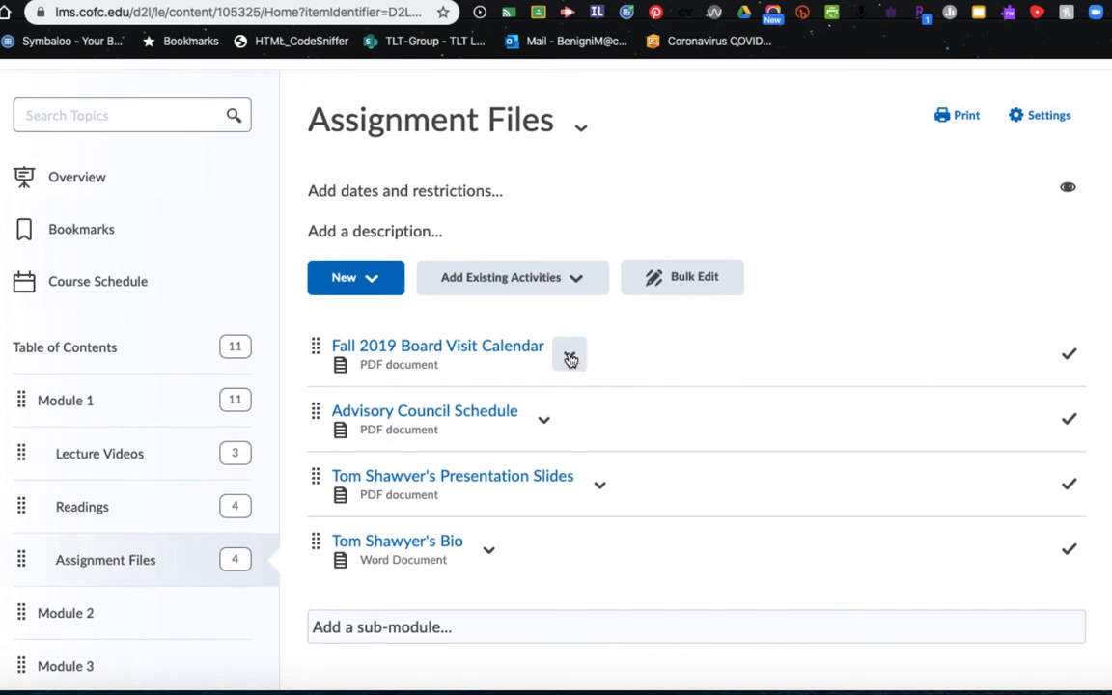
click(569, 355)
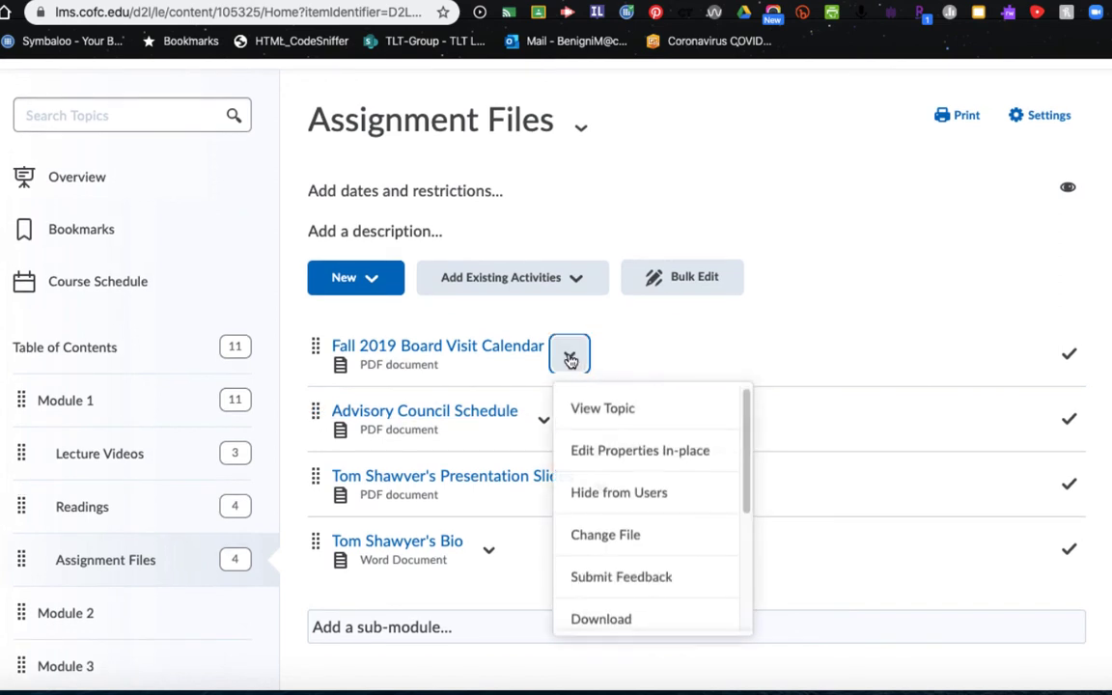
mouse_move(641, 452)
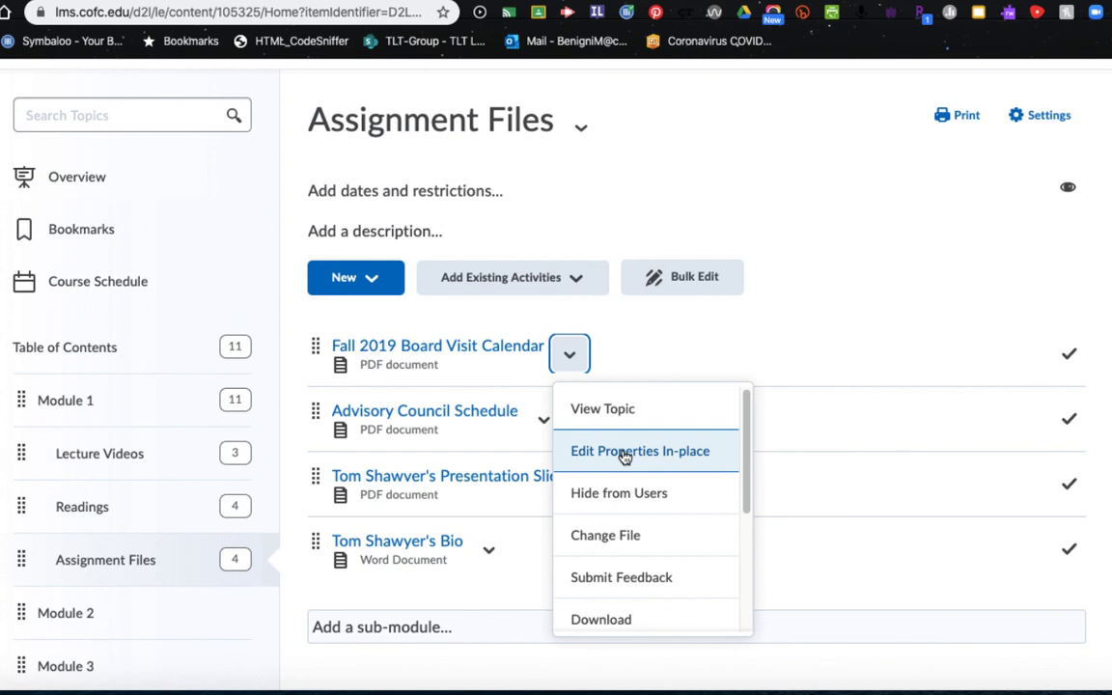
click(568, 354)
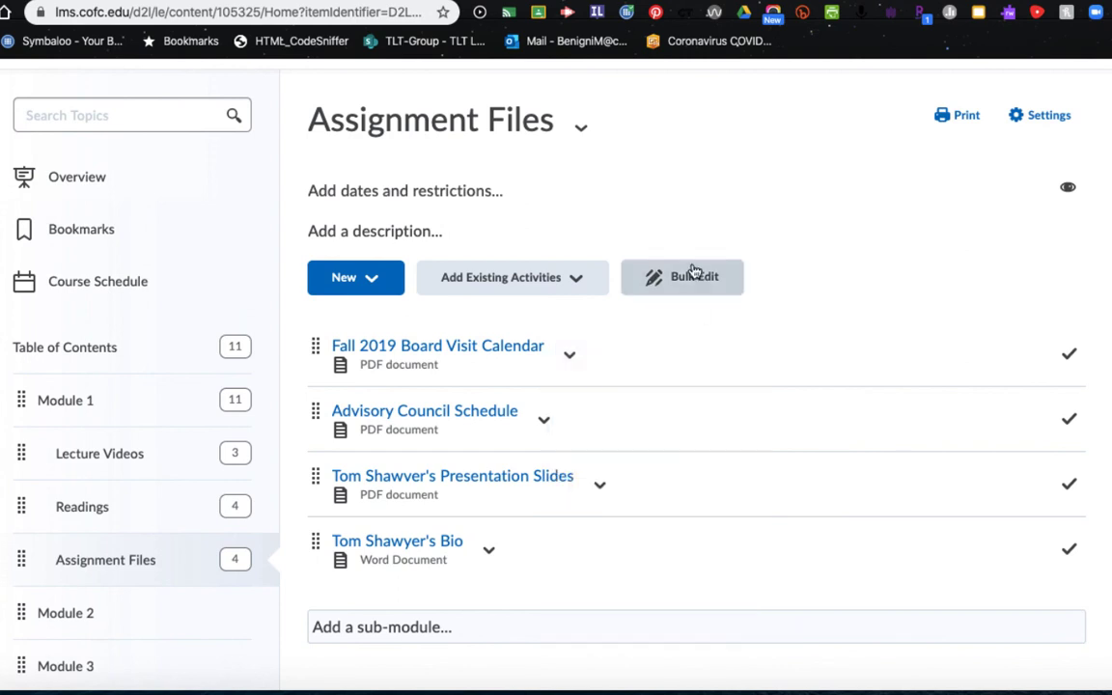